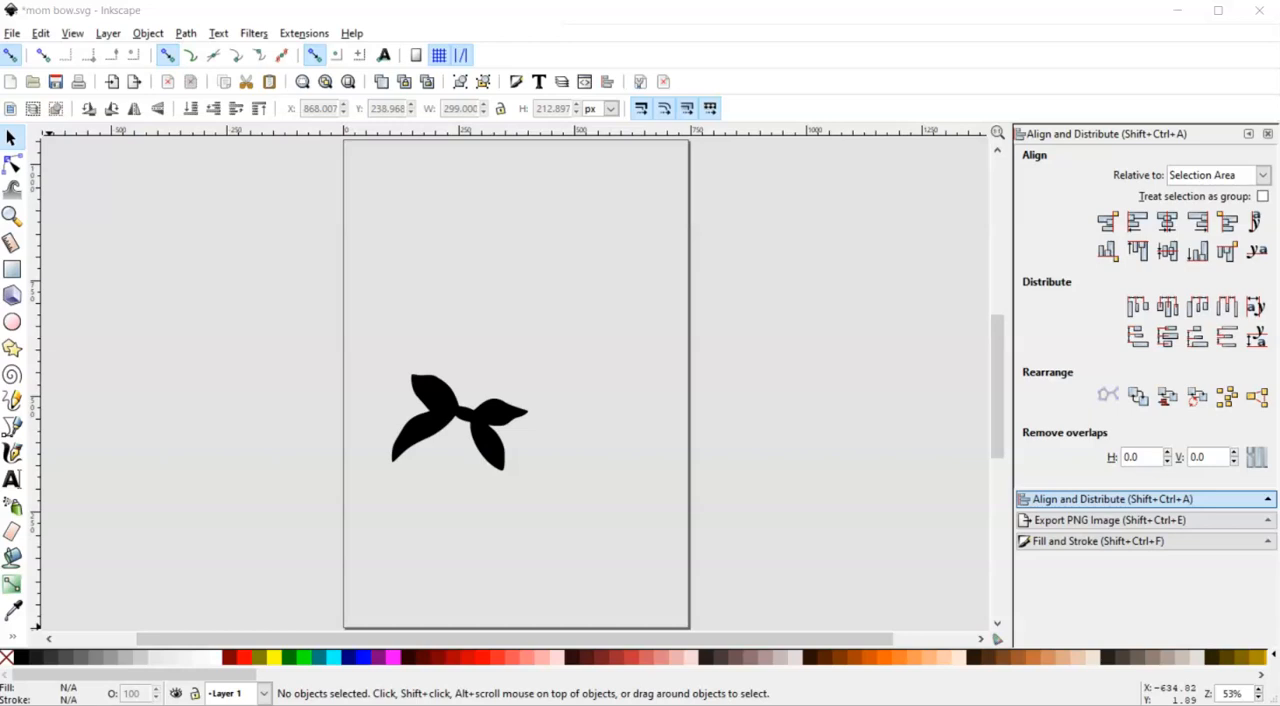
mouse_move(50, 704)
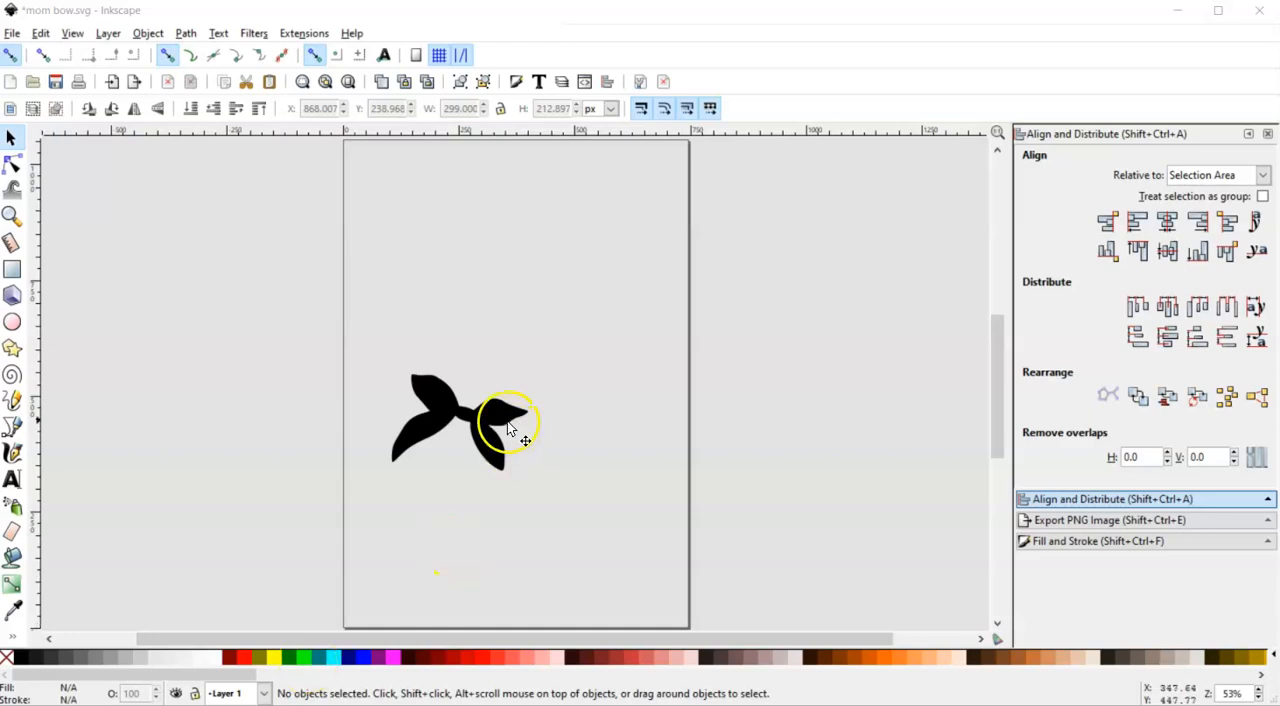
Step: Select the black bow shape so it can be duplicated
click(504, 430)
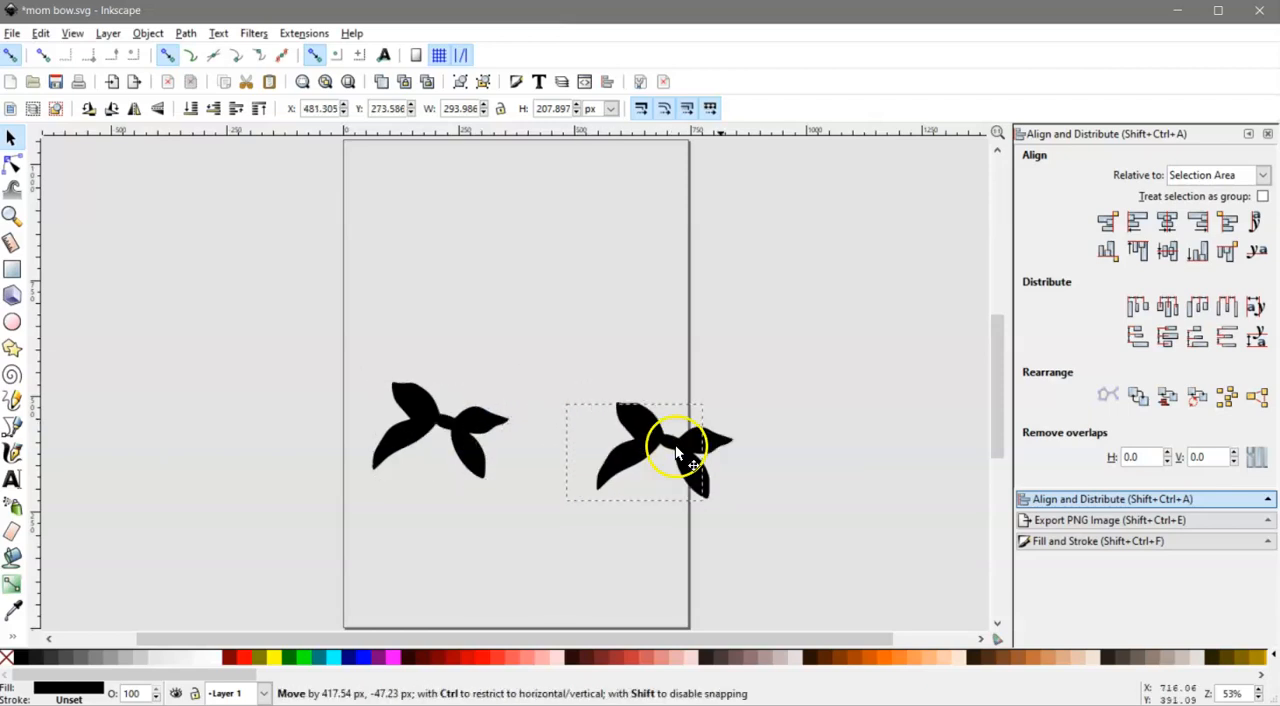
Step: Move the bow copy off the page and make it an unfilled black outline 5 px wide
drag(676, 444, 824, 430)
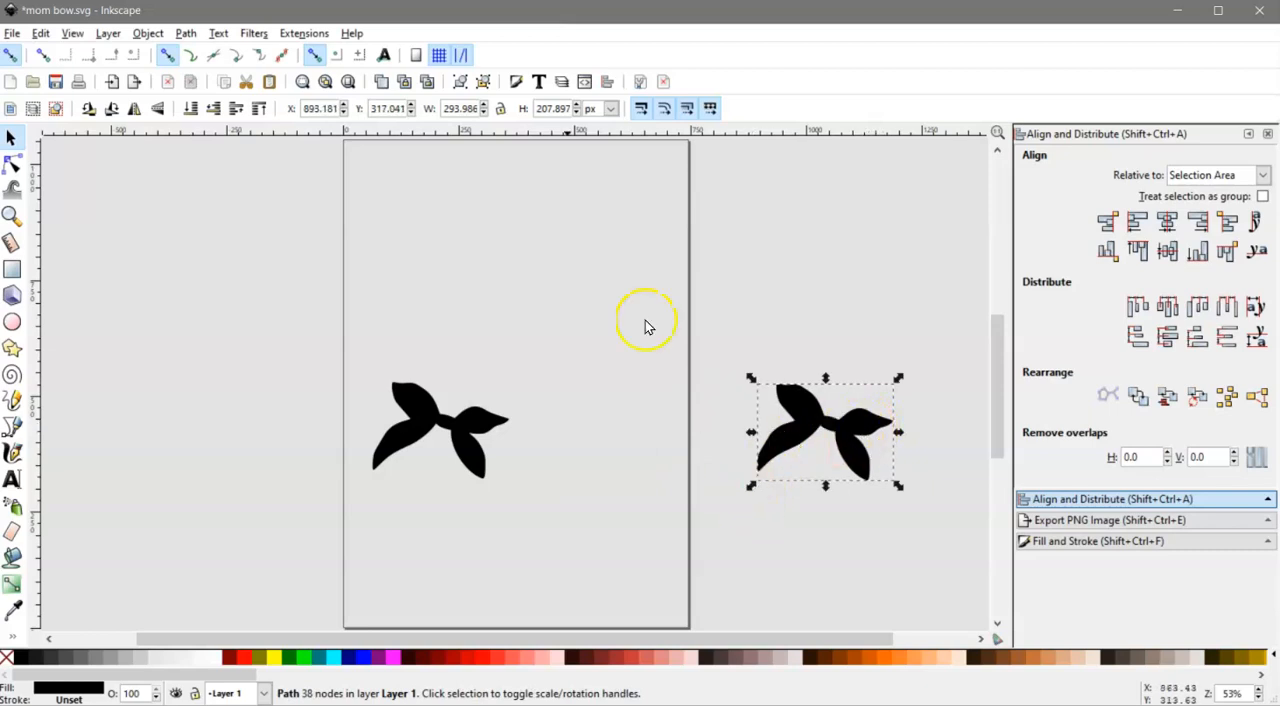
mouse_move(892, 370)
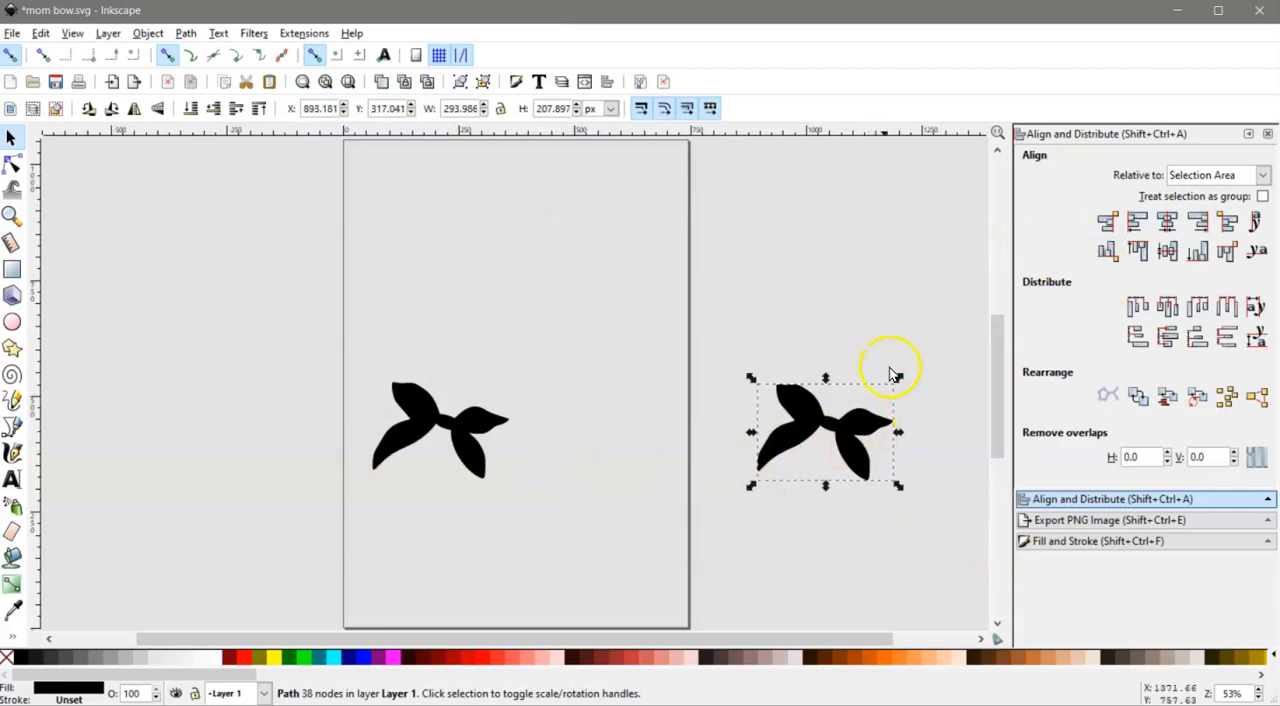
mouse_move(858, 330)
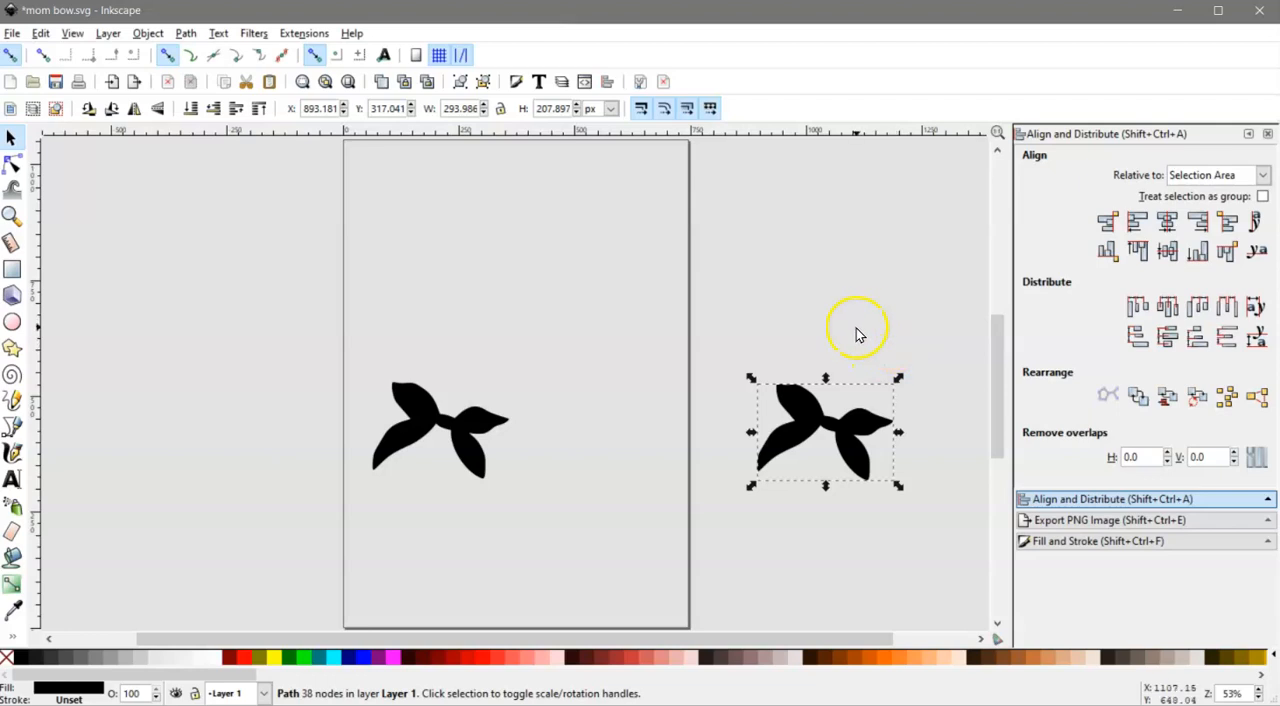
mouse_move(1036, 520)
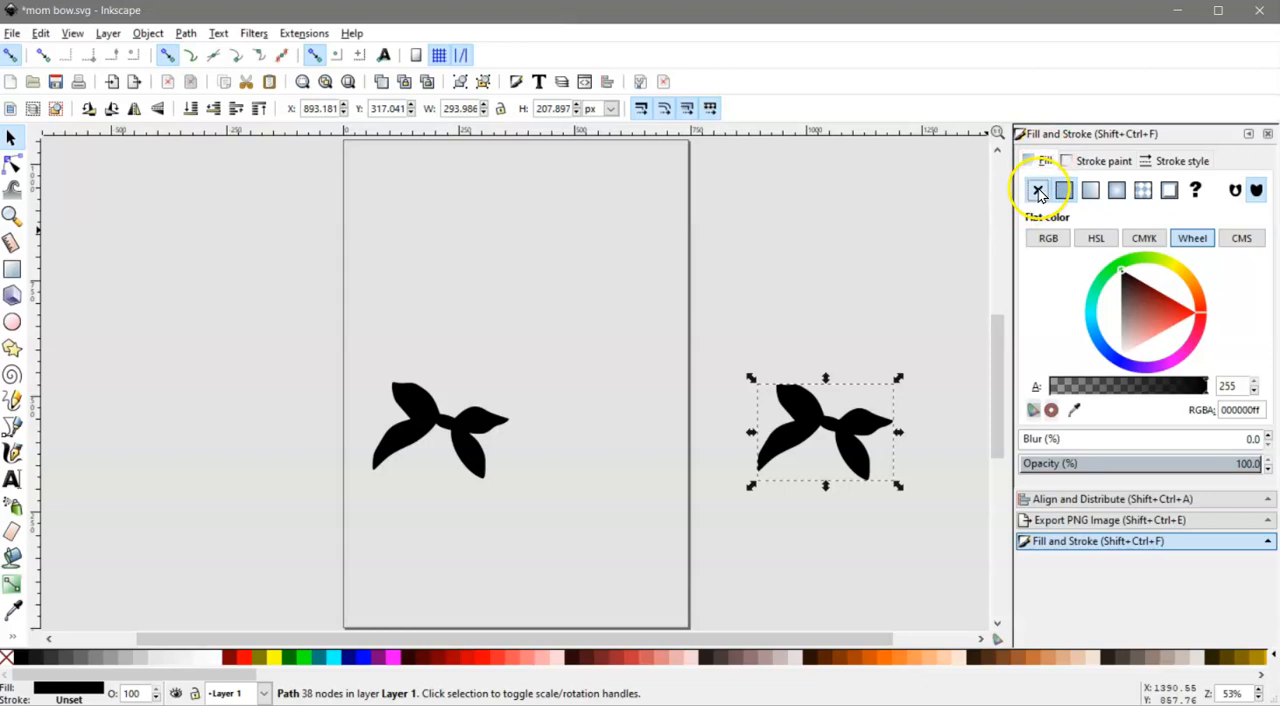
click(1064, 190)
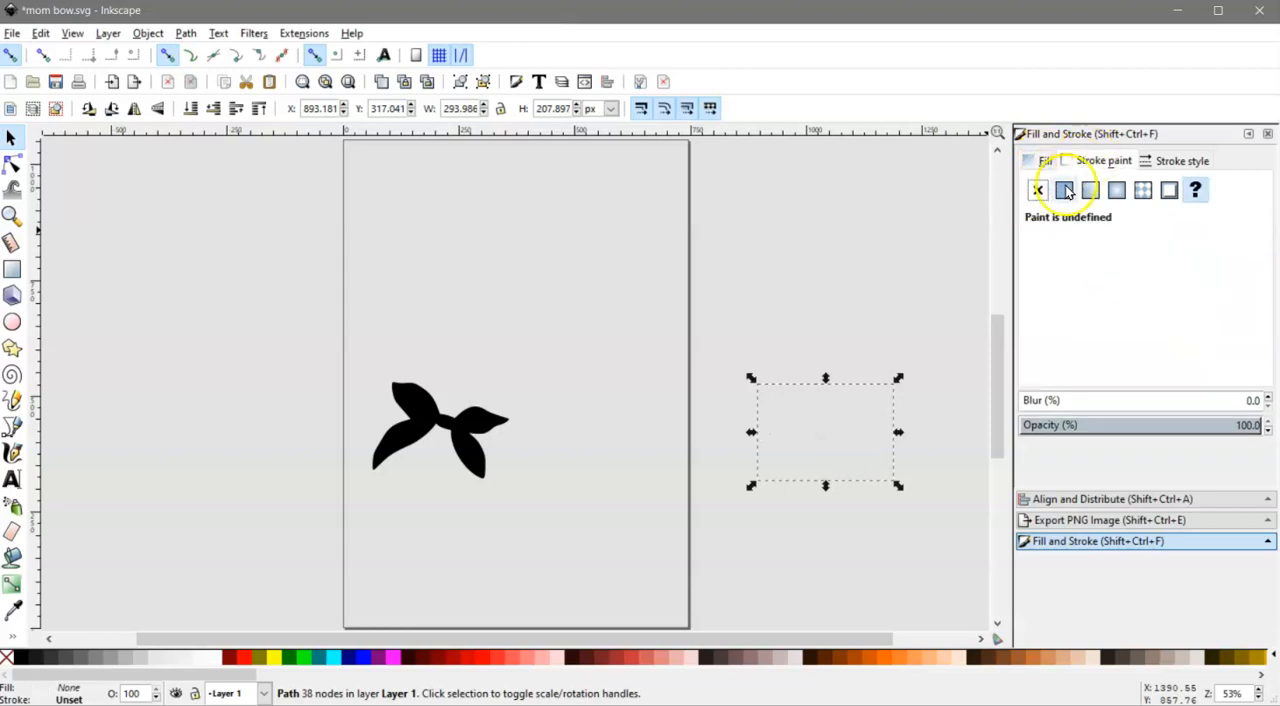
click(1064, 190)
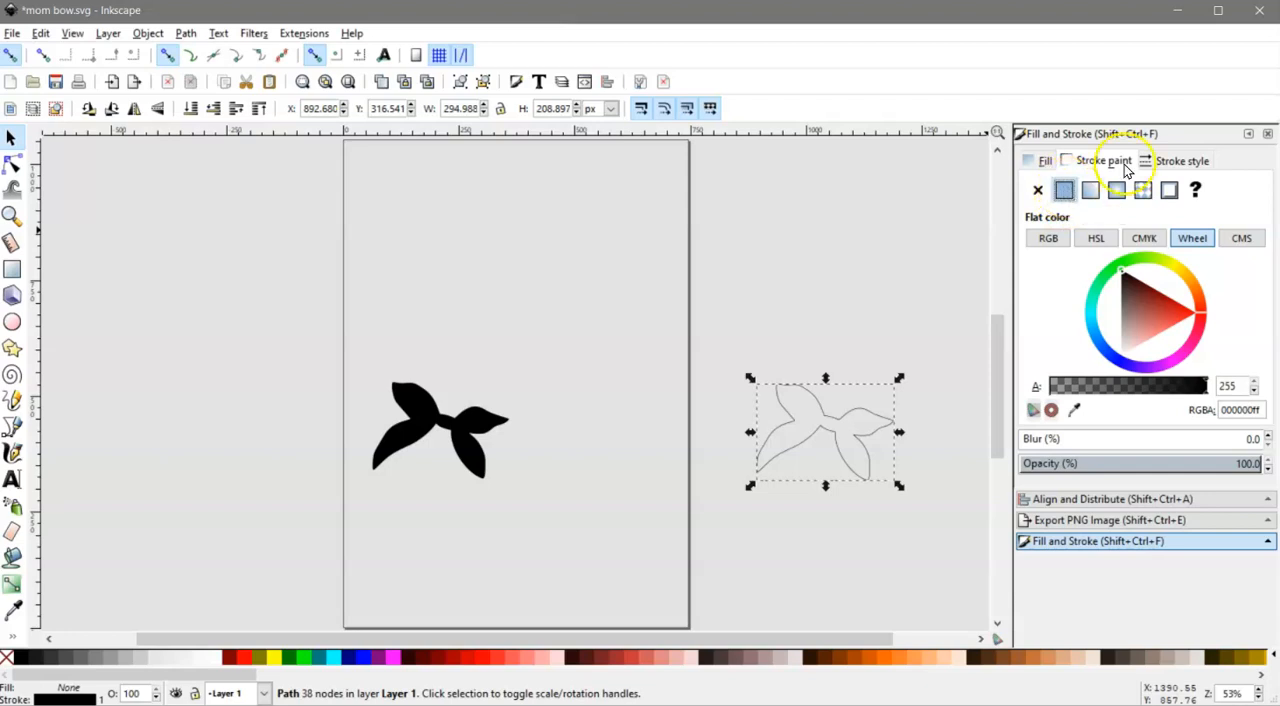
click(1184, 160)
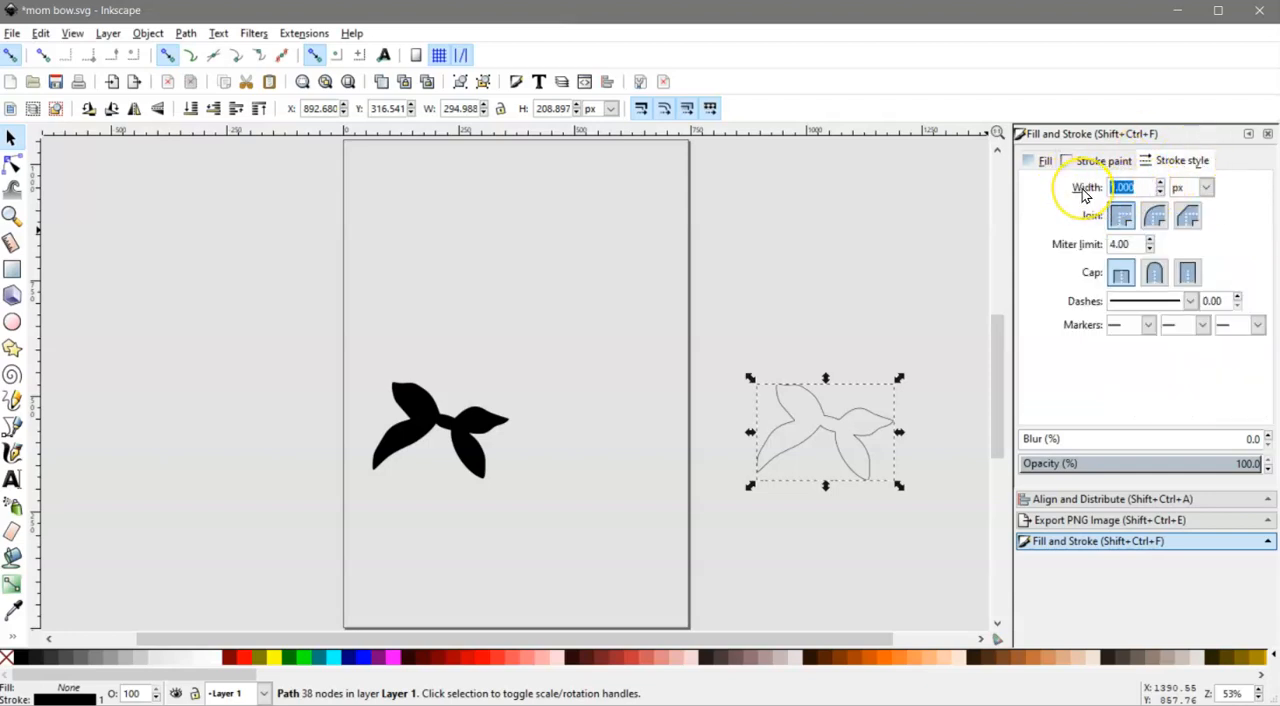
text(5.000)
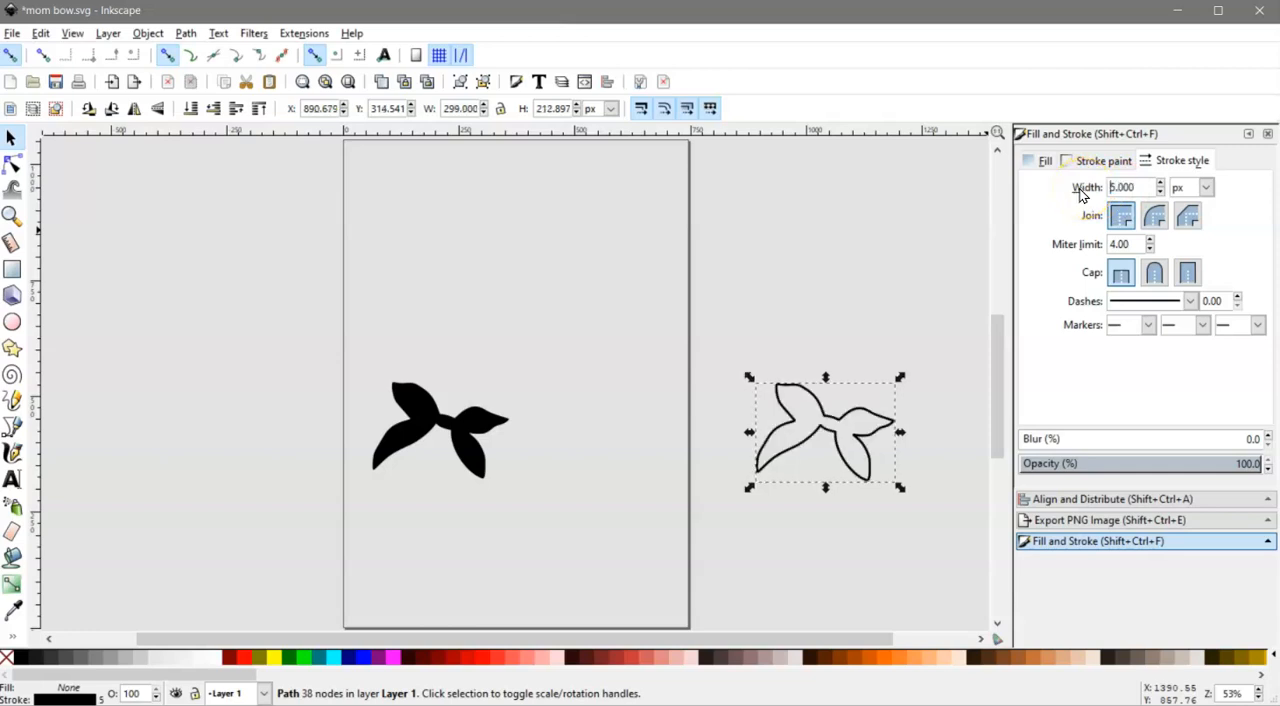
mouse_move(848, 492)
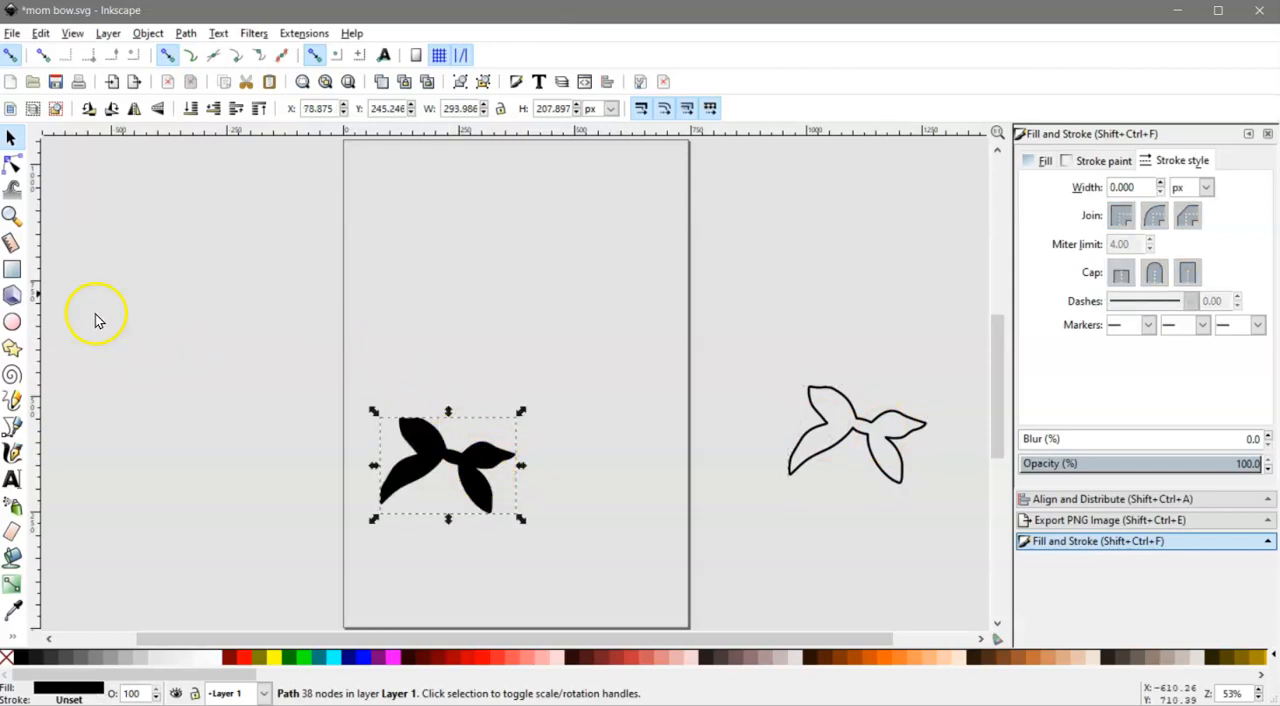
Step: Draw a tall narrow black rectangle with no outline near the top left and convert it to a path
click(12, 268)
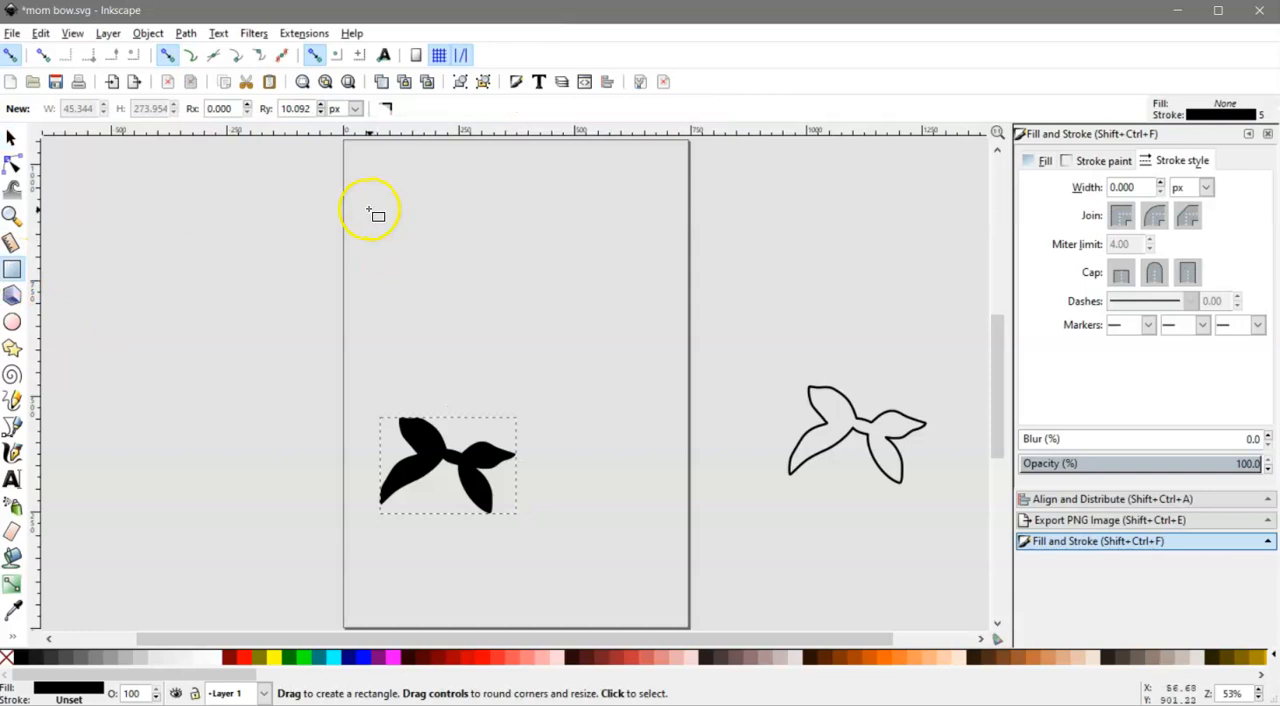
drag(378, 200, 384, 358)
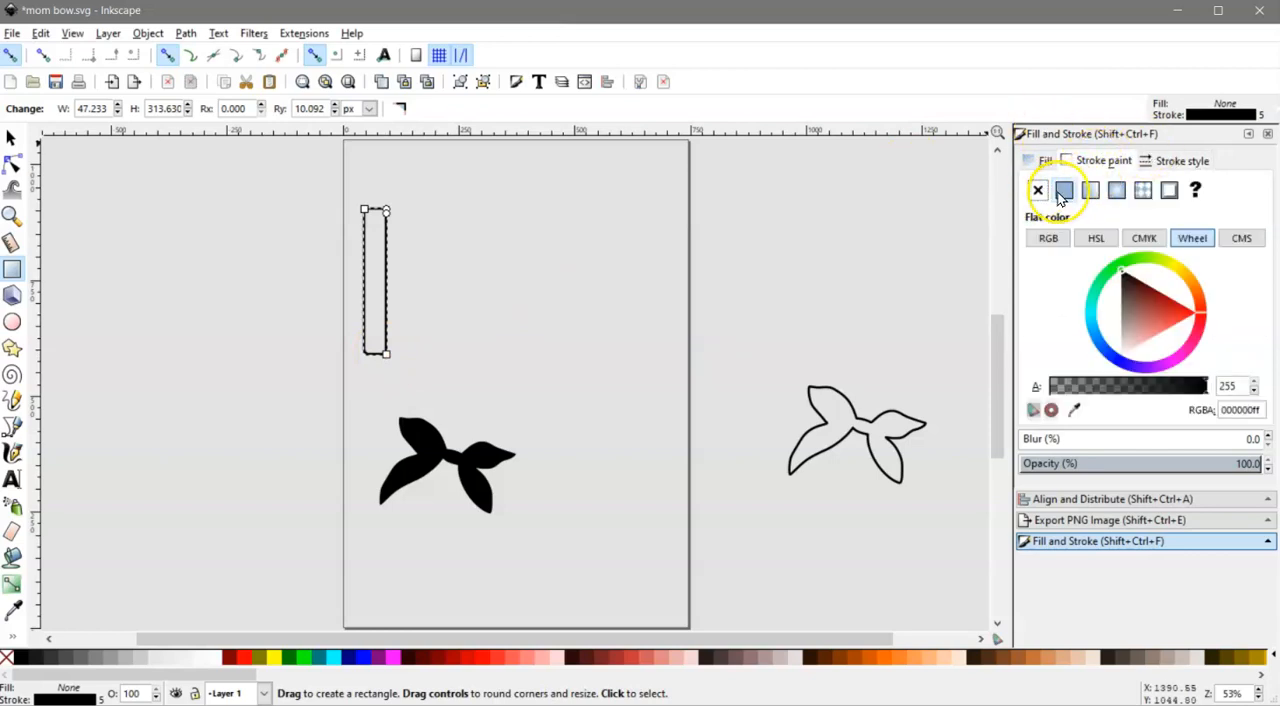
click(1036, 190)
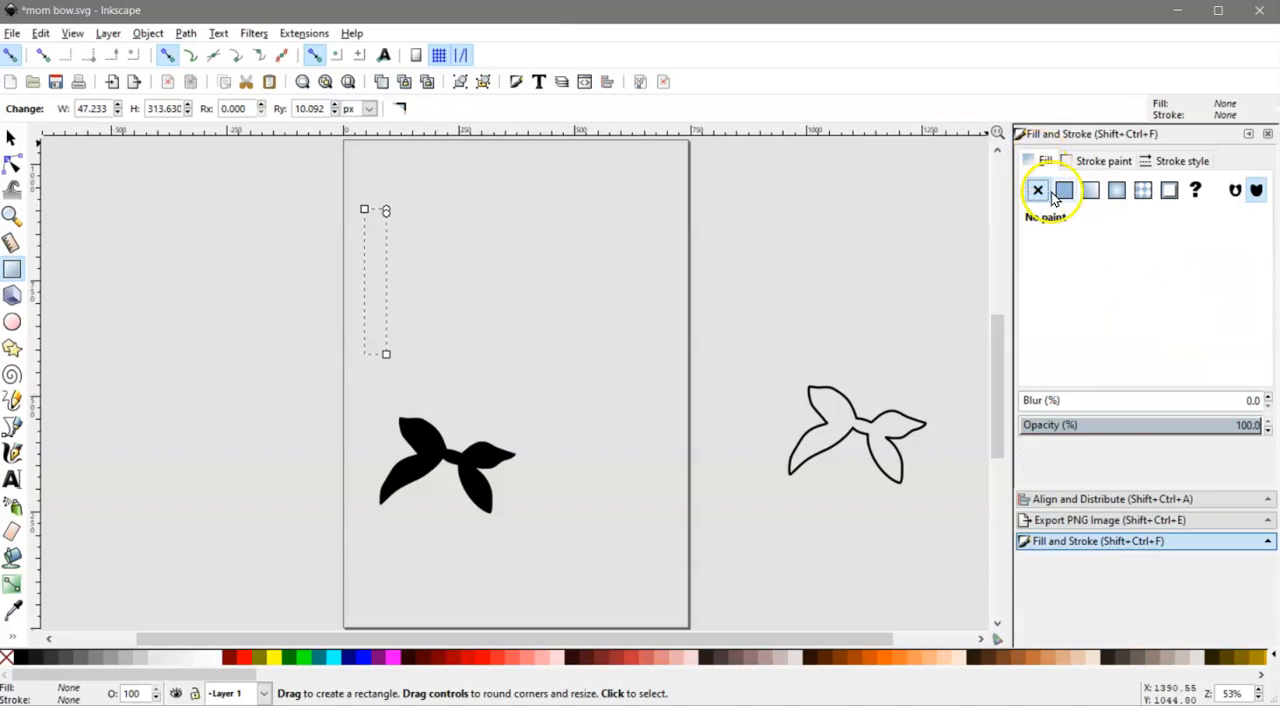
click(1064, 190)
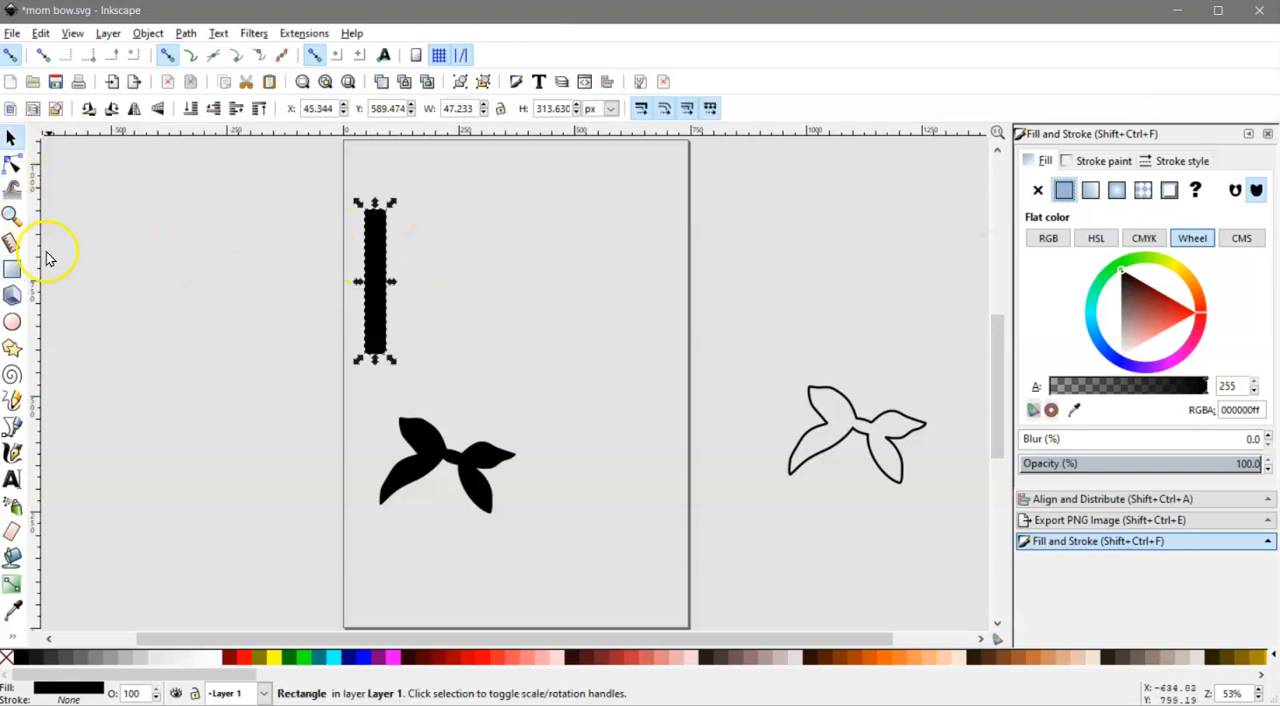
click(184, 32)
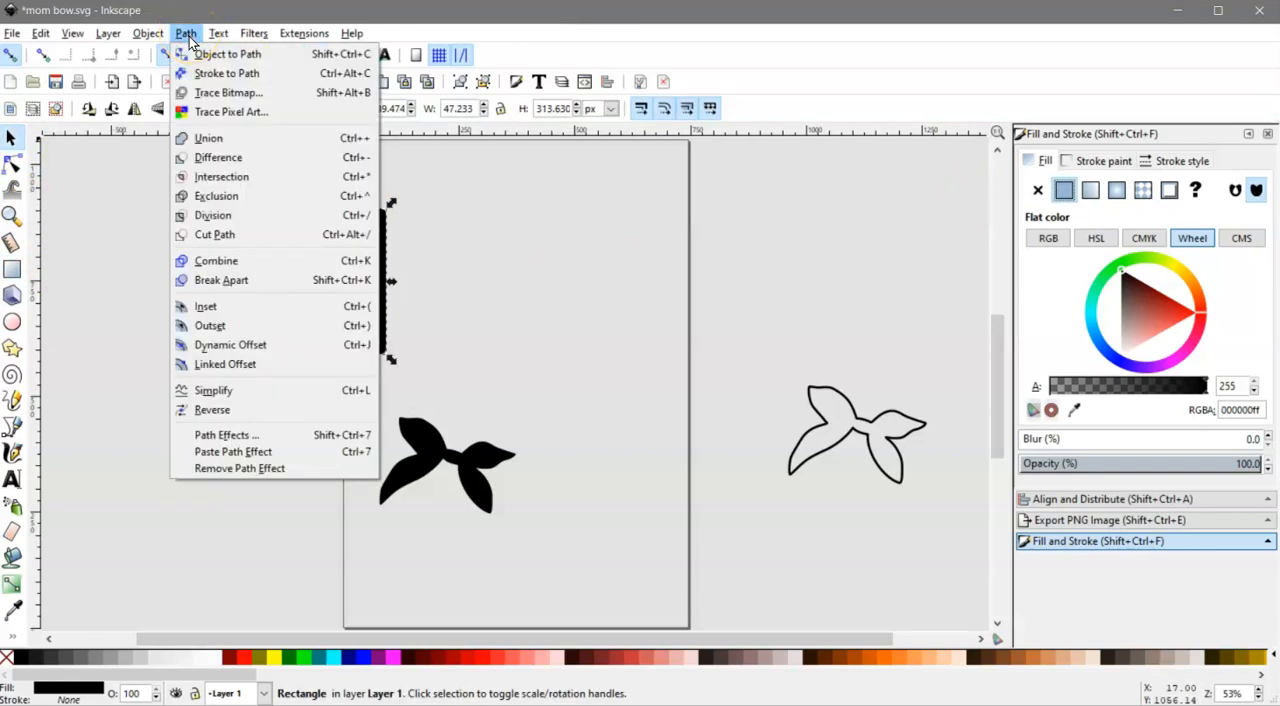
click(226, 54)
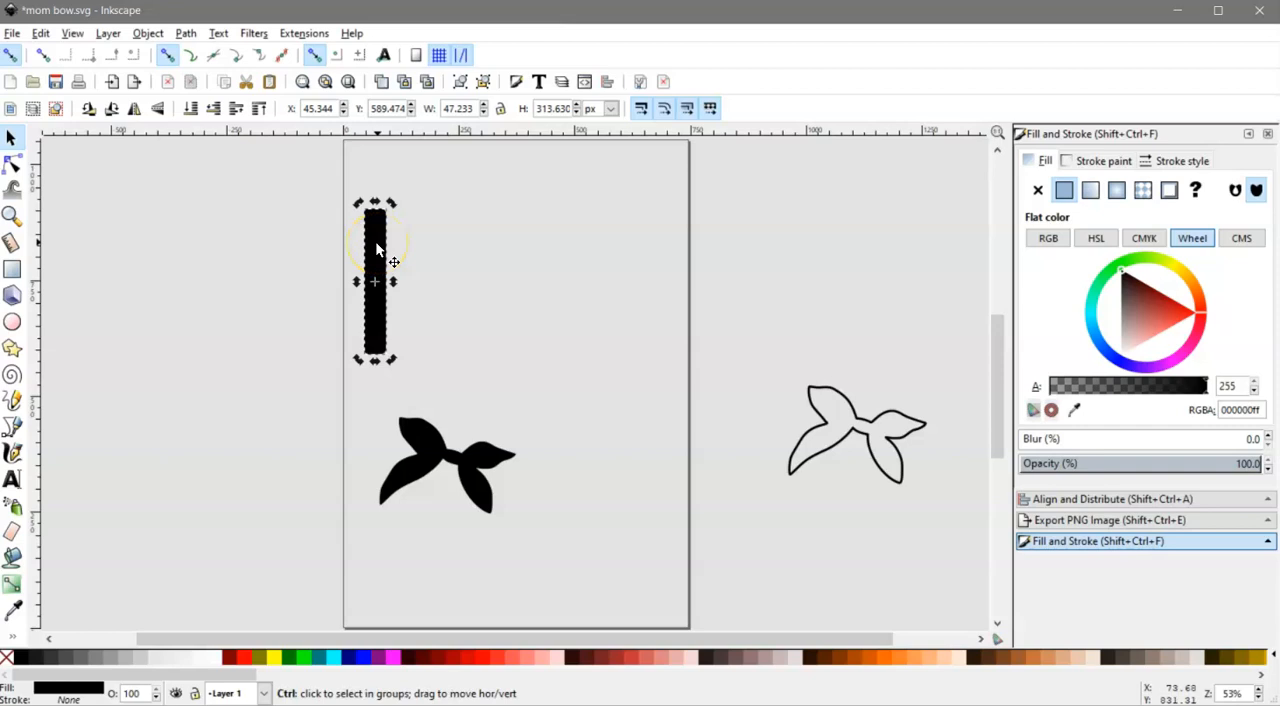
Step: Duplicate the stripe into nine copies, align them and equalize their horizontal gaps
click(376, 250)
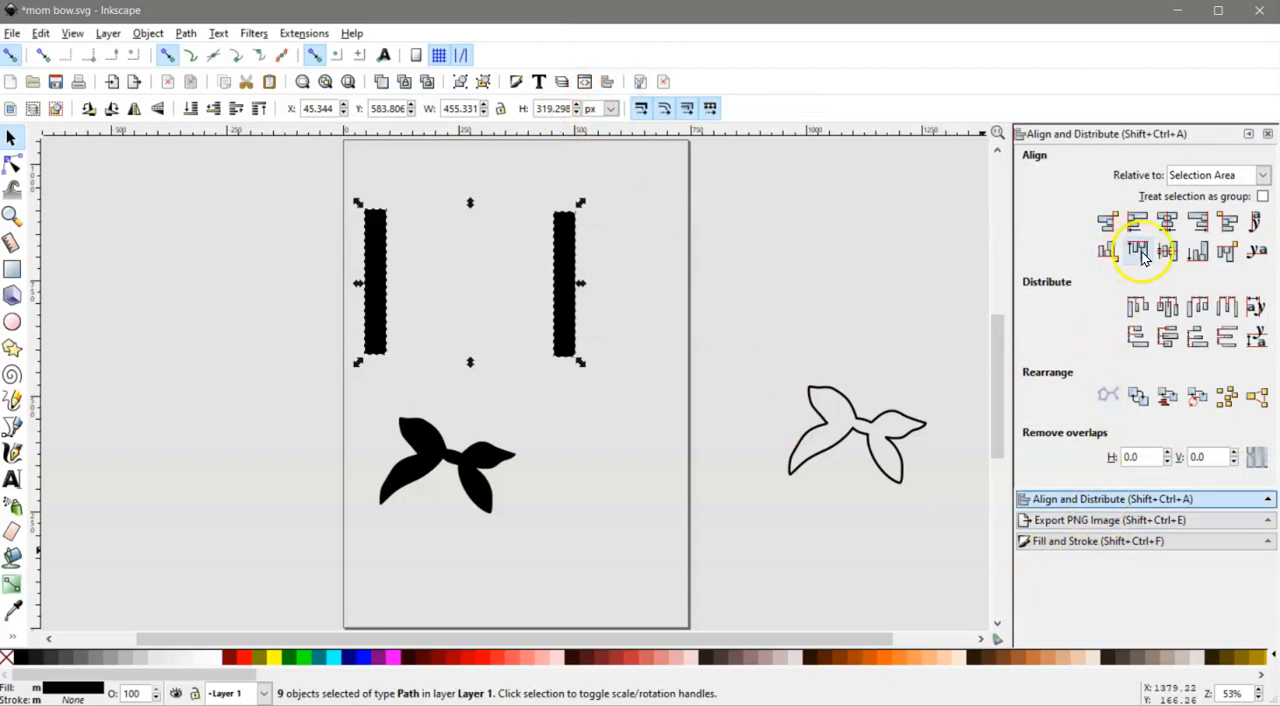
click(1136, 250)
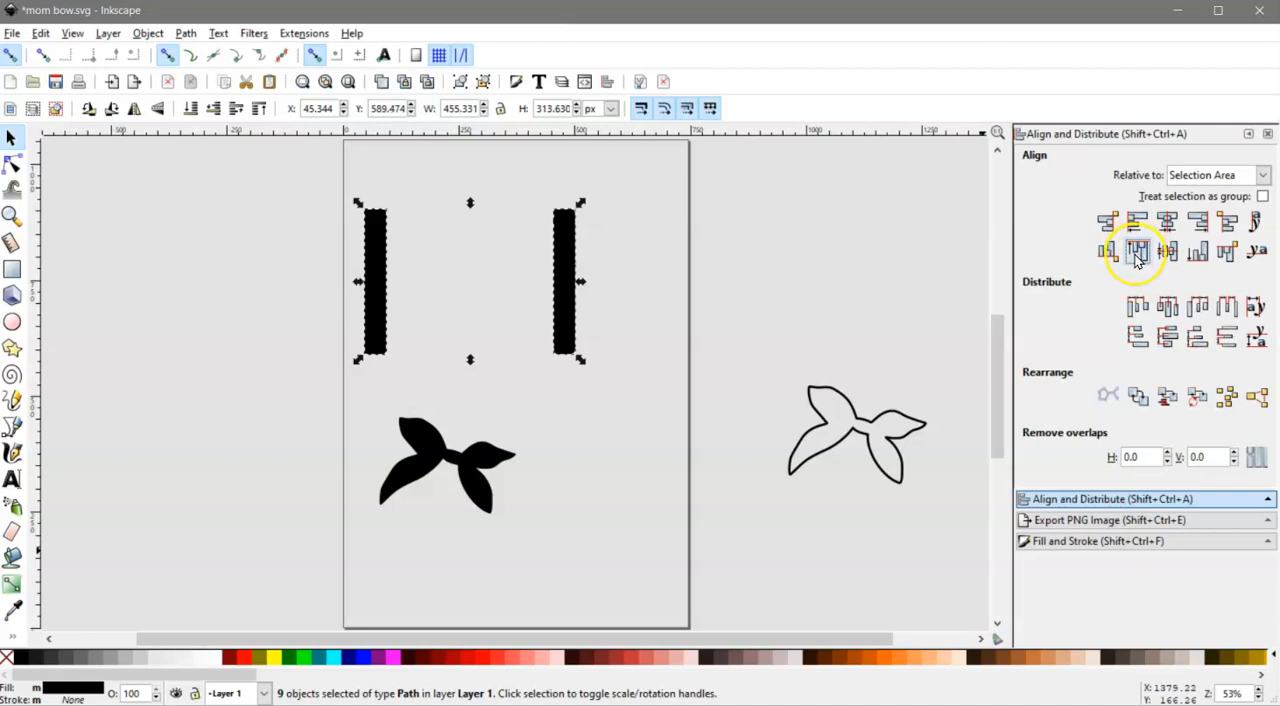
mouse_move(1136, 248)
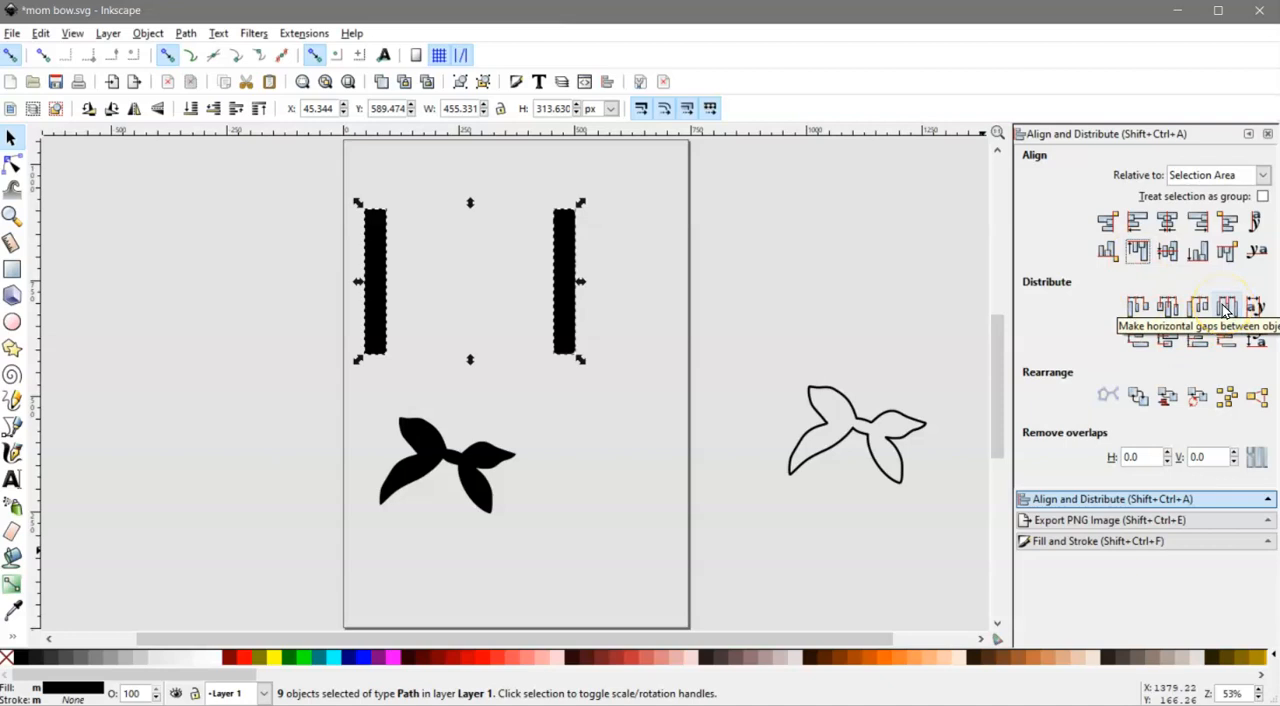
click(1228, 306)
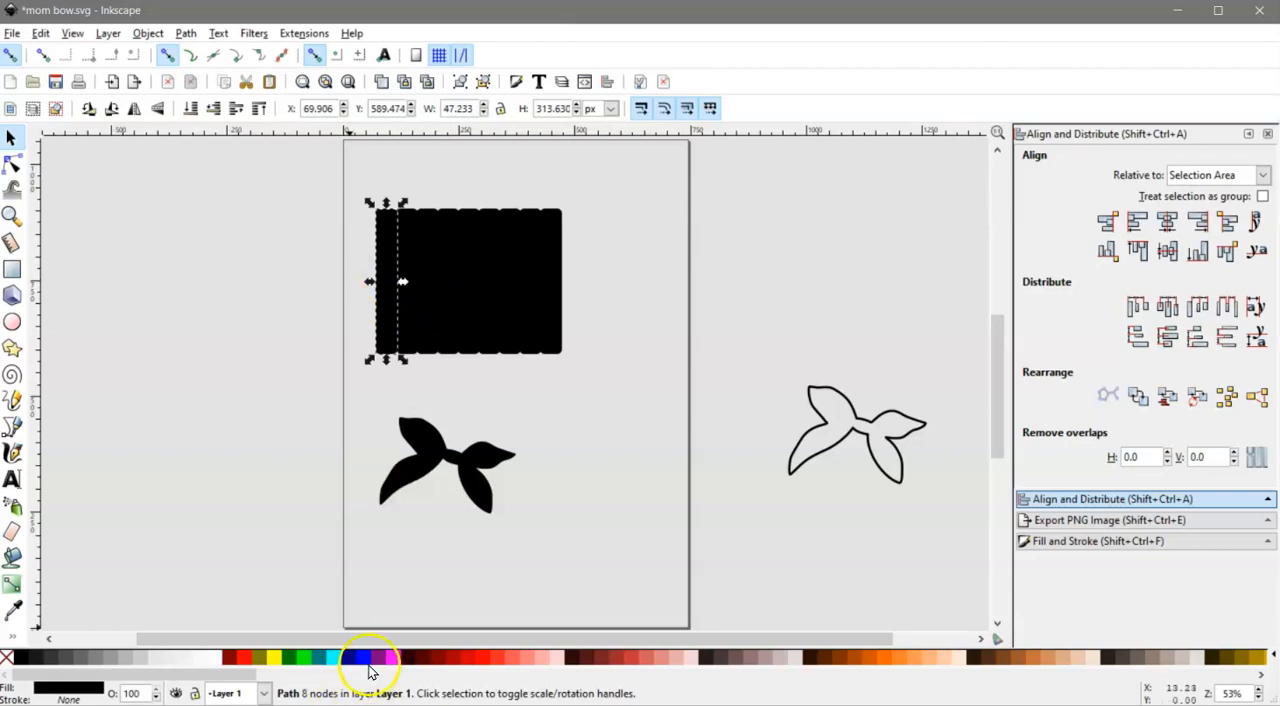
Step: Recolour individual stripes dark blue, white and black from the palette swatches
click(360, 656)
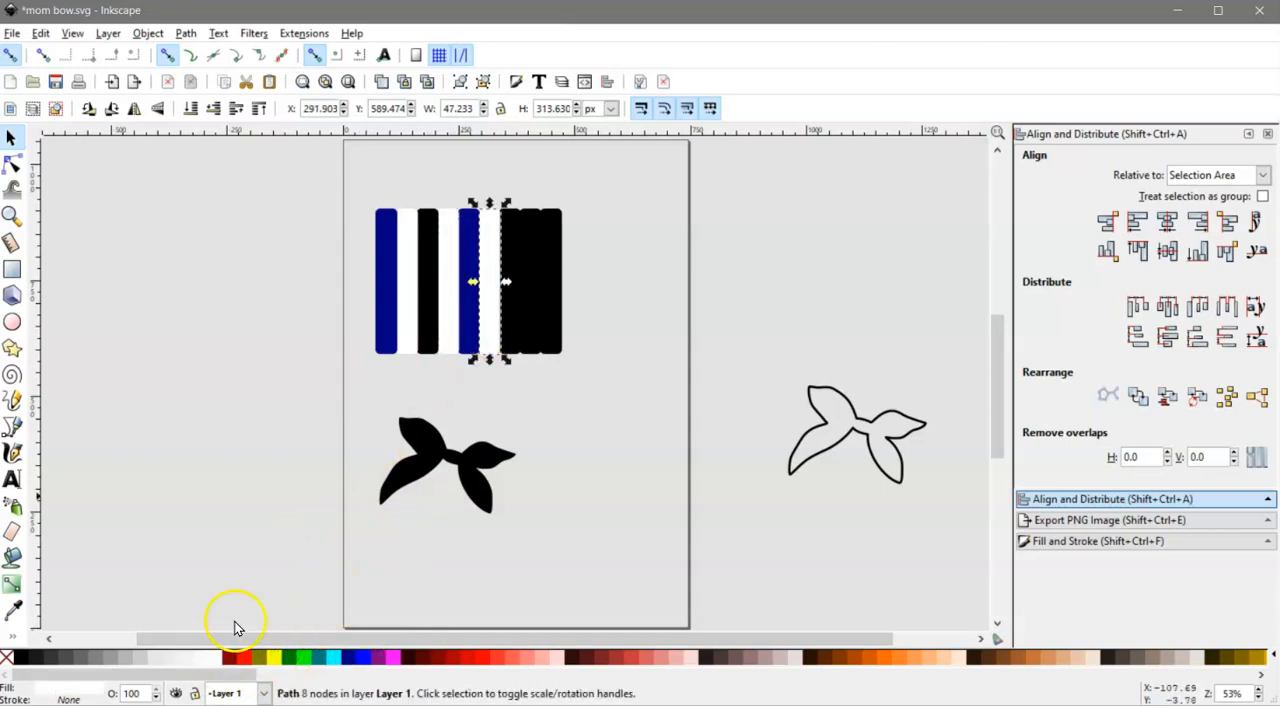
drag(500, 280, 528, 280)
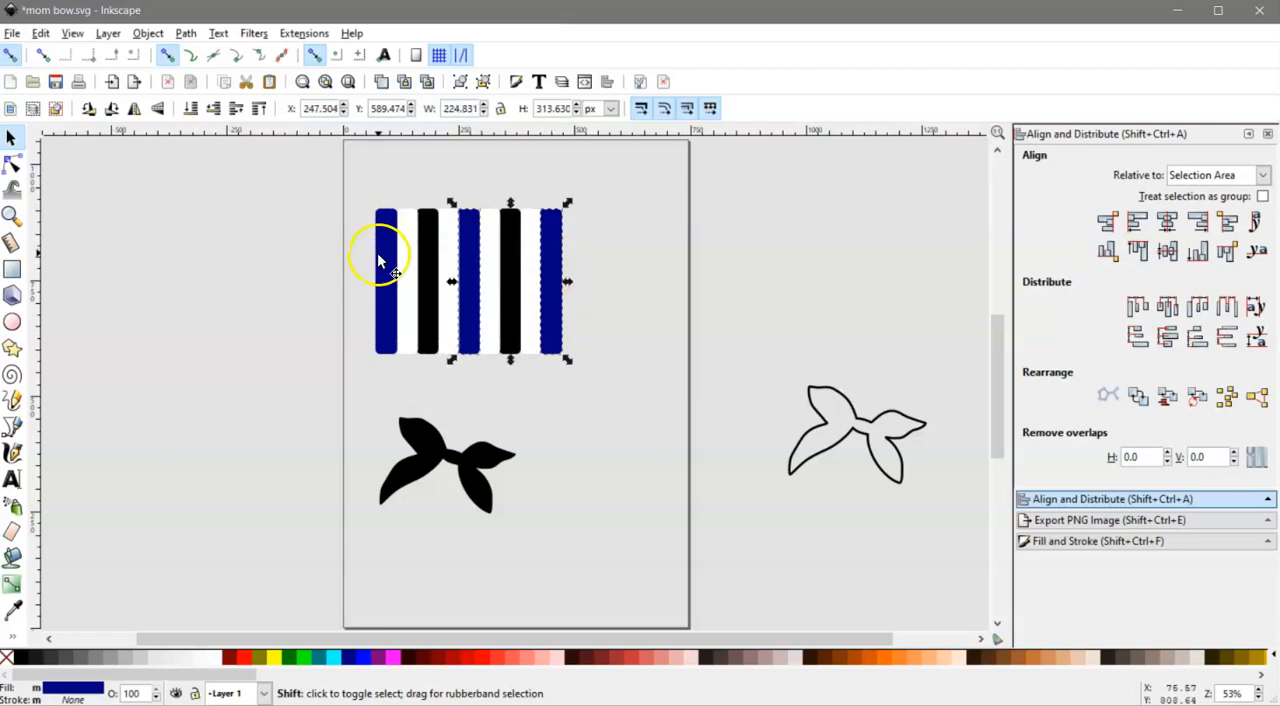
click(184, 32)
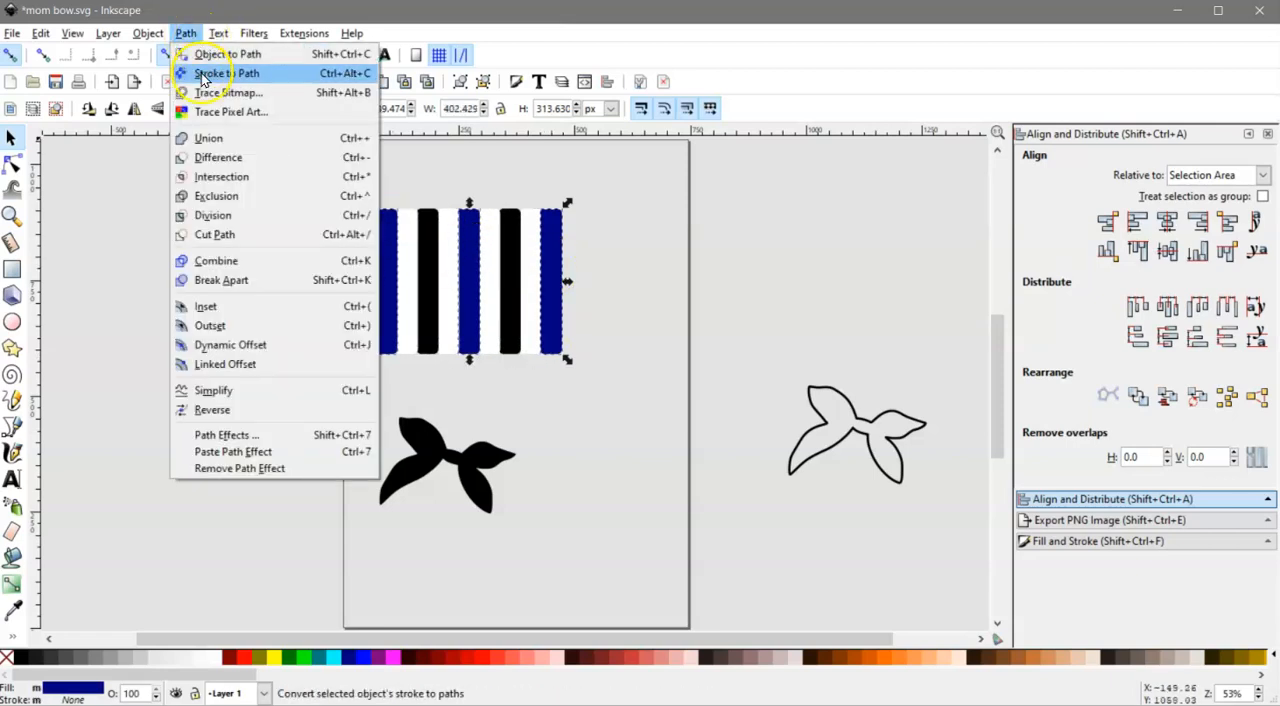
click(224, 72)
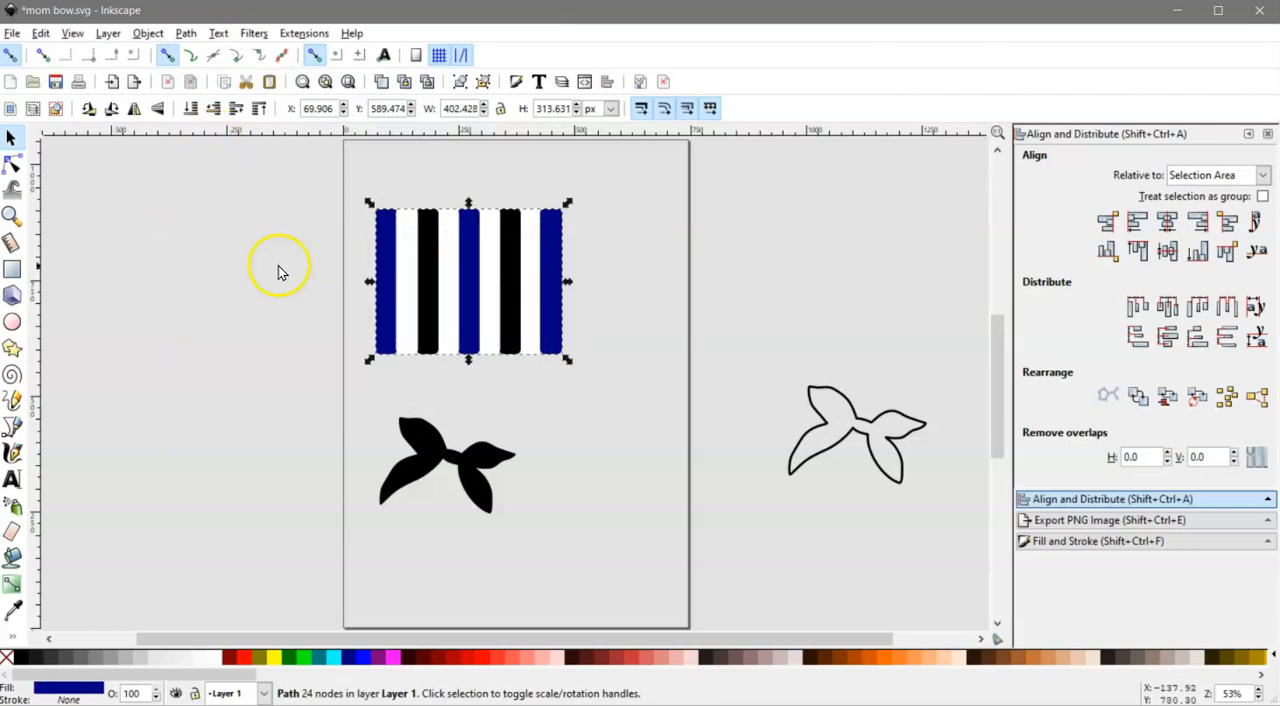
click(236, 390)
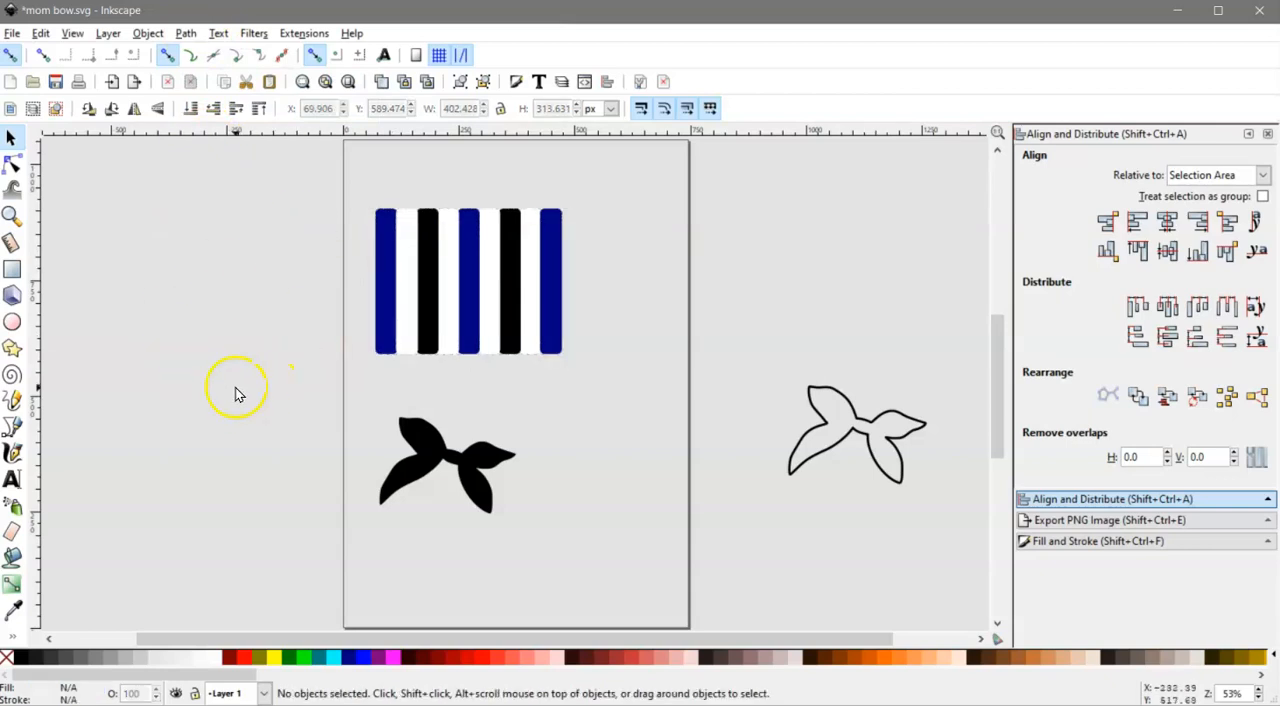
mouse_move(380, 268)
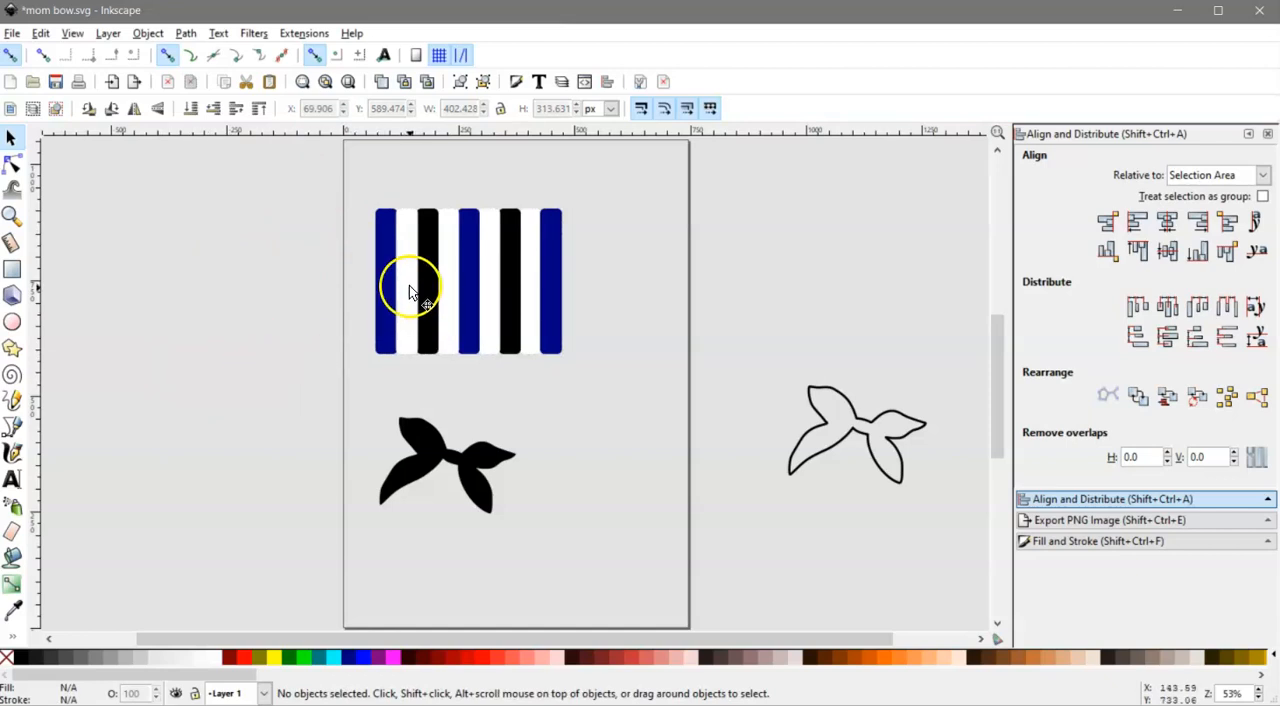
click(408, 284)
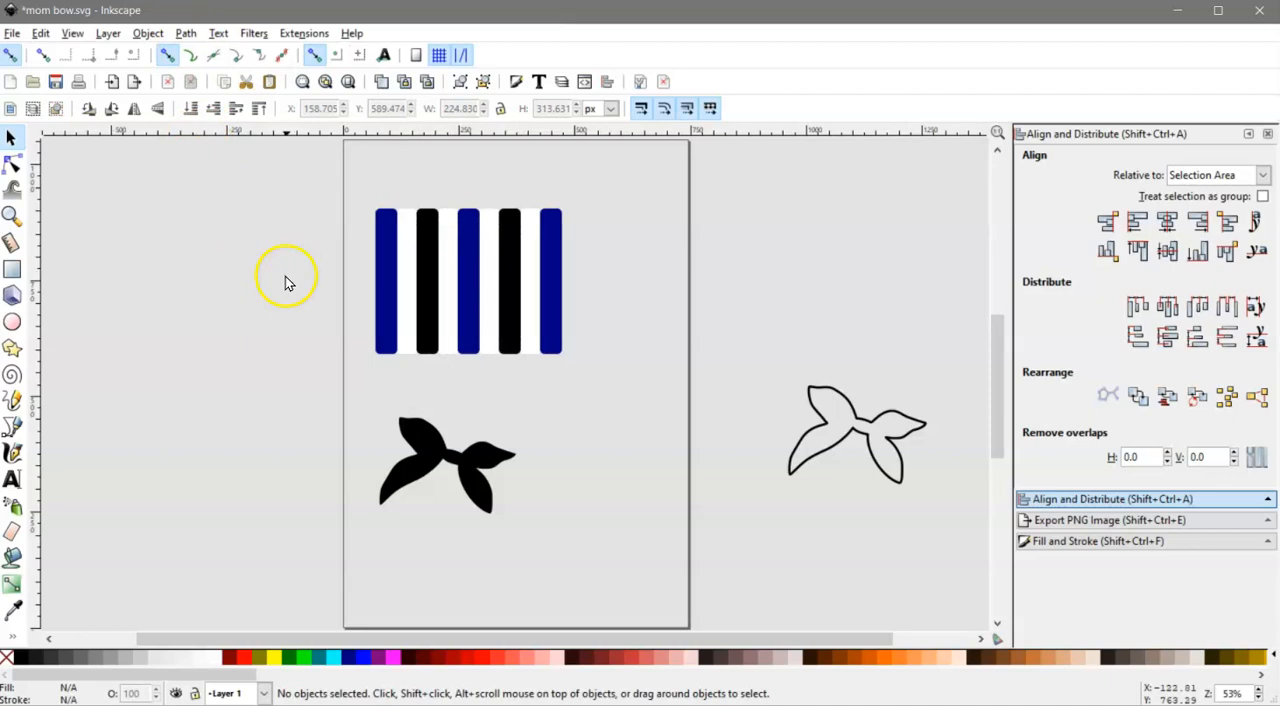
mouse_move(668, 404)
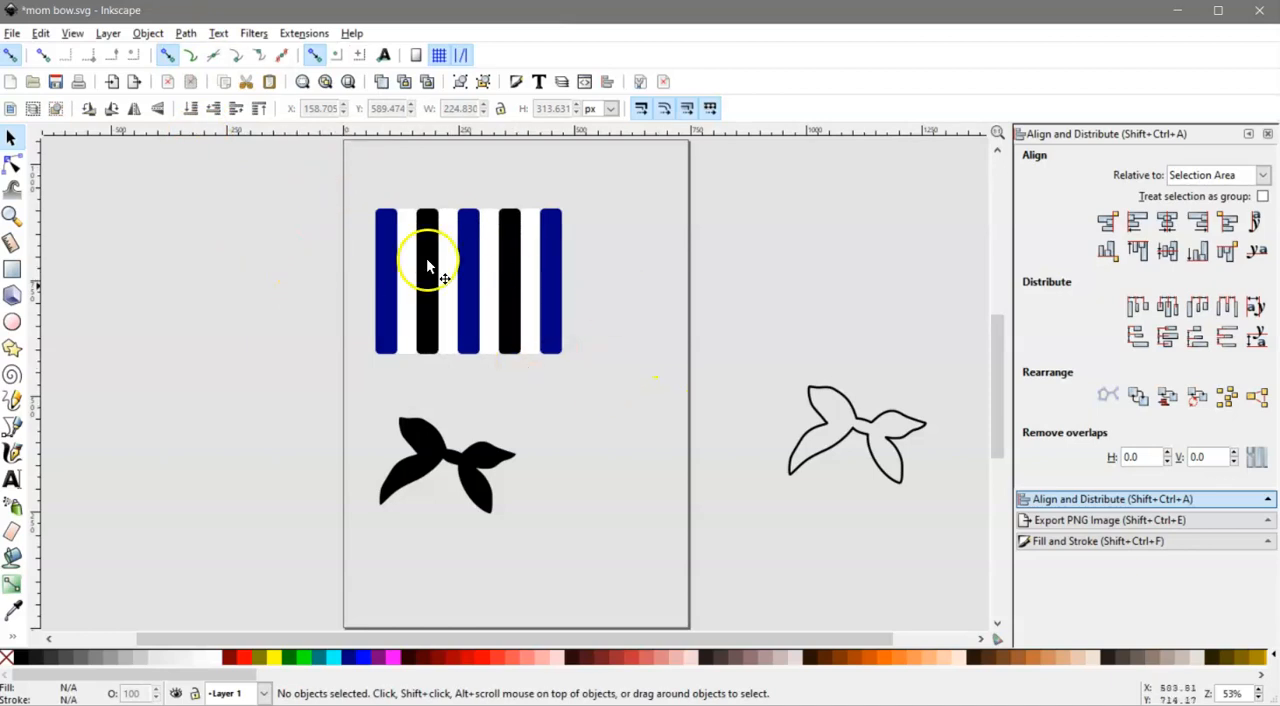
mouse_move(504, 336)
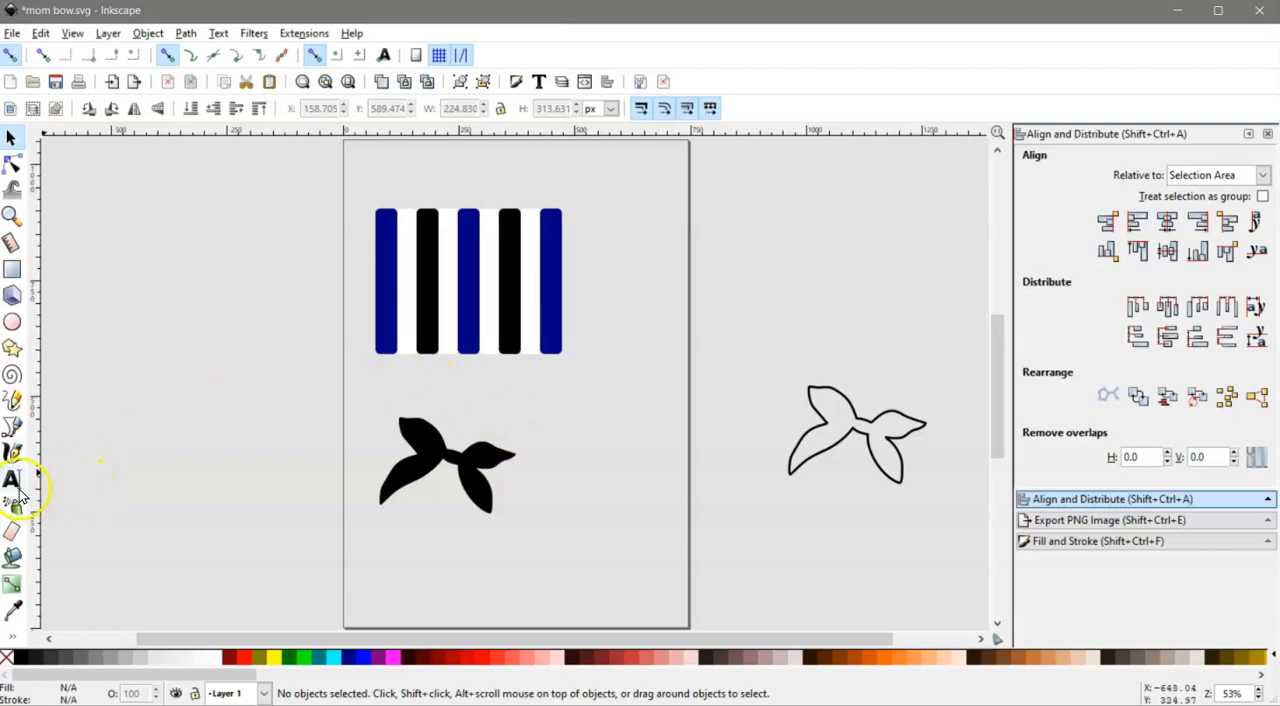
Step: Write GCU and LOPES as two text lines left of the page
click(16, 480)
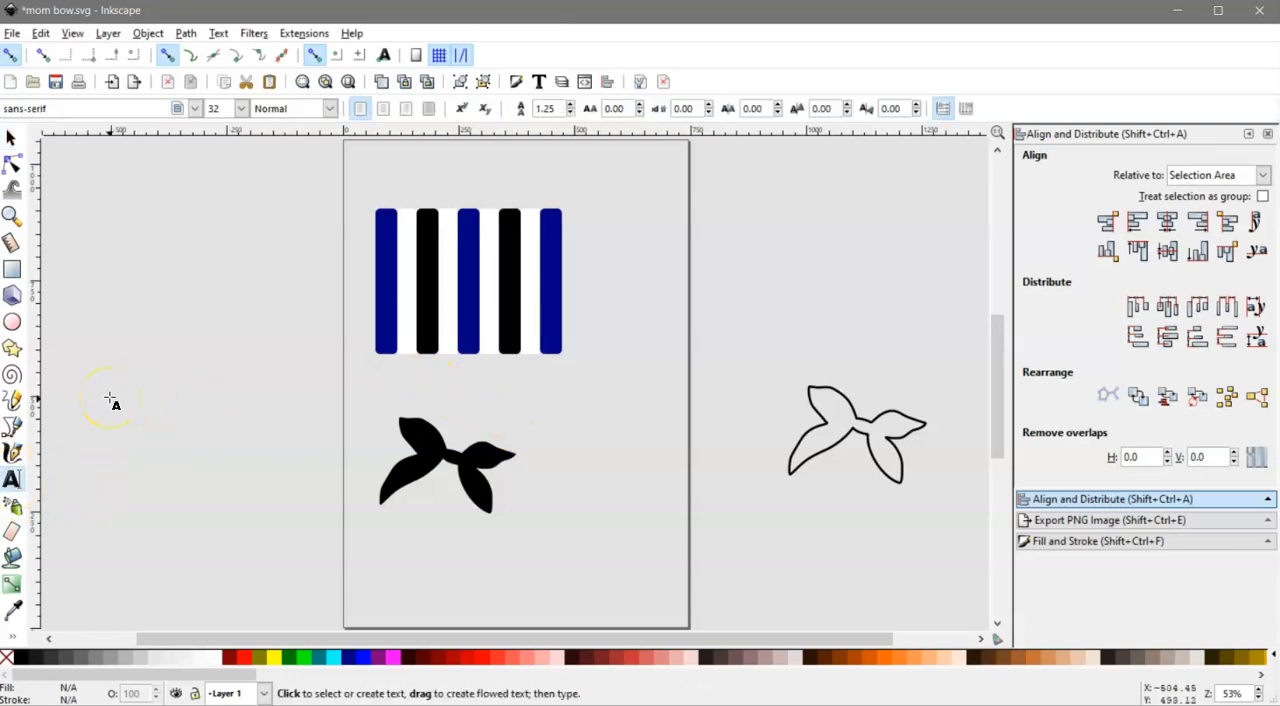
click(108, 400)
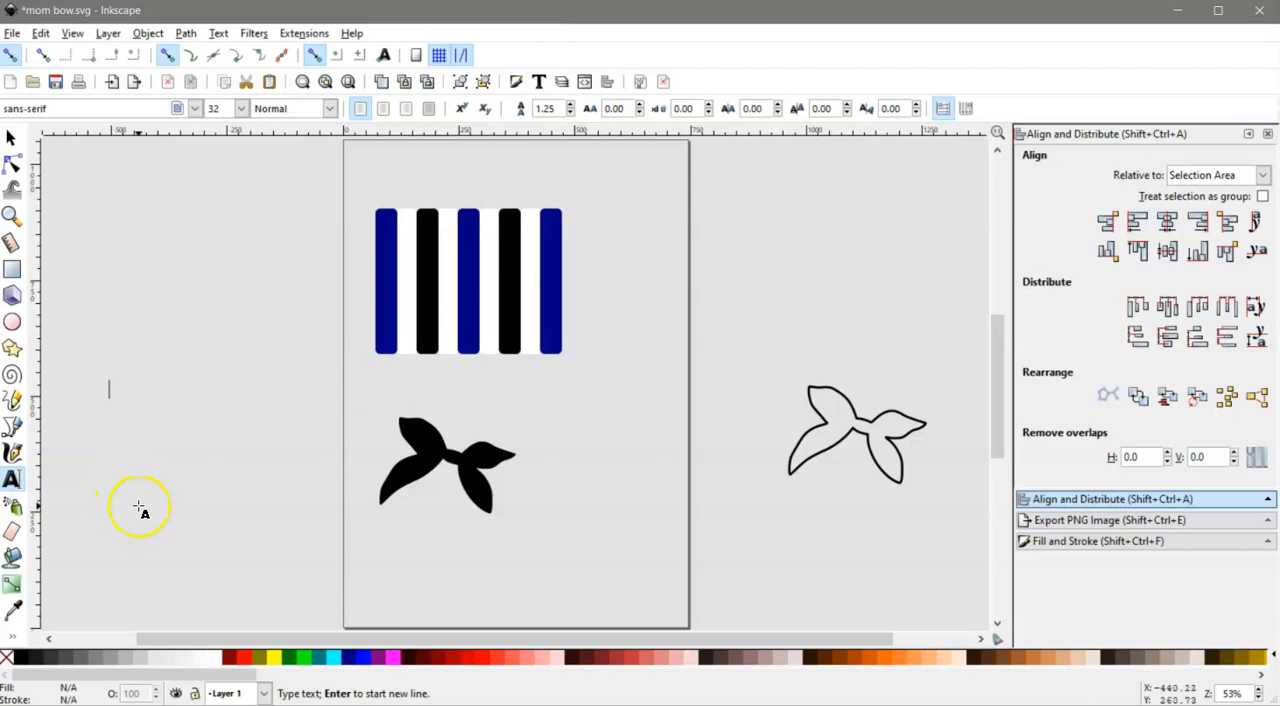
text(G)
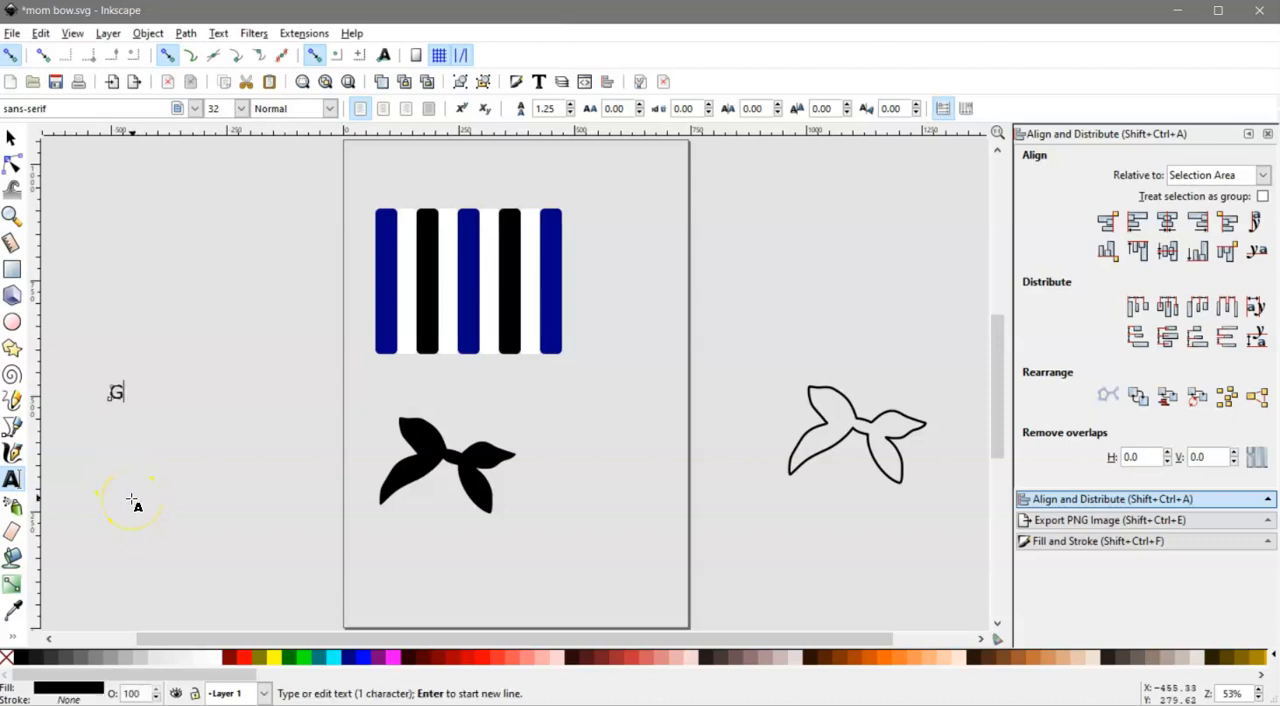
text(o)
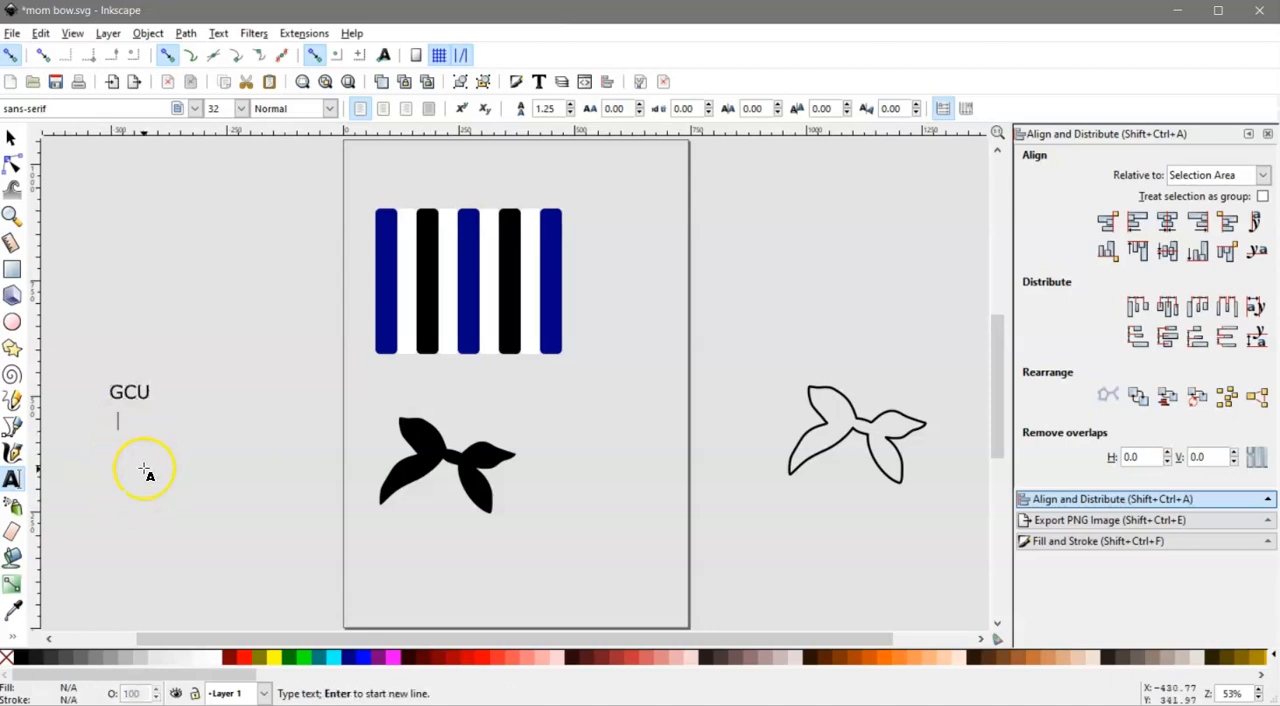
text(LOP)
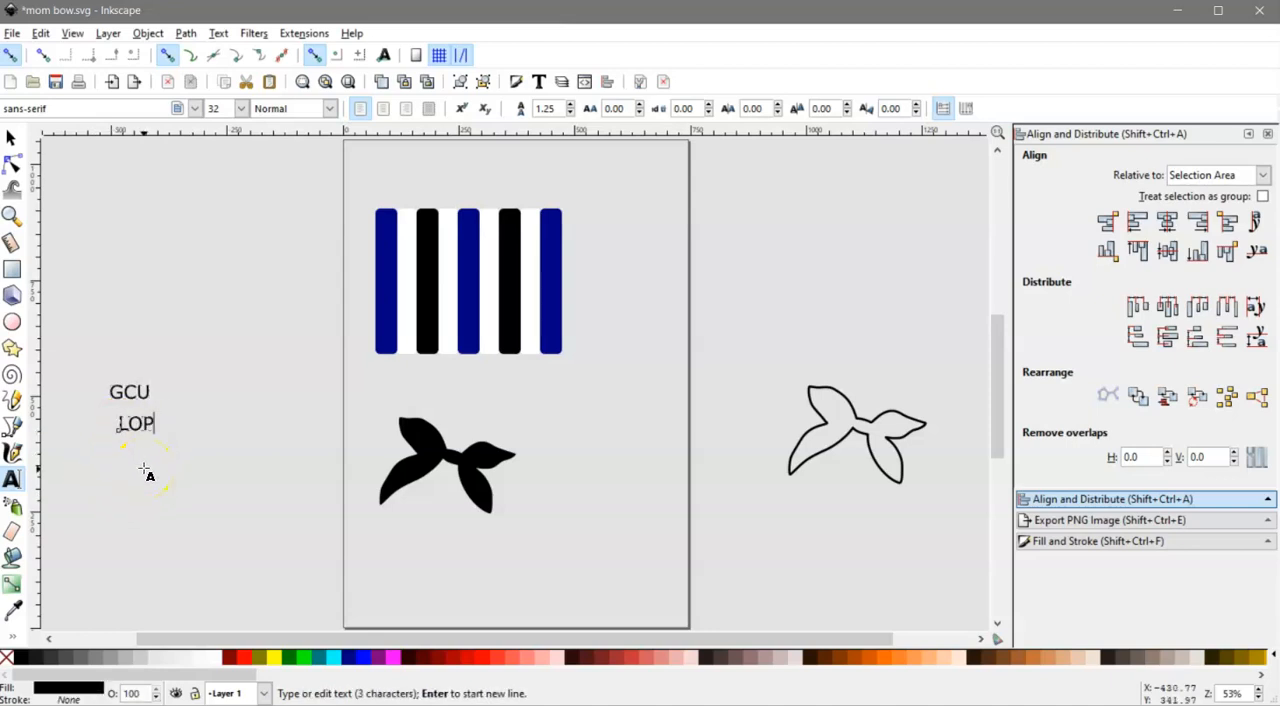
text(ES)
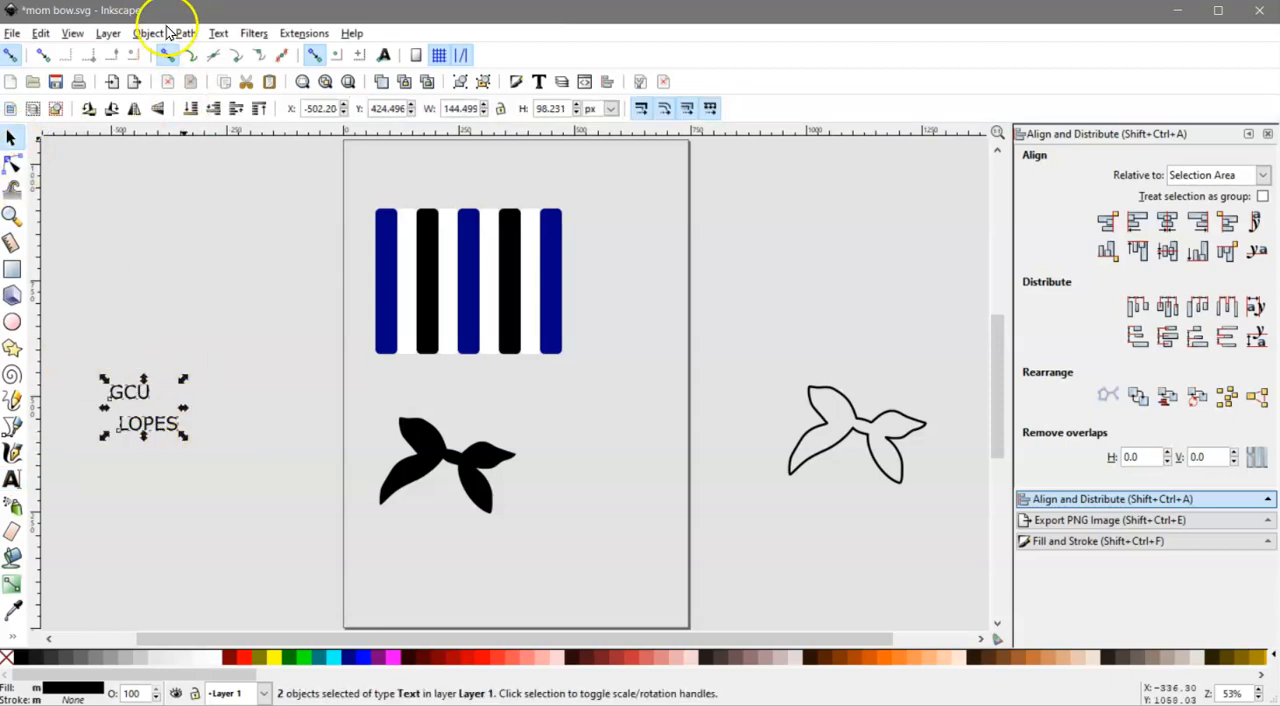
click(184, 32)
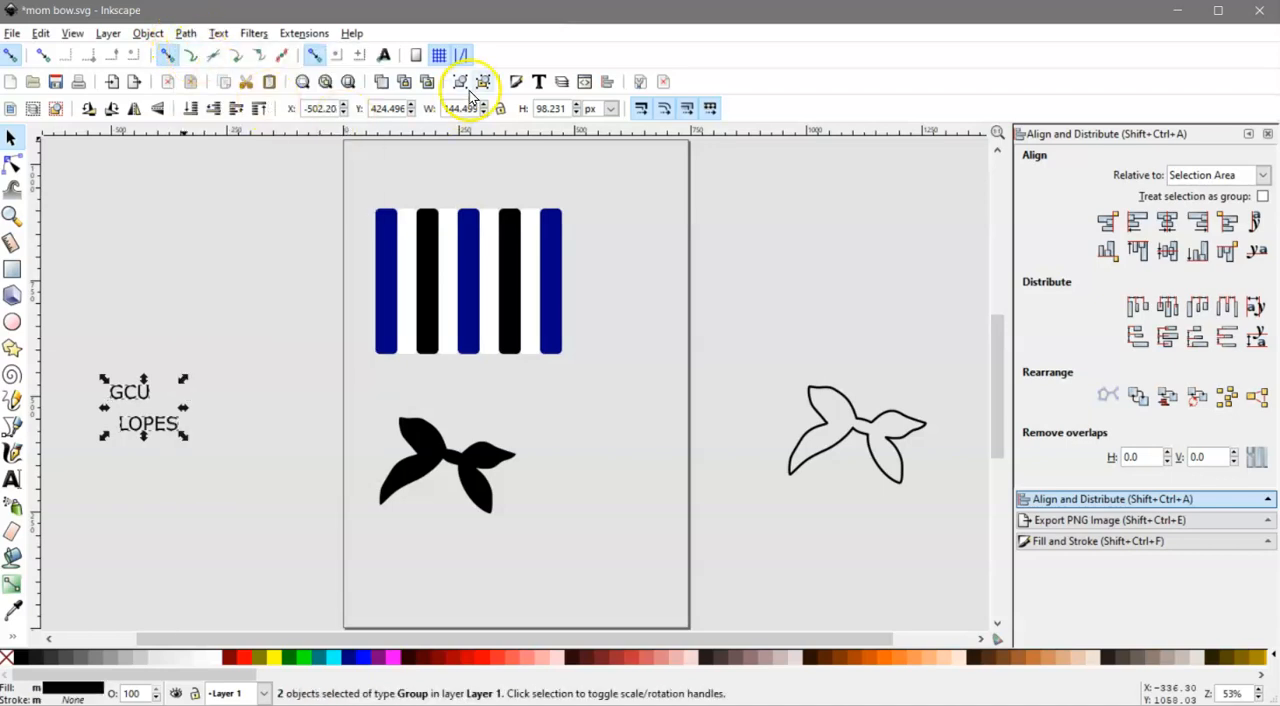
Step: Ungroup the letters, union them into one path and rotate the words diagonally
click(70, 310)
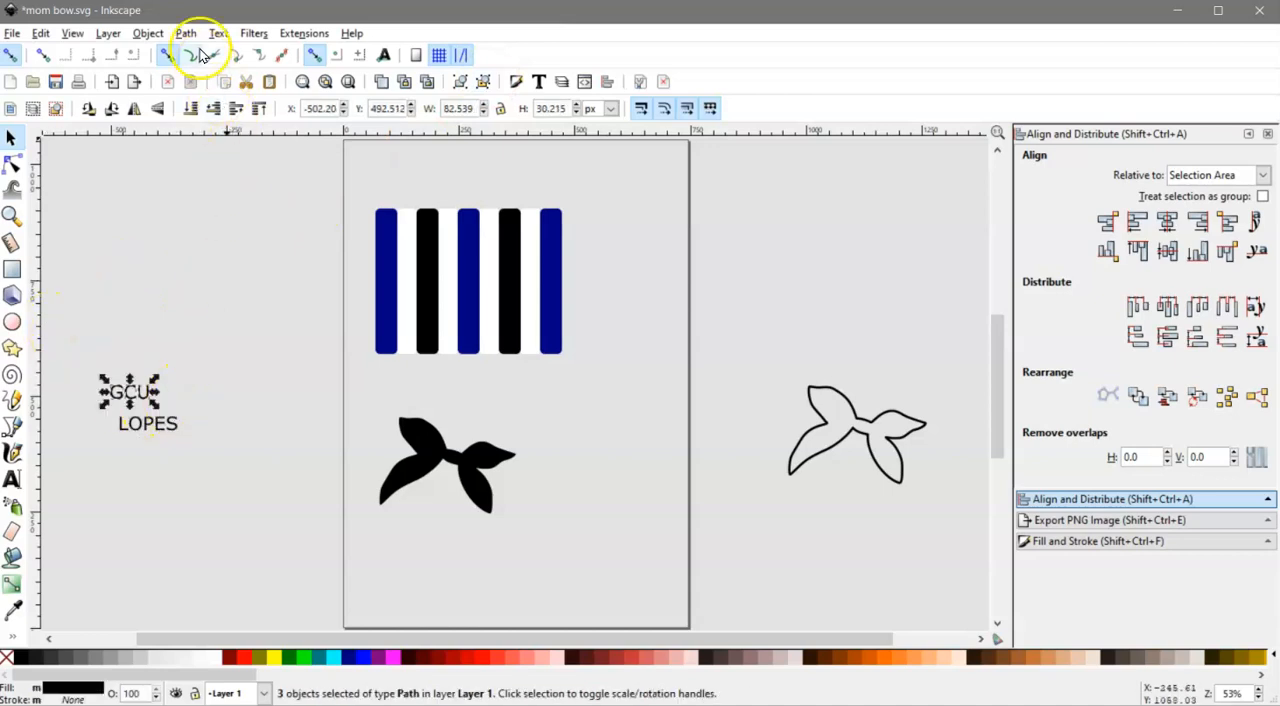
click(184, 32)
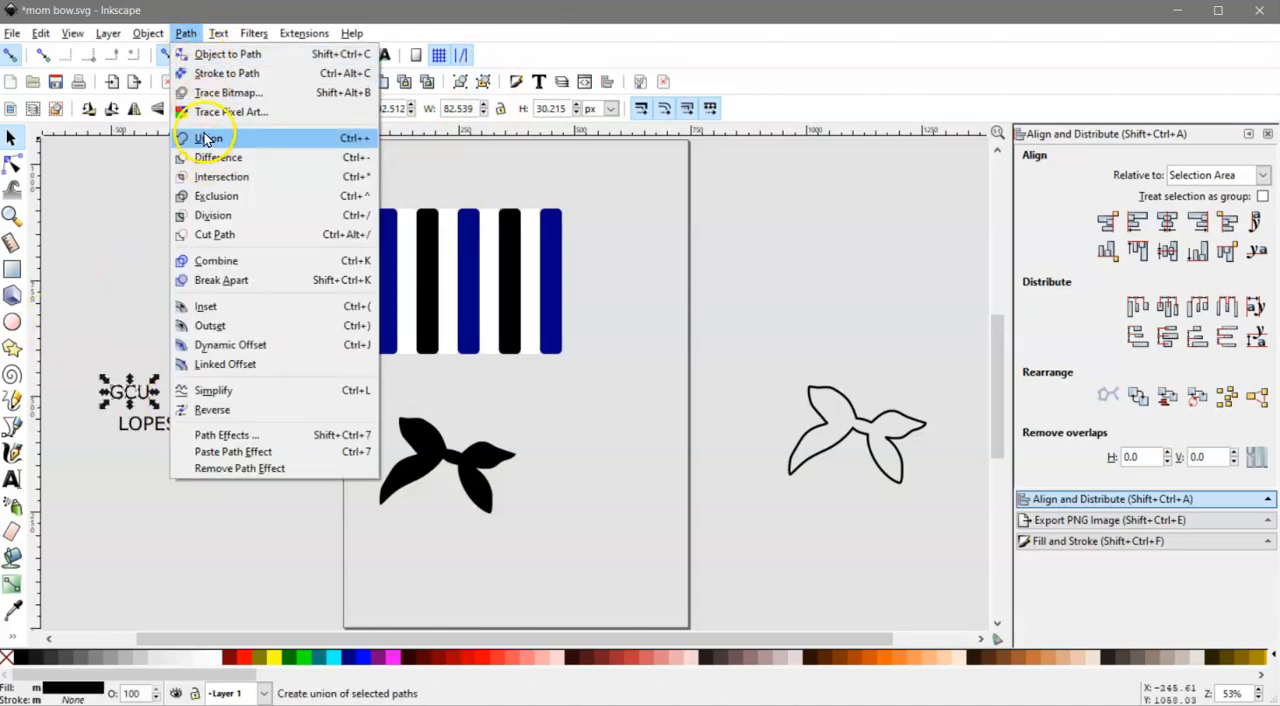
click(208, 136)
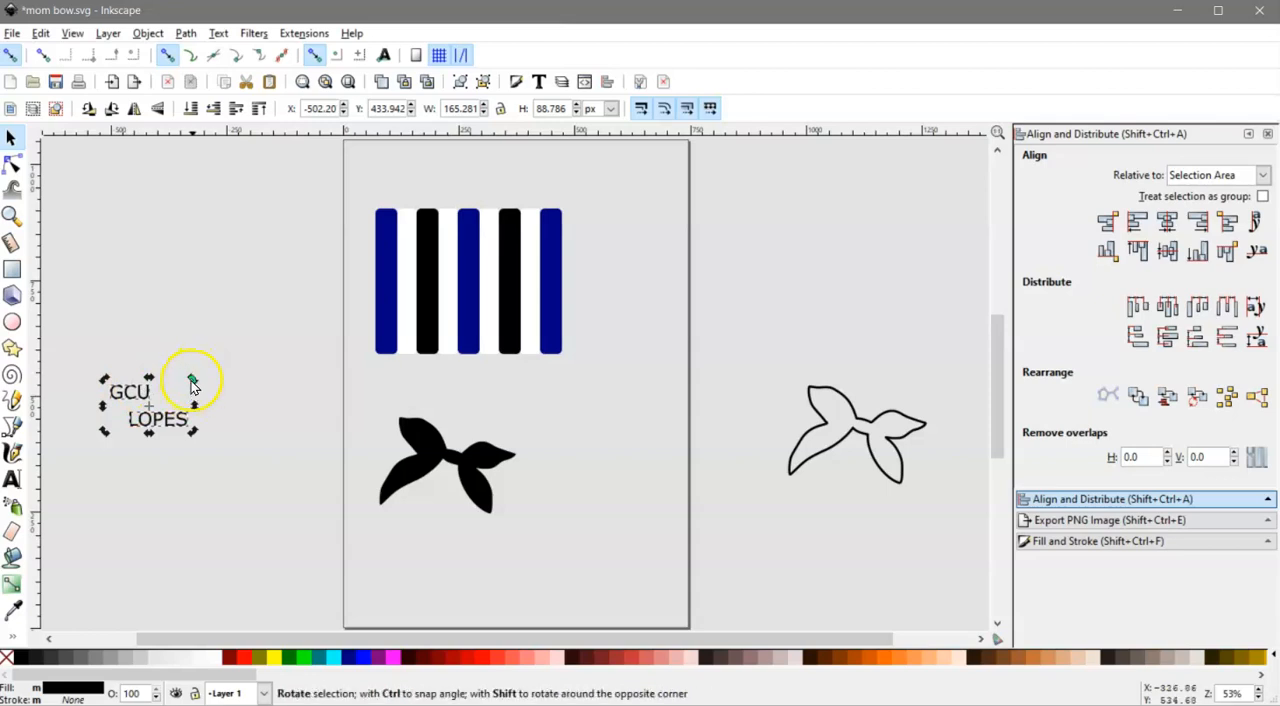
drag(192, 378, 184, 358)
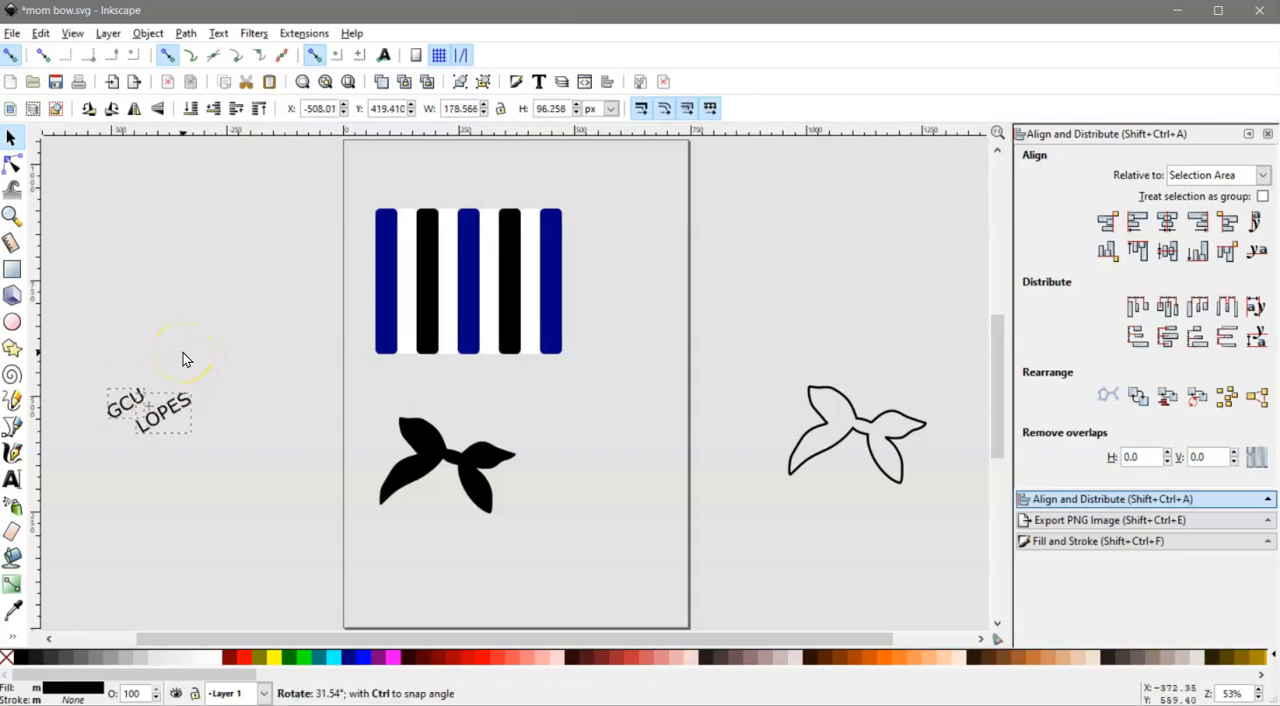
click(164, 408)
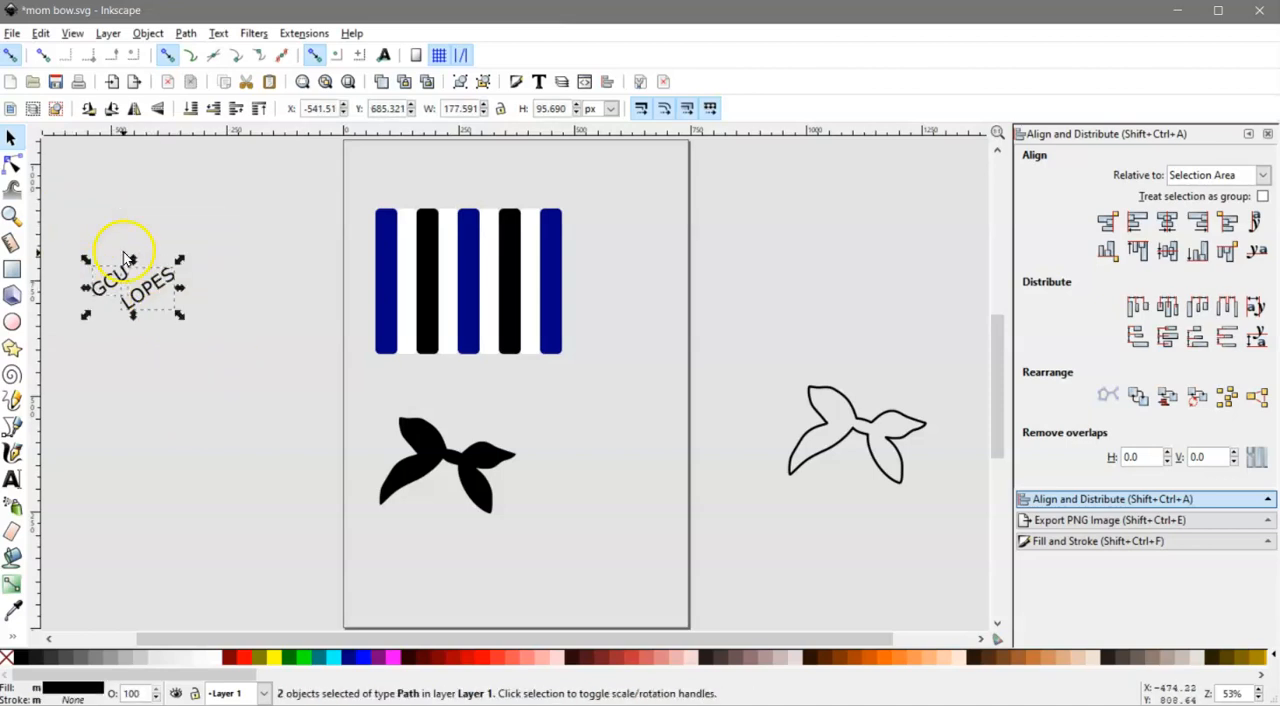
click(184, 32)
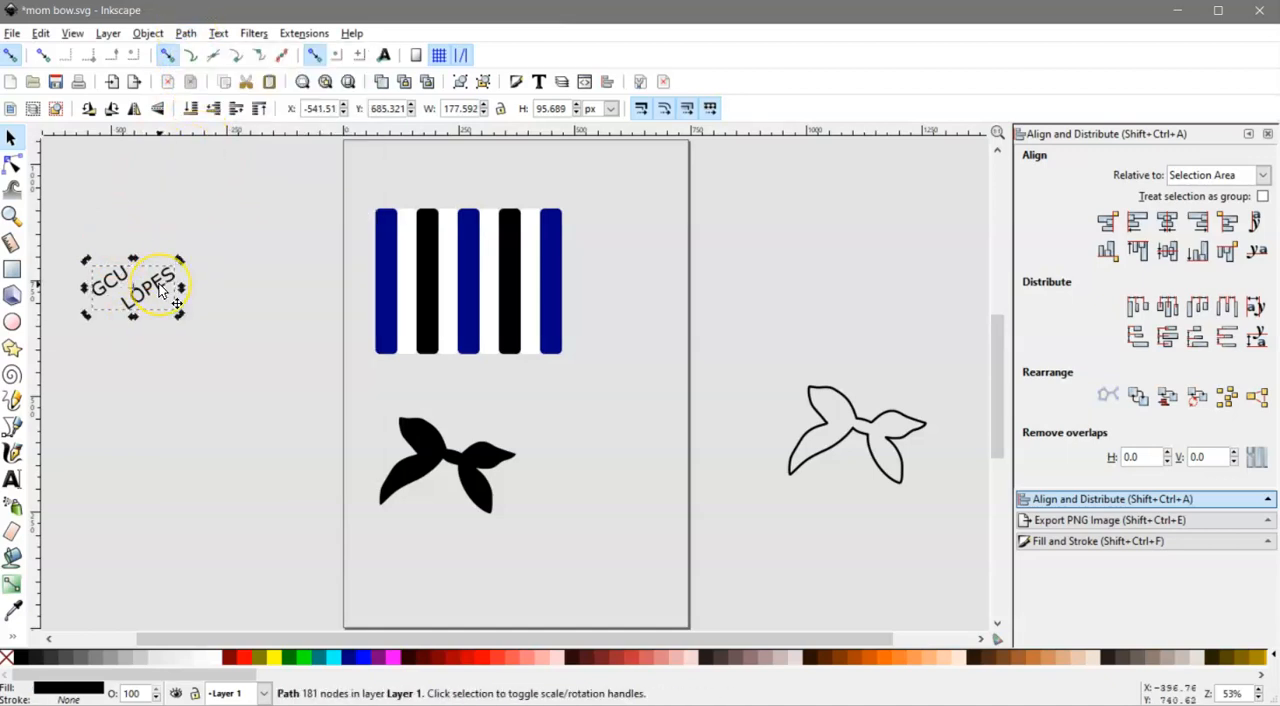
Step: Duplicate the tilted words and drag the copies downward into a rough column
click(150, 290)
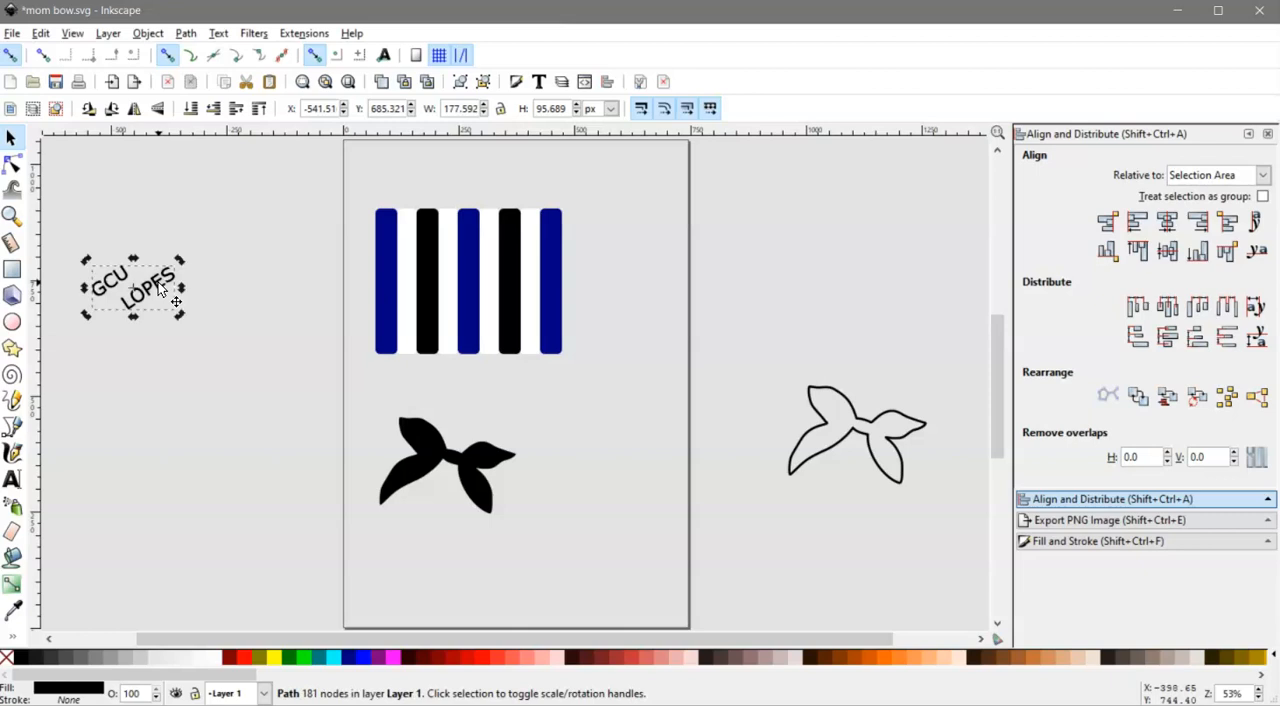
drag(160, 290, 160, 444)
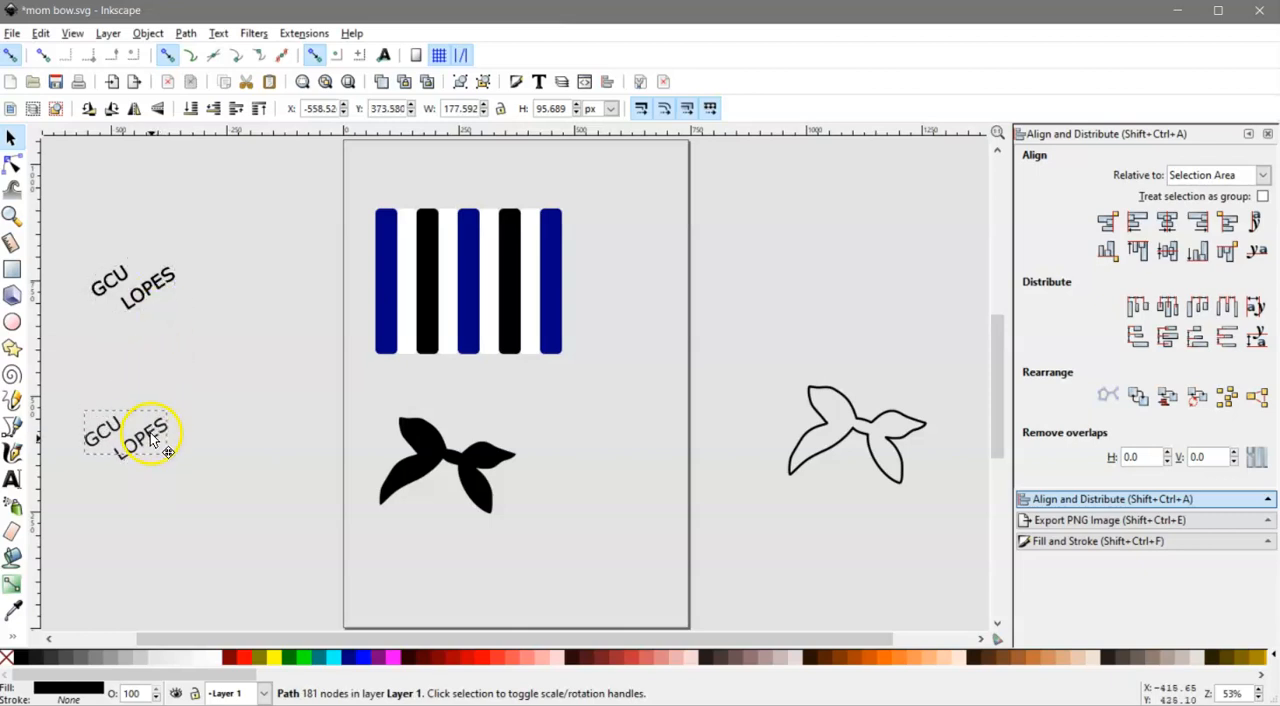
drag(130, 436, 138, 478)
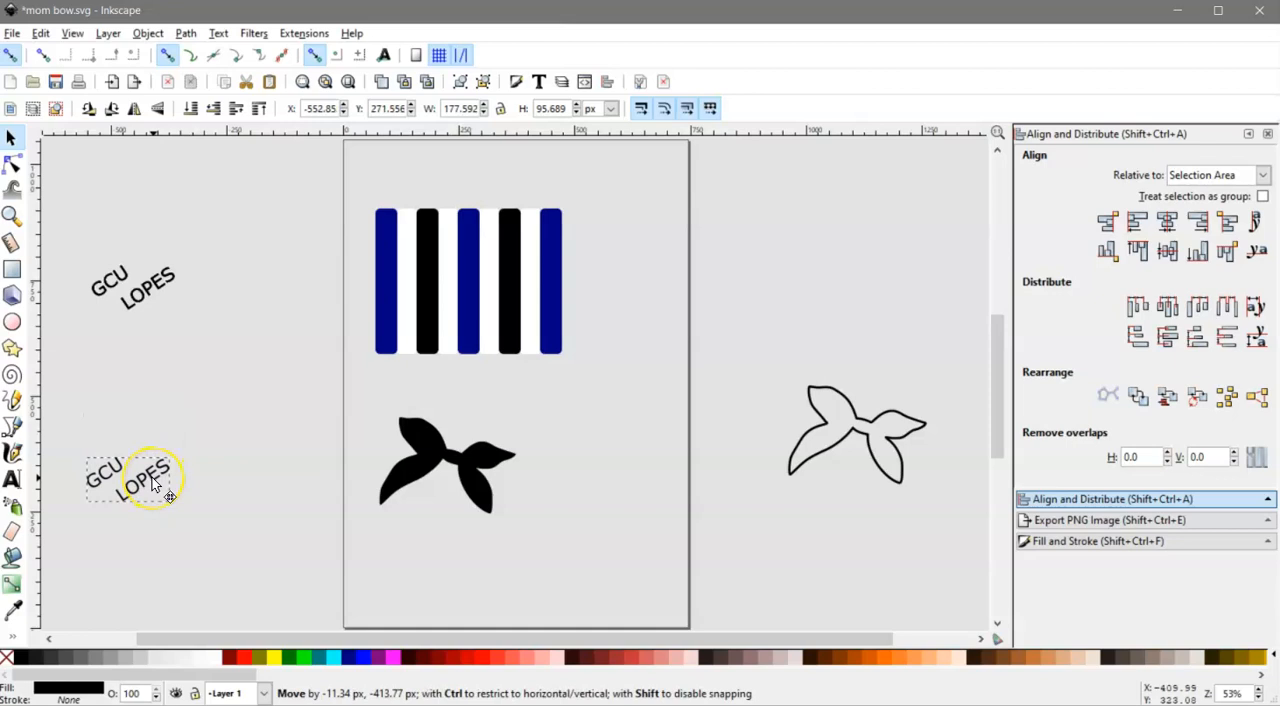
drag(140, 478, 156, 498)
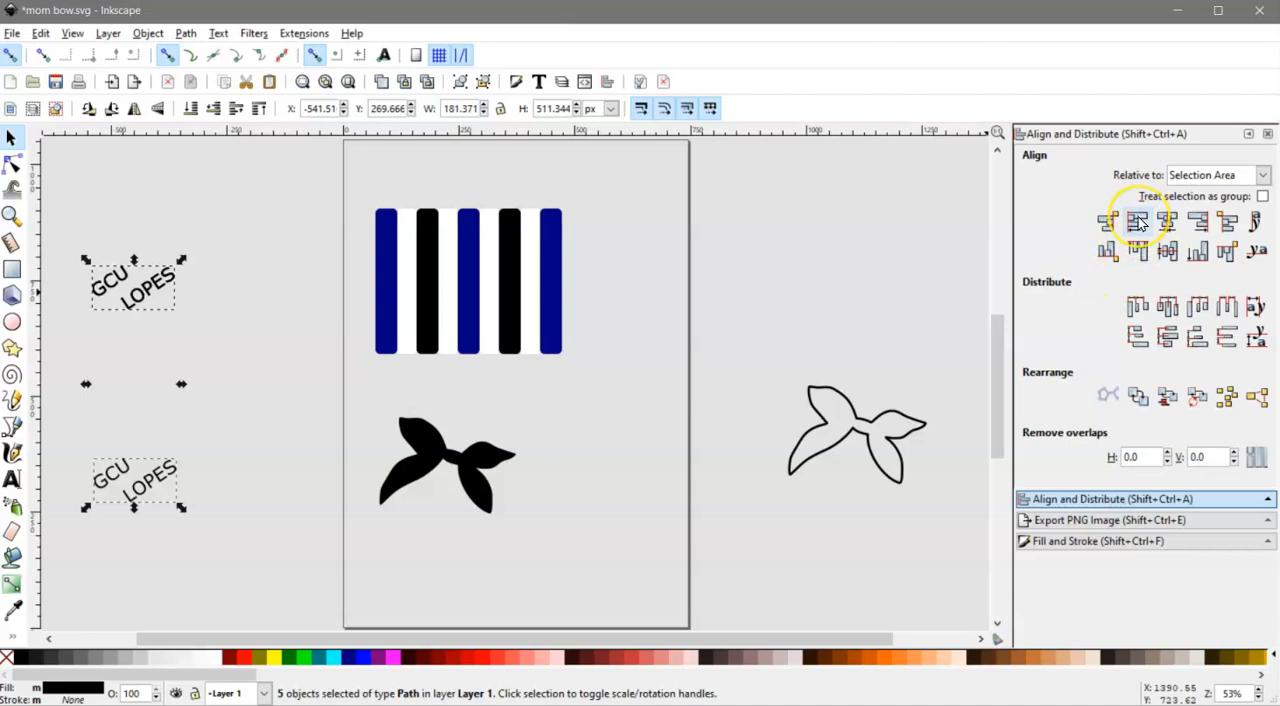
Step: Align the copies on their left edges and equalize their vertical gaps
click(1136, 220)
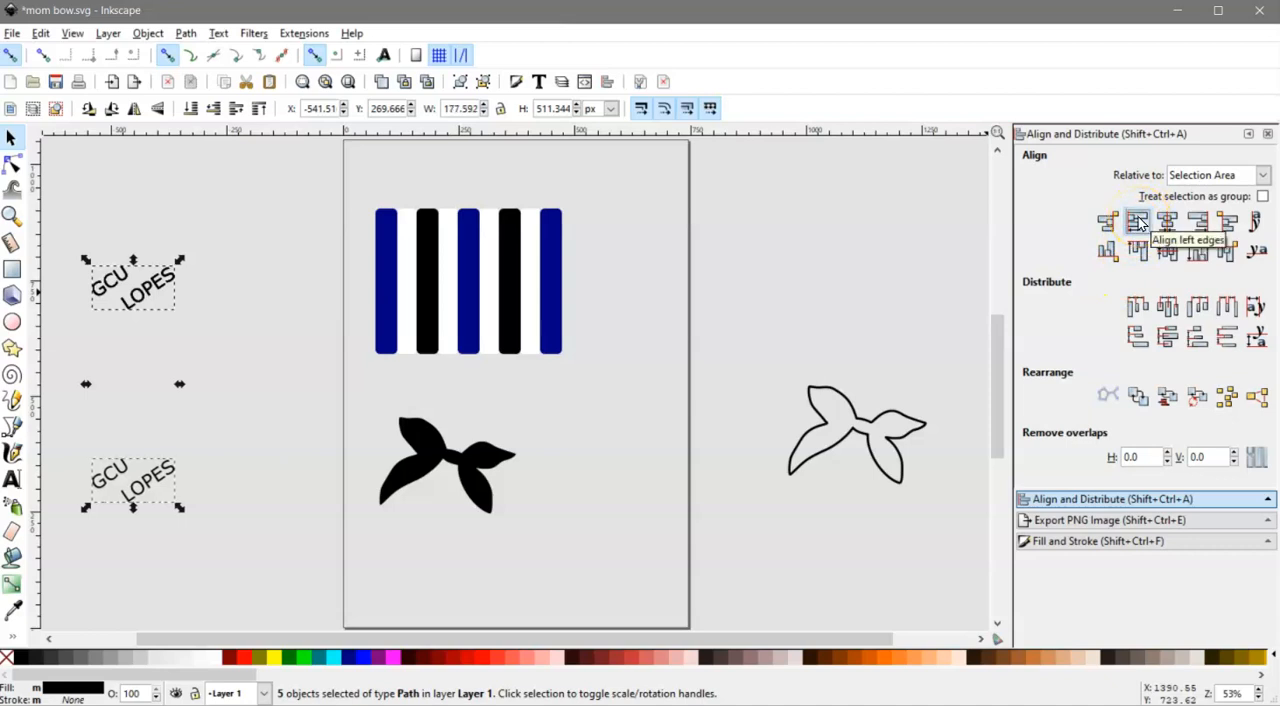
mouse_move(1220, 300)
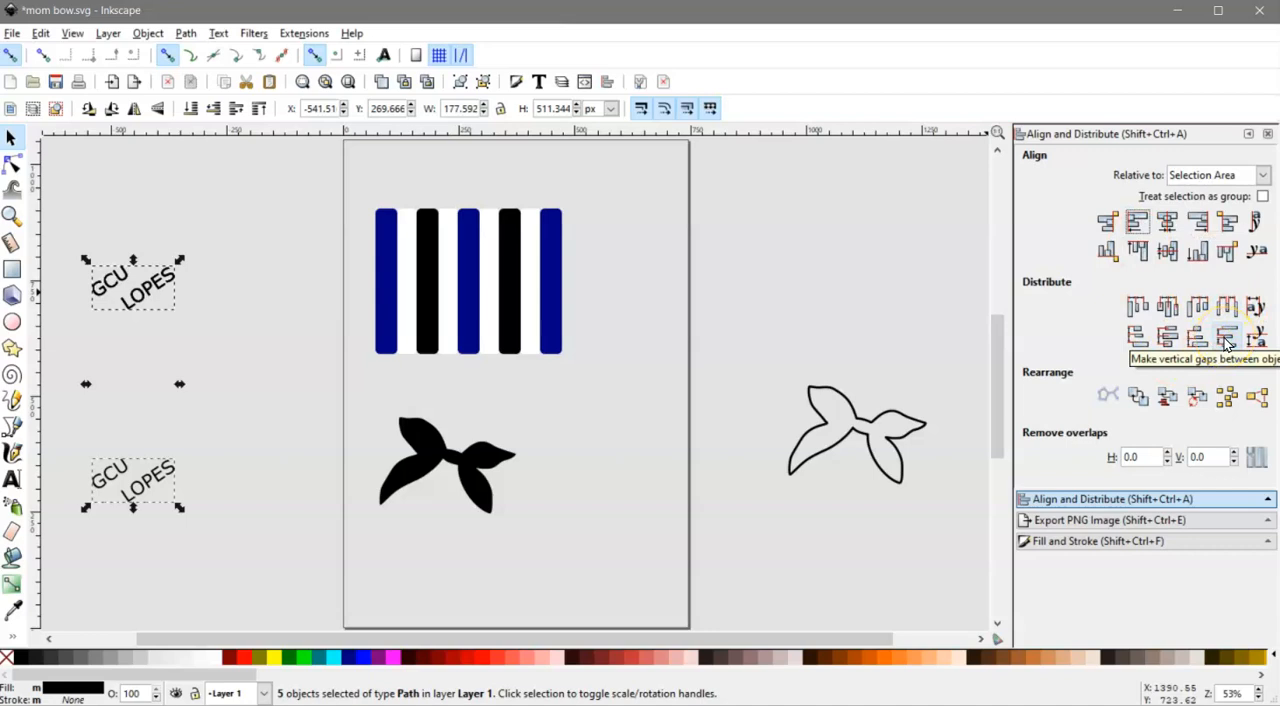
click(1228, 332)
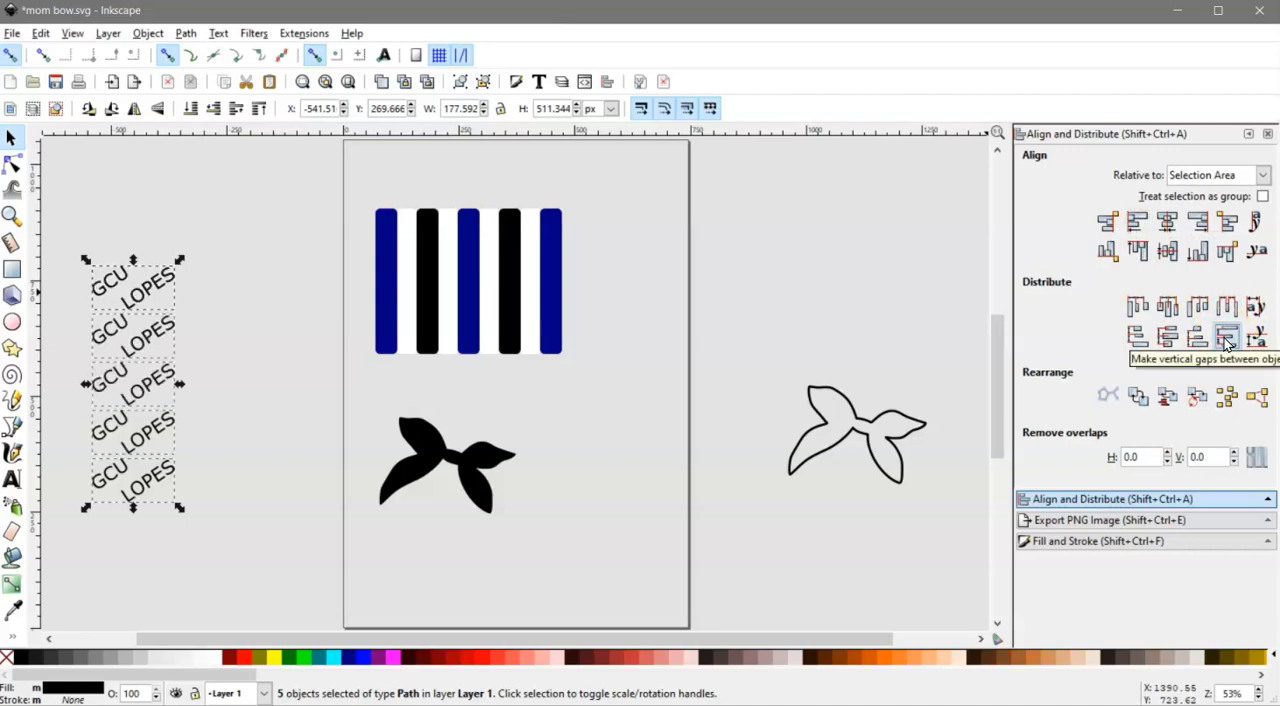
click(266, 524)
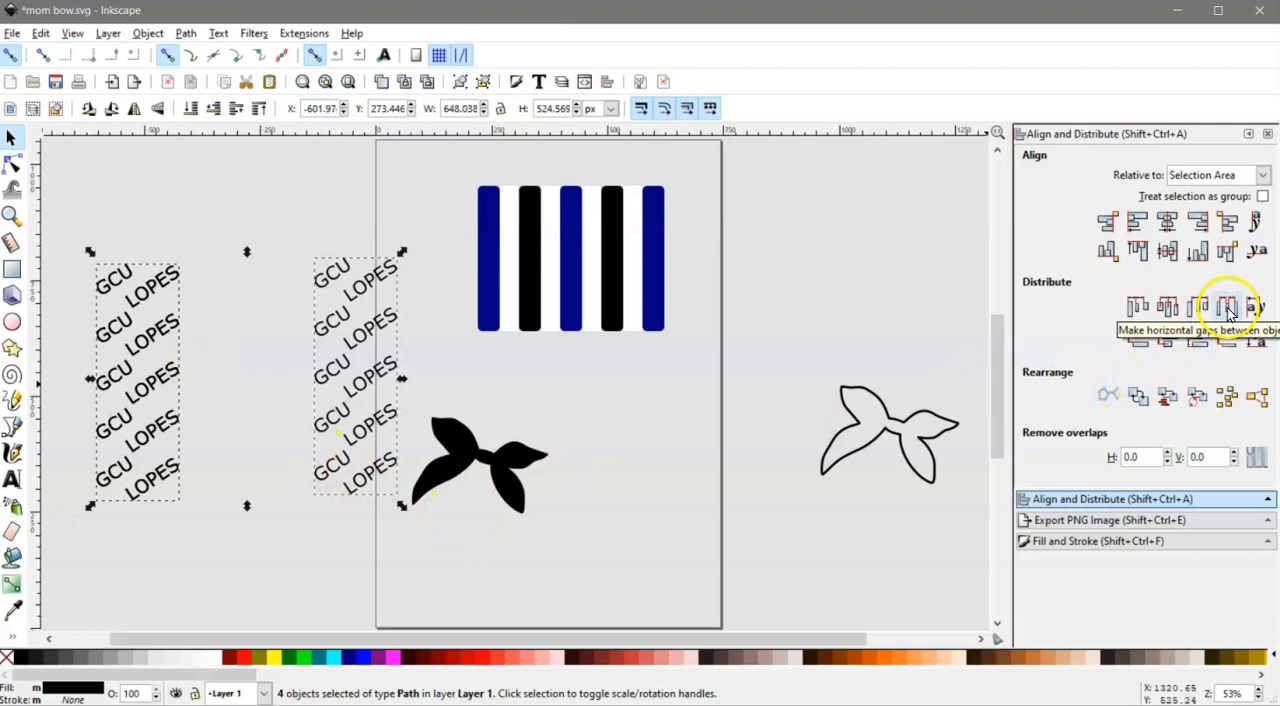
Step: Distribute the four word columns with equal horizontal gaps
click(1230, 304)
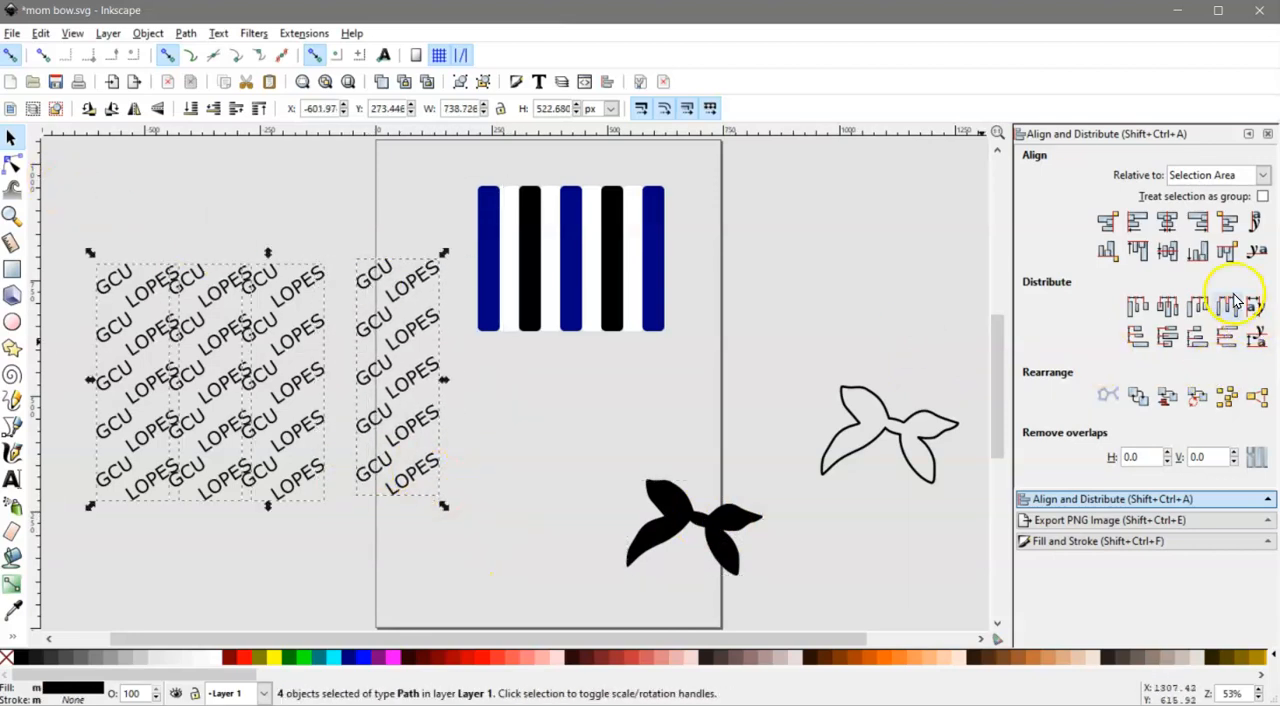
click(1228, 304)
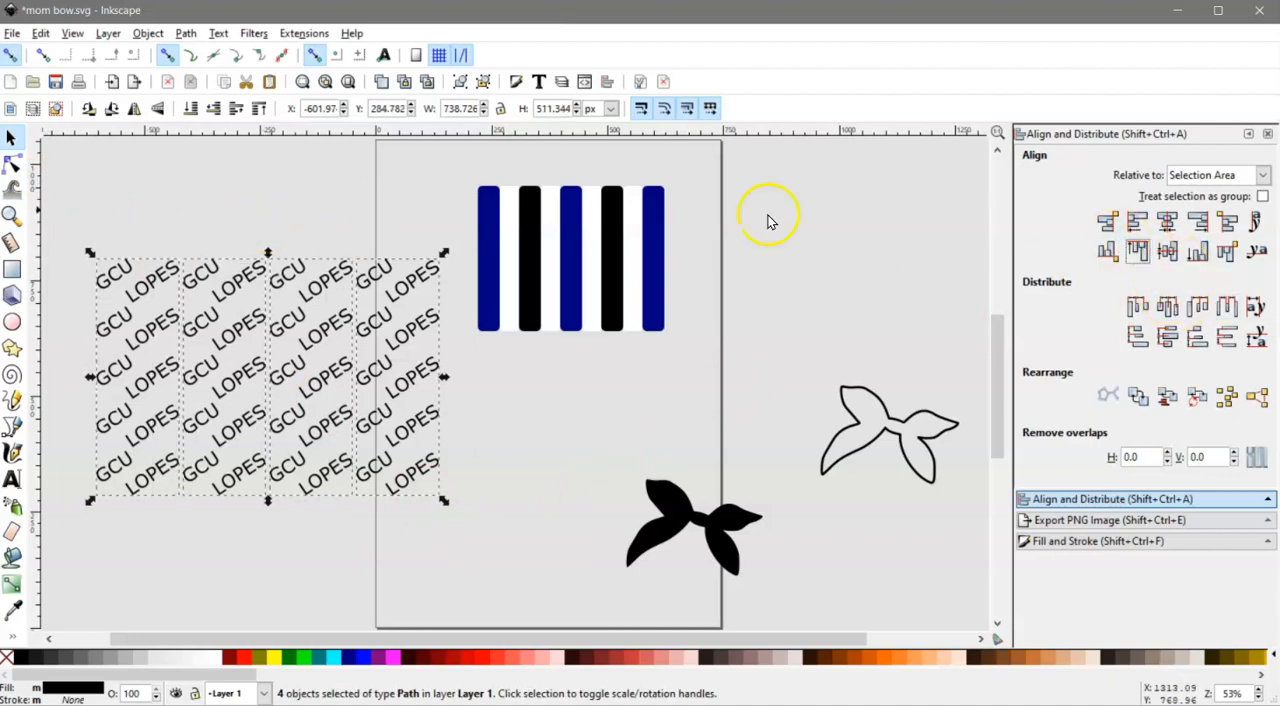
Step: Union the word grid into one path and move it over the striped block
click(184, 32)
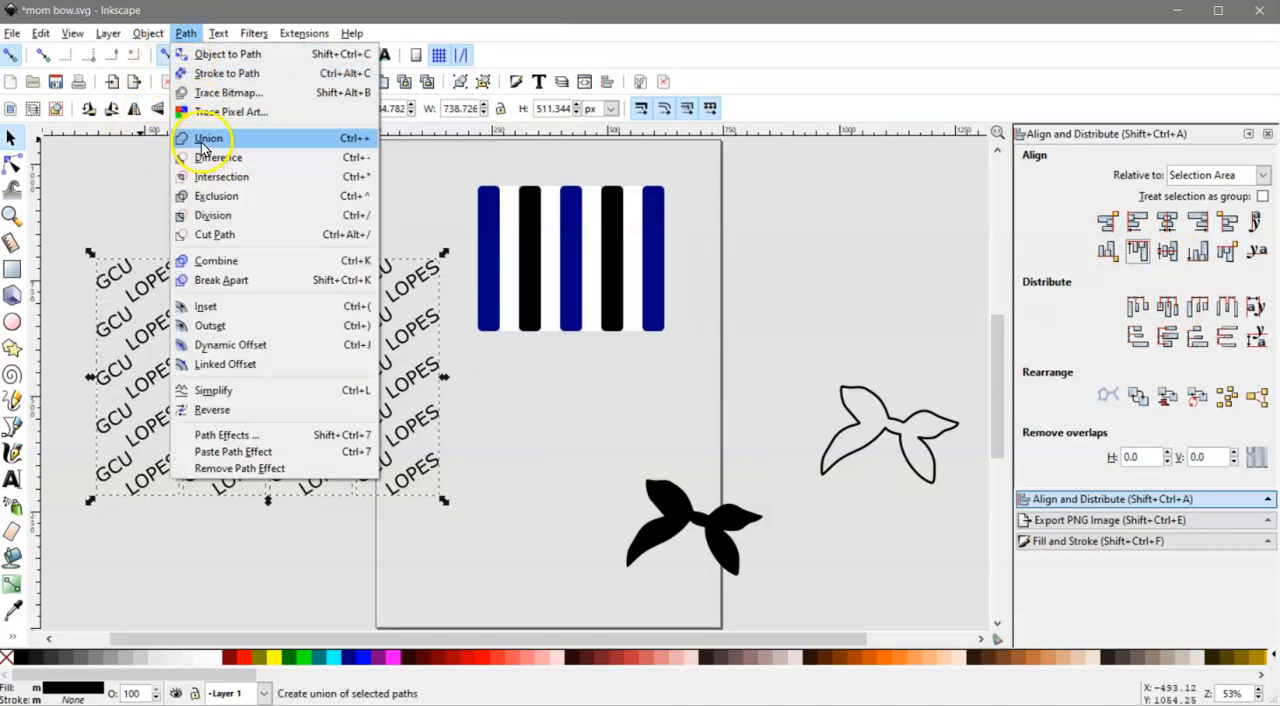
click(202, 138)
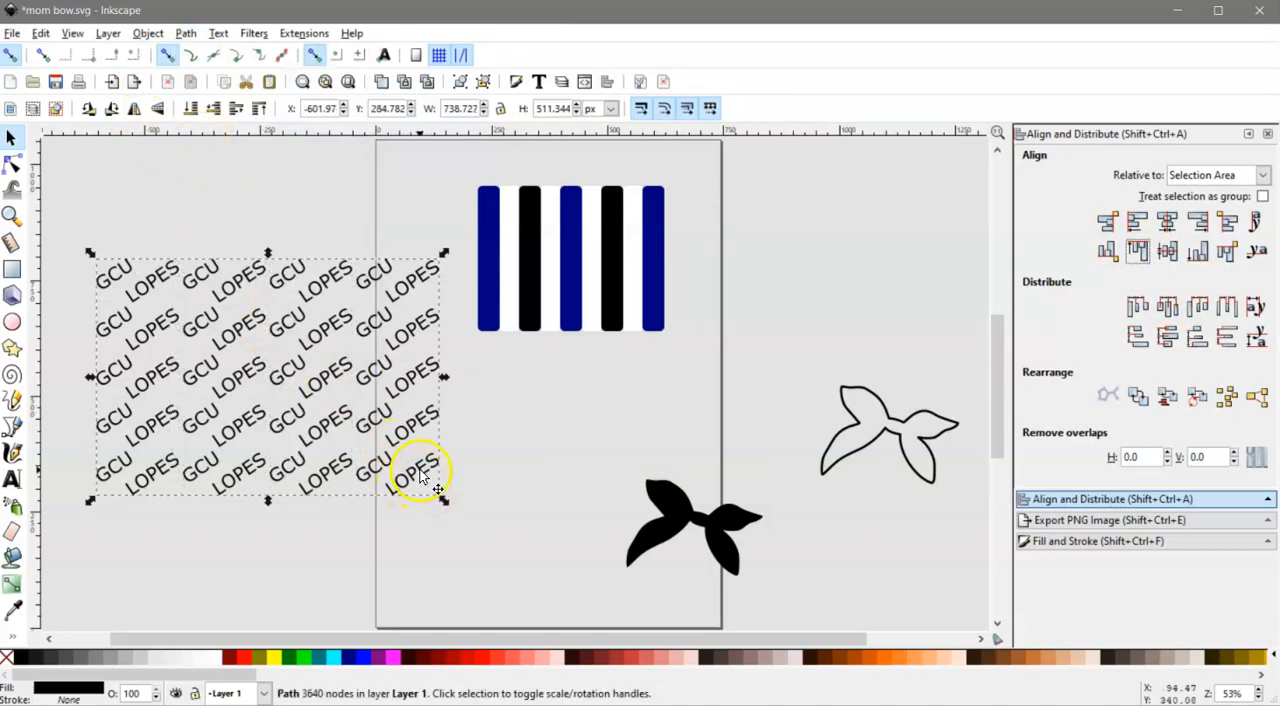
drag(420, 470, 810, 390)
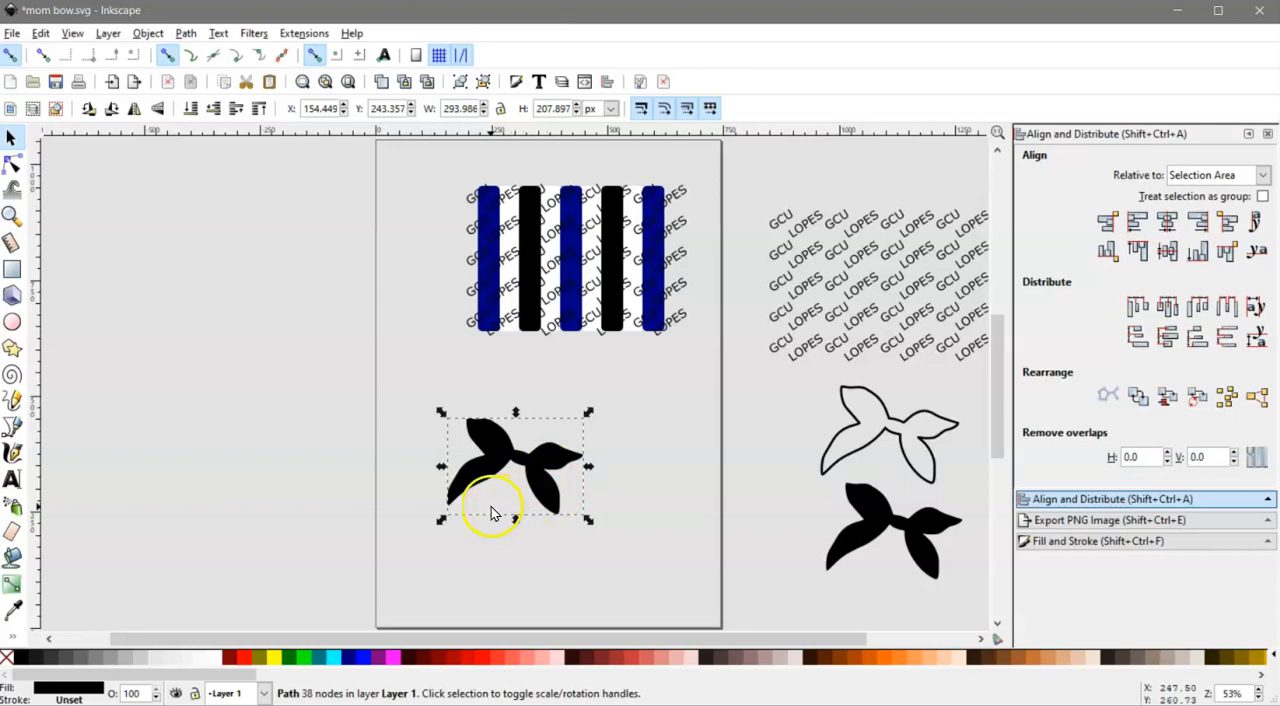
mouse_move(516, 500)
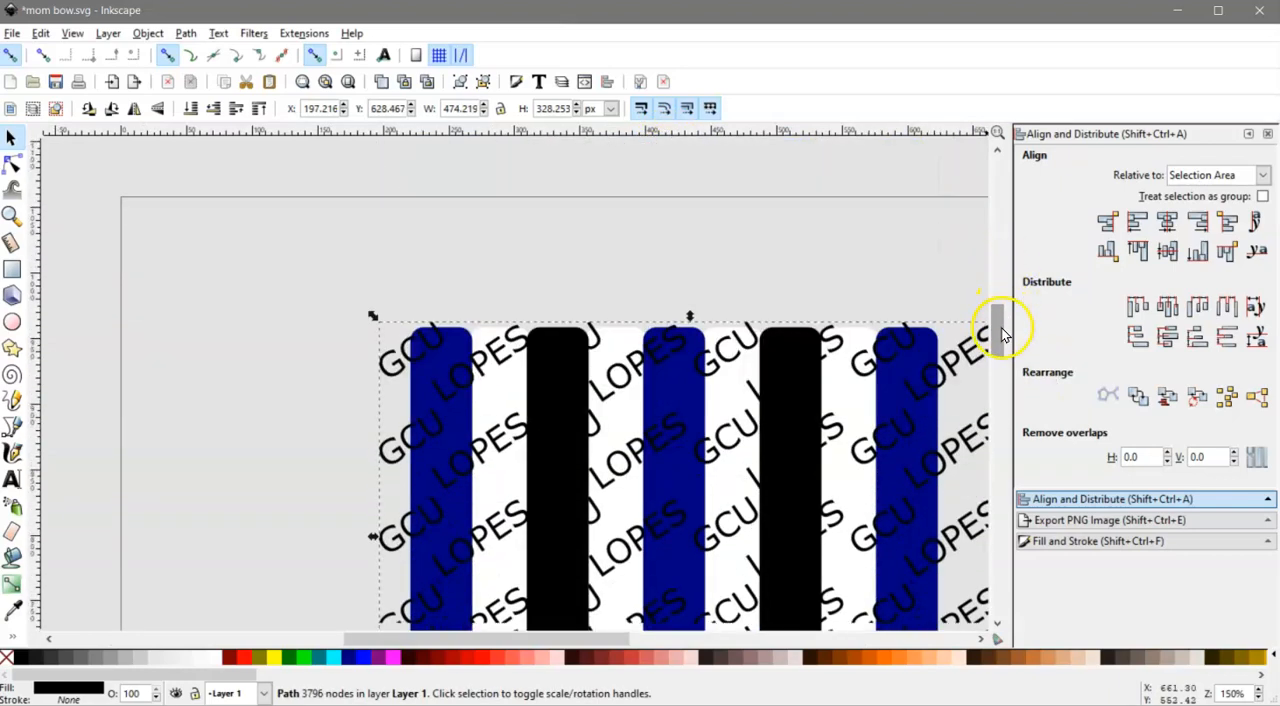
Step: Subtract the GCU LOPES text from the black stripes with Path > Difference
scroll(down, 3)
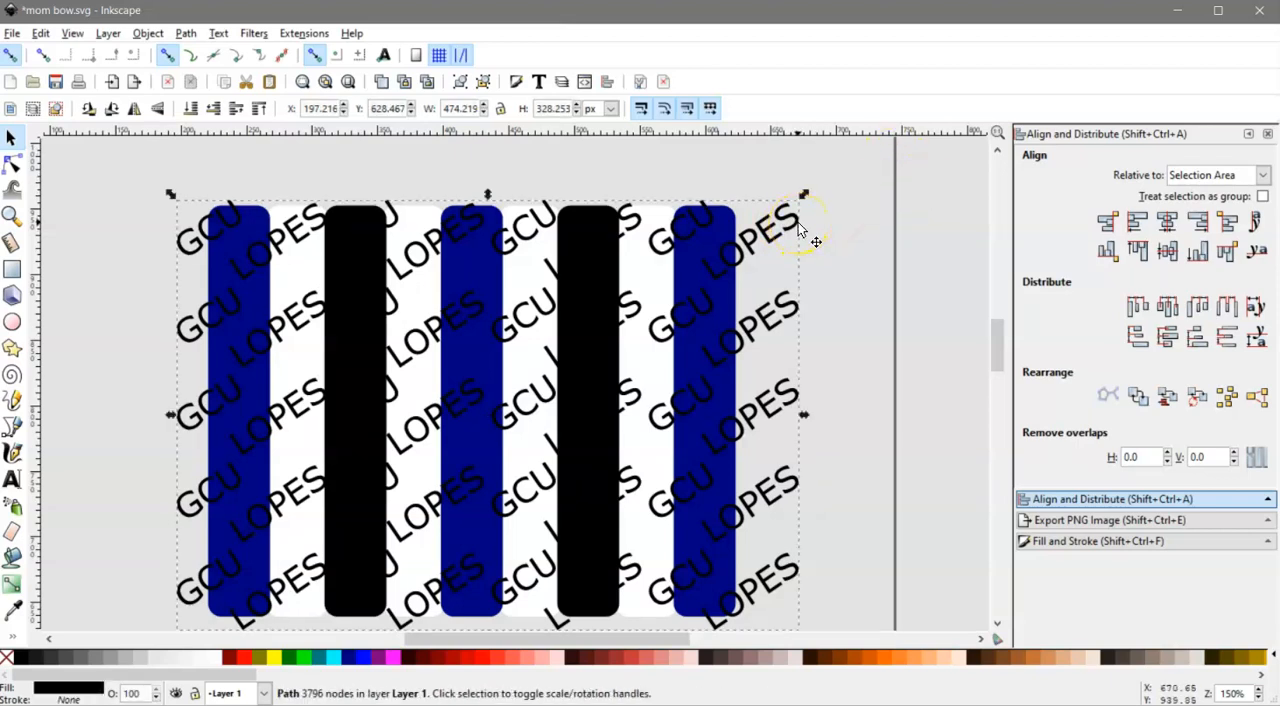
mouse_move(768, 272)
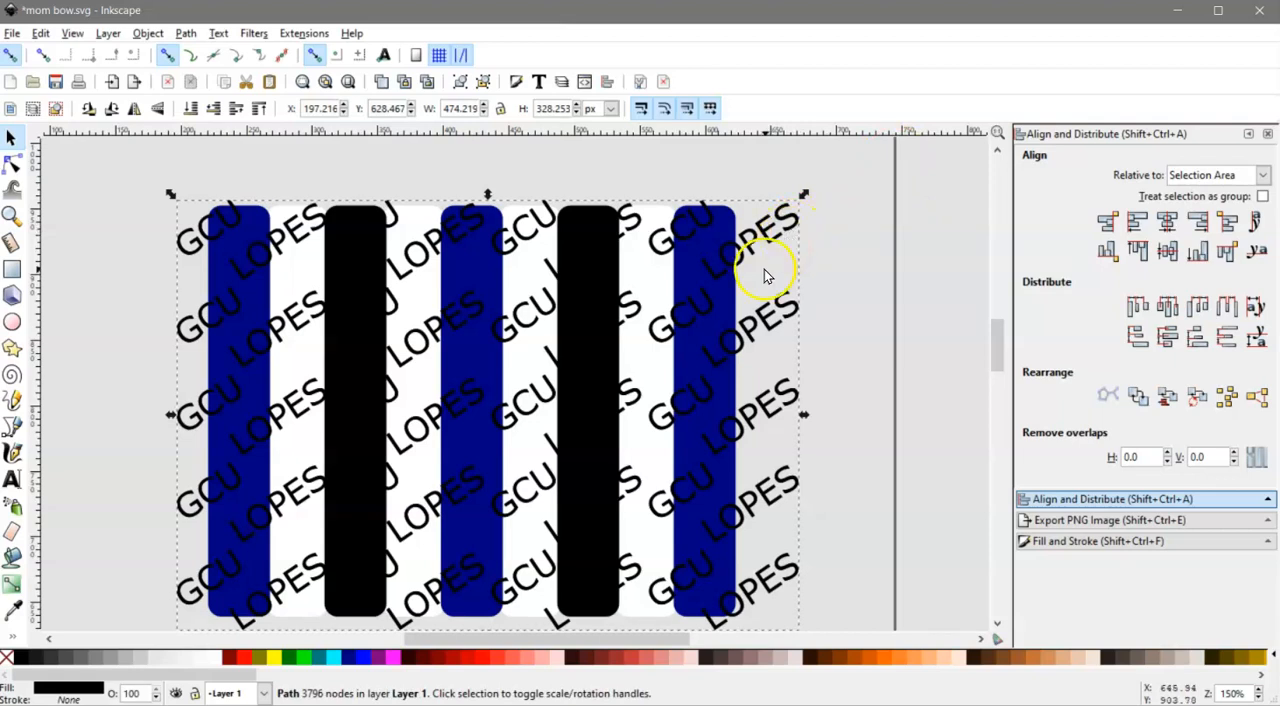
mouse_move(730, 320)
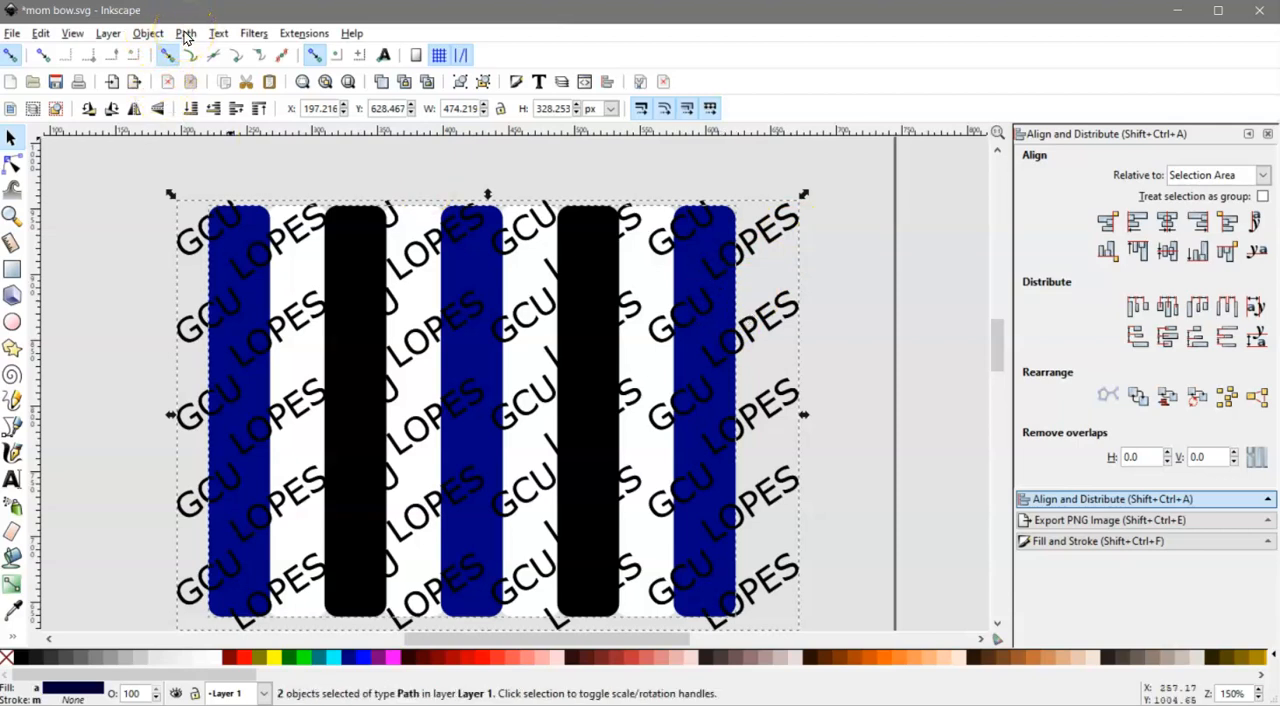
click(184, 32)
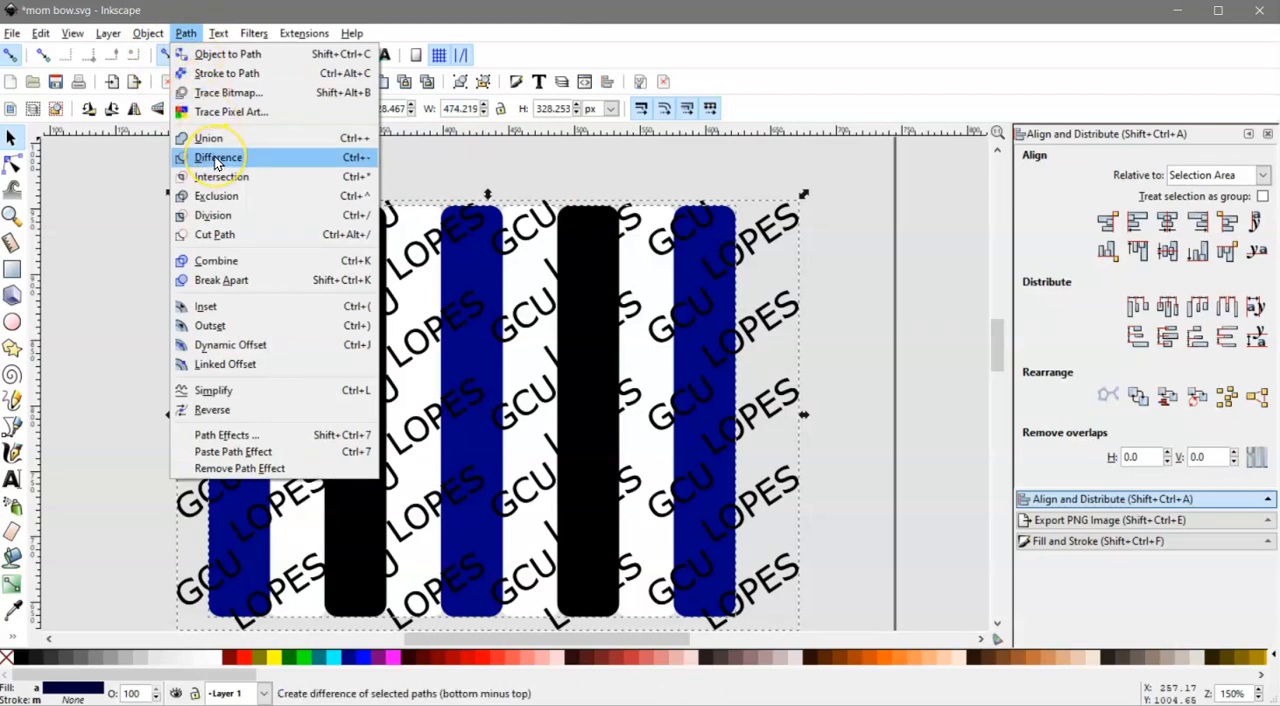
click(216, 156)
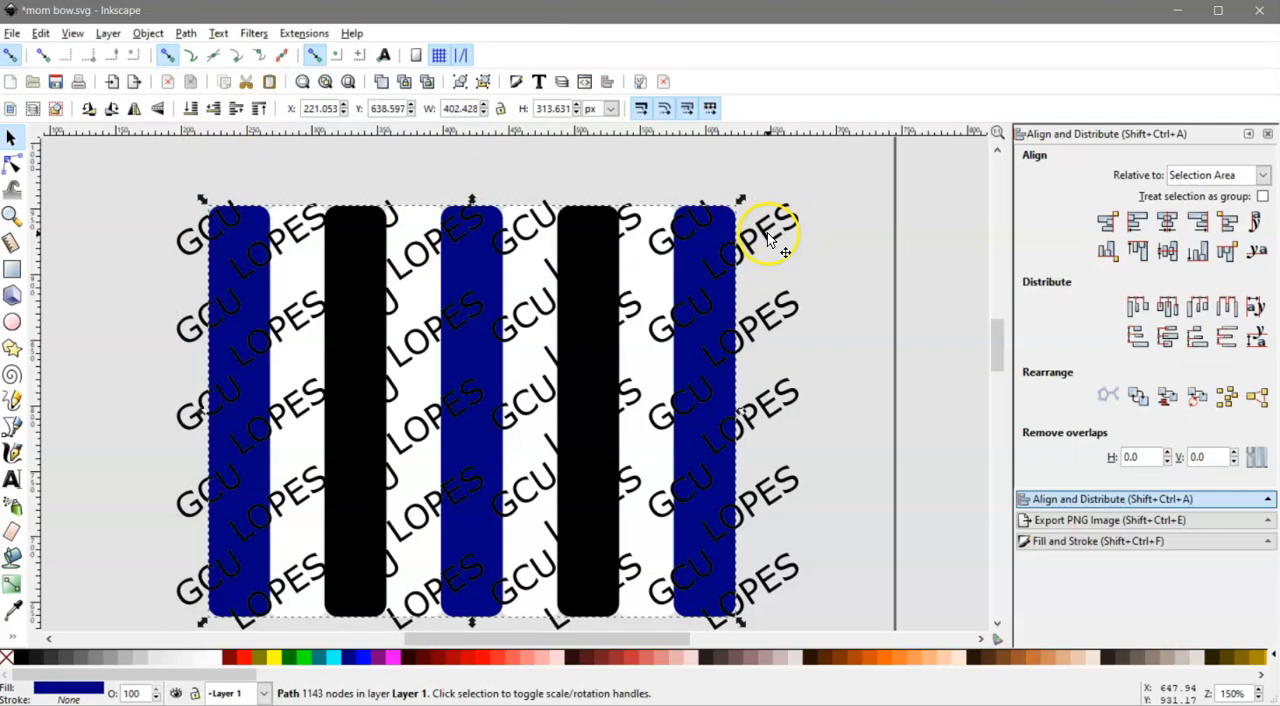
click(796, 220)
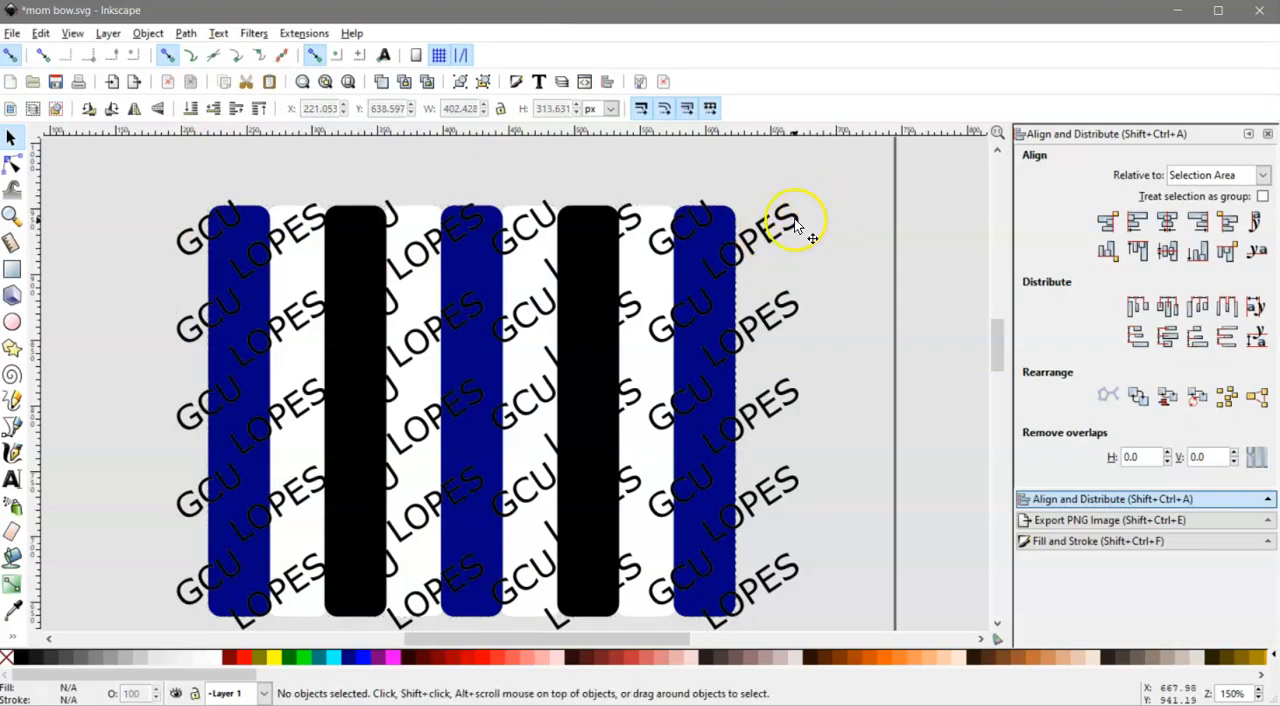
Step: Subtract the GCU LOPES text from the dark blue stripes the same way
click(792, 222)
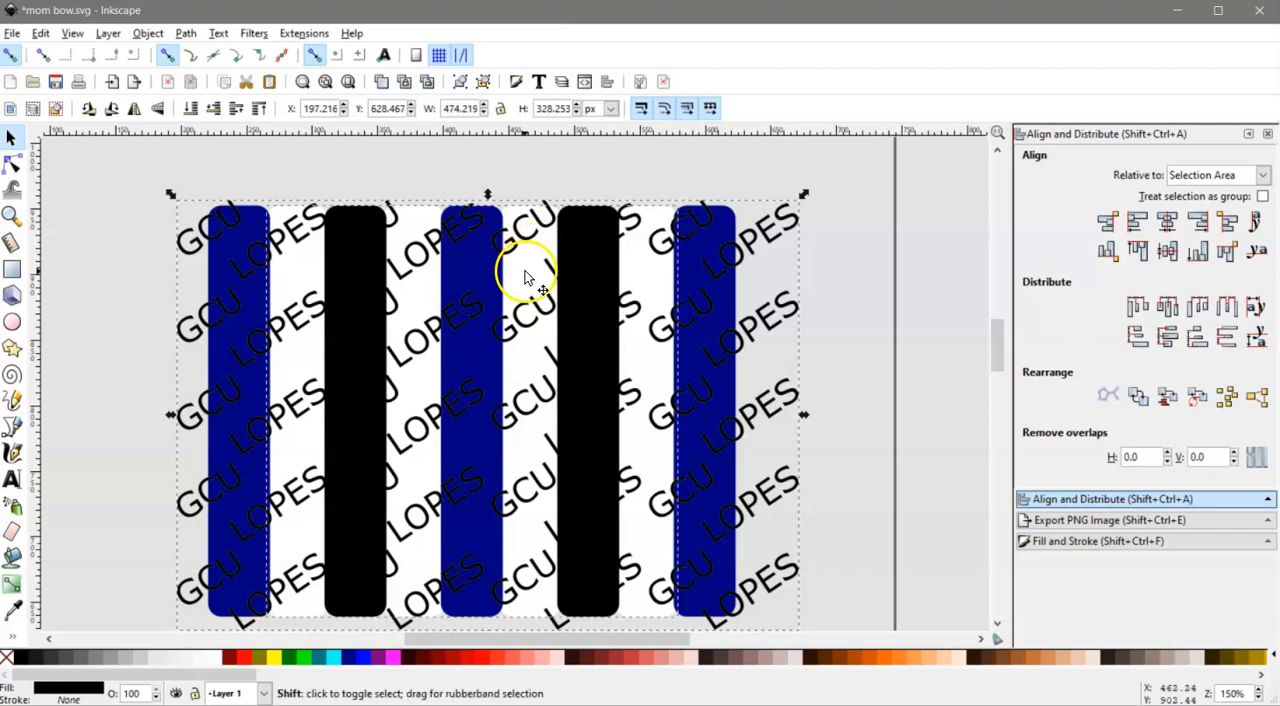
click(530, 280)
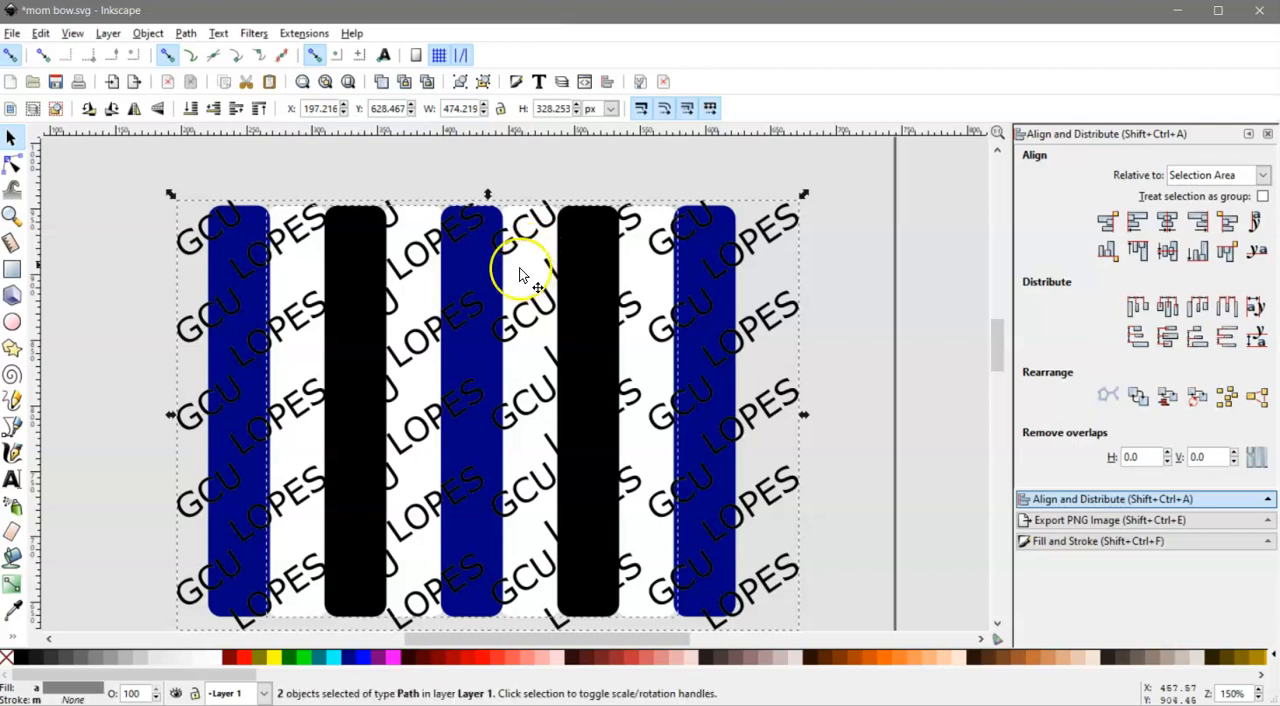
click(184, 32)
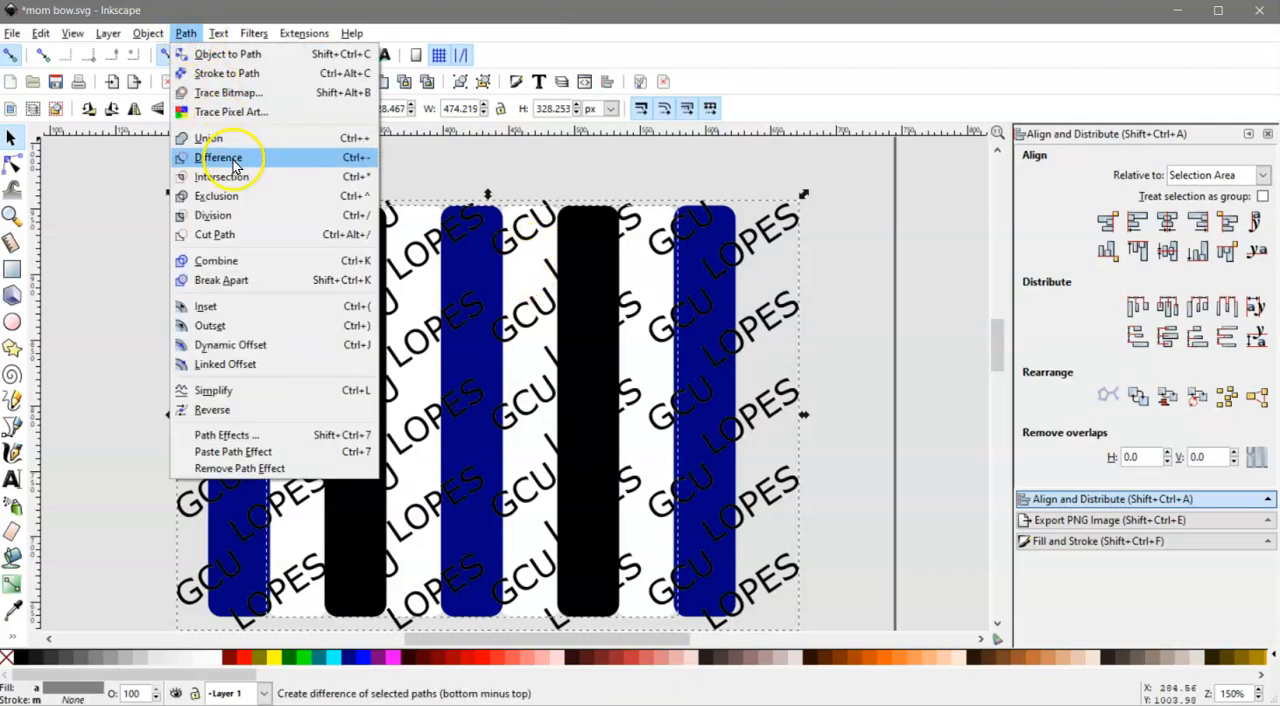
click(220, 156)
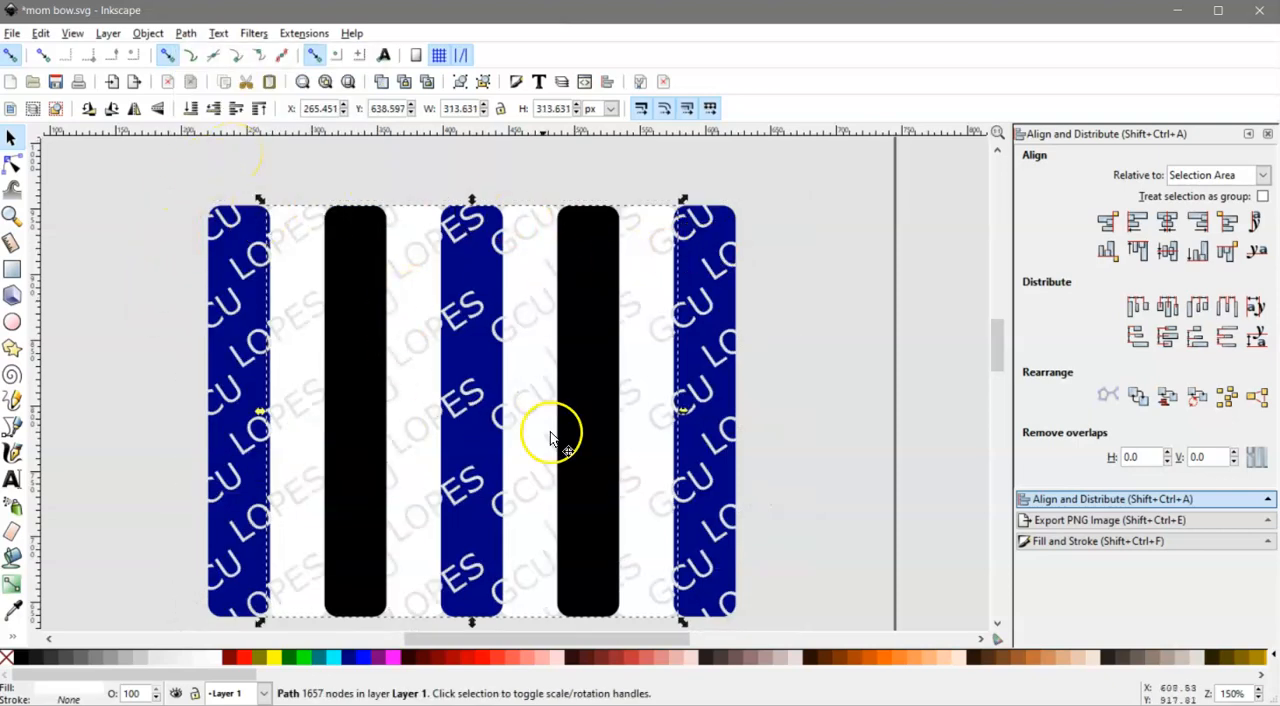
mouse_move(384, 304)
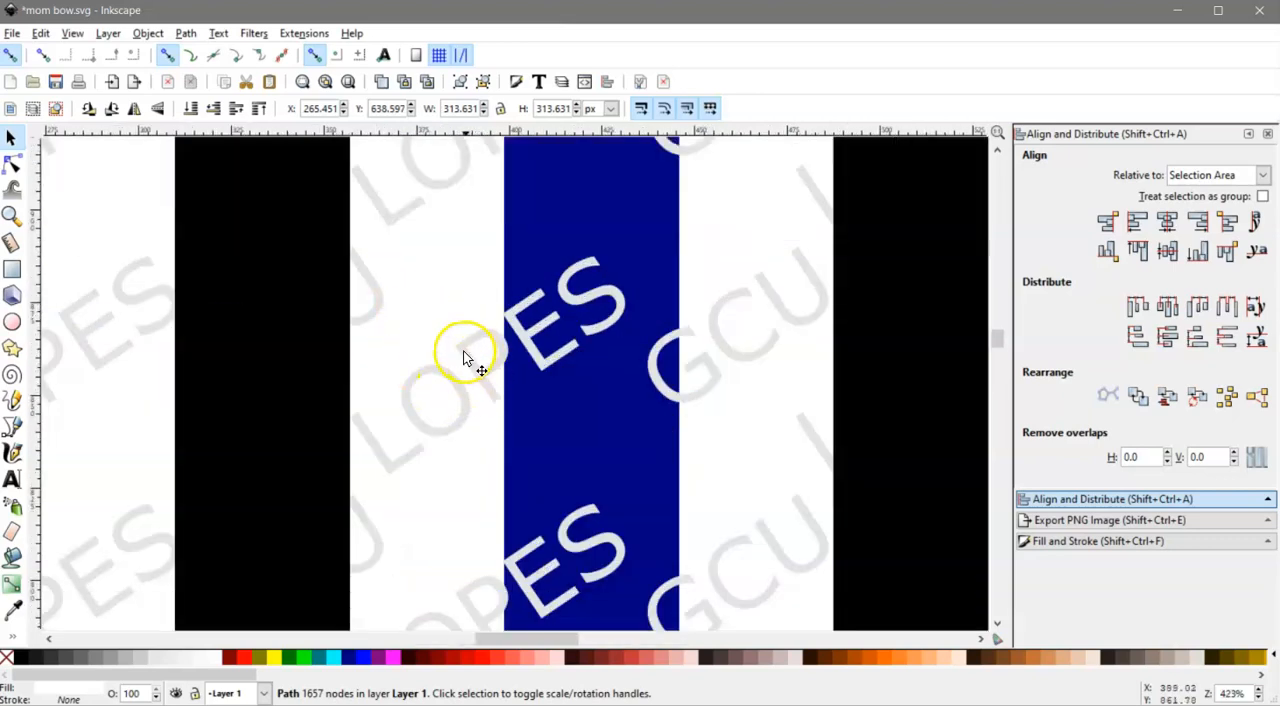
mouse_move(472, 340)
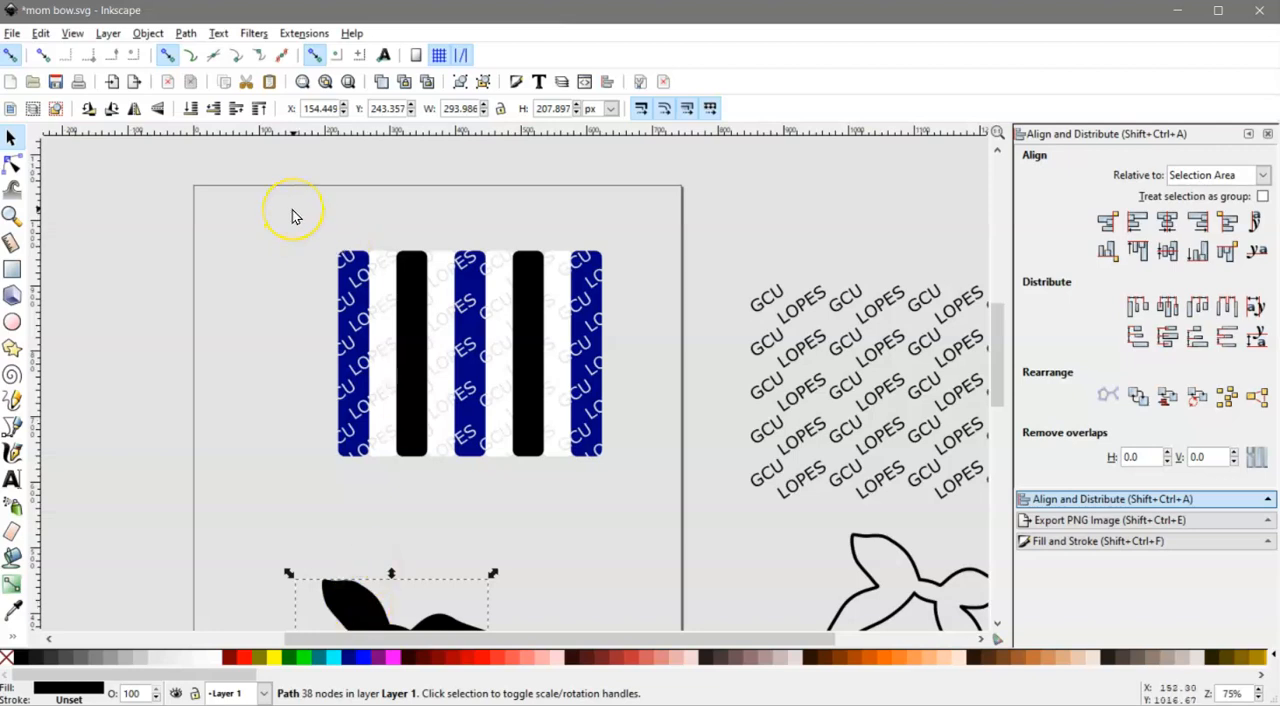
Step: Move the bow over the striped block and stretch it to span the full stripes
click(294, 212)
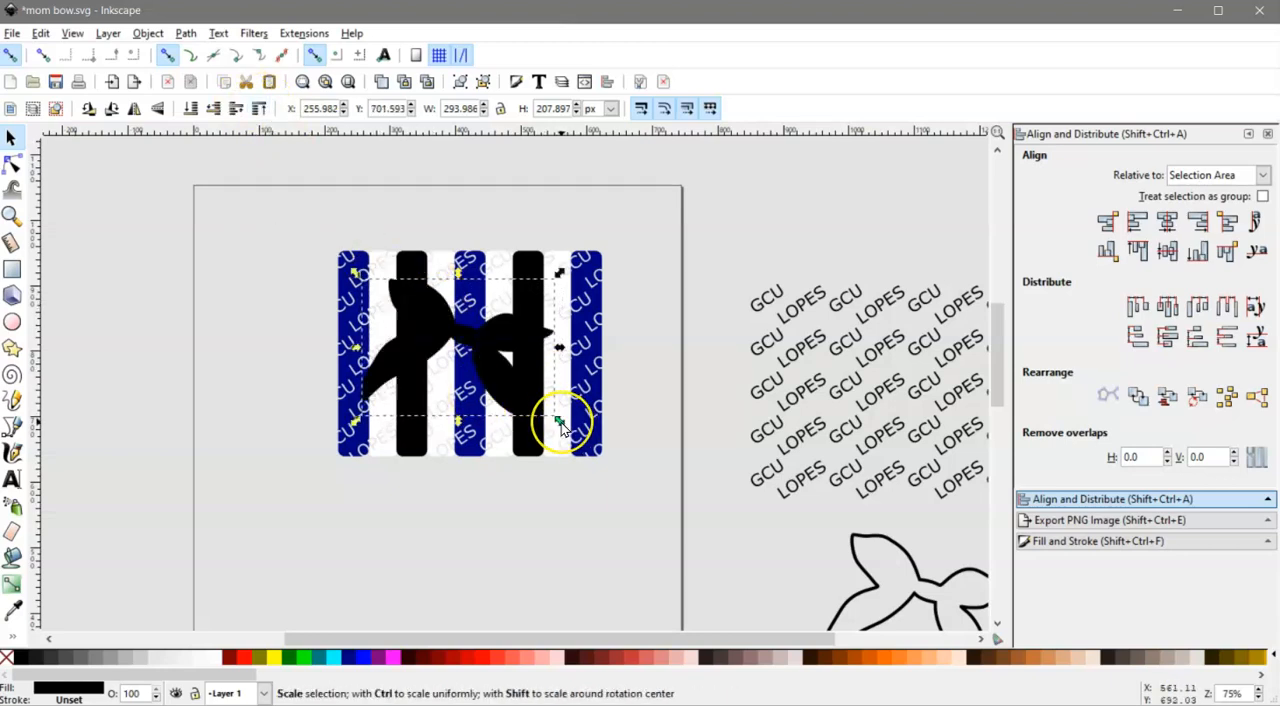
drag(560, 420, 616, 470)
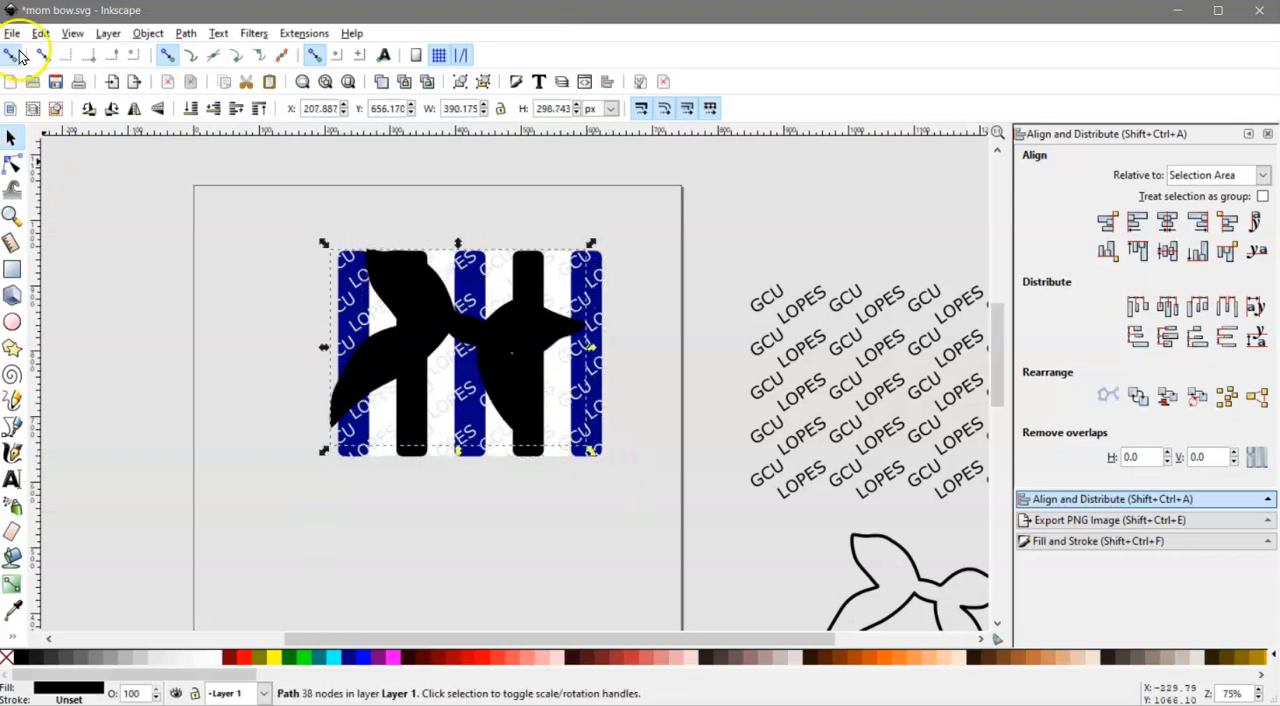
drag(592, 452, 552, 450)
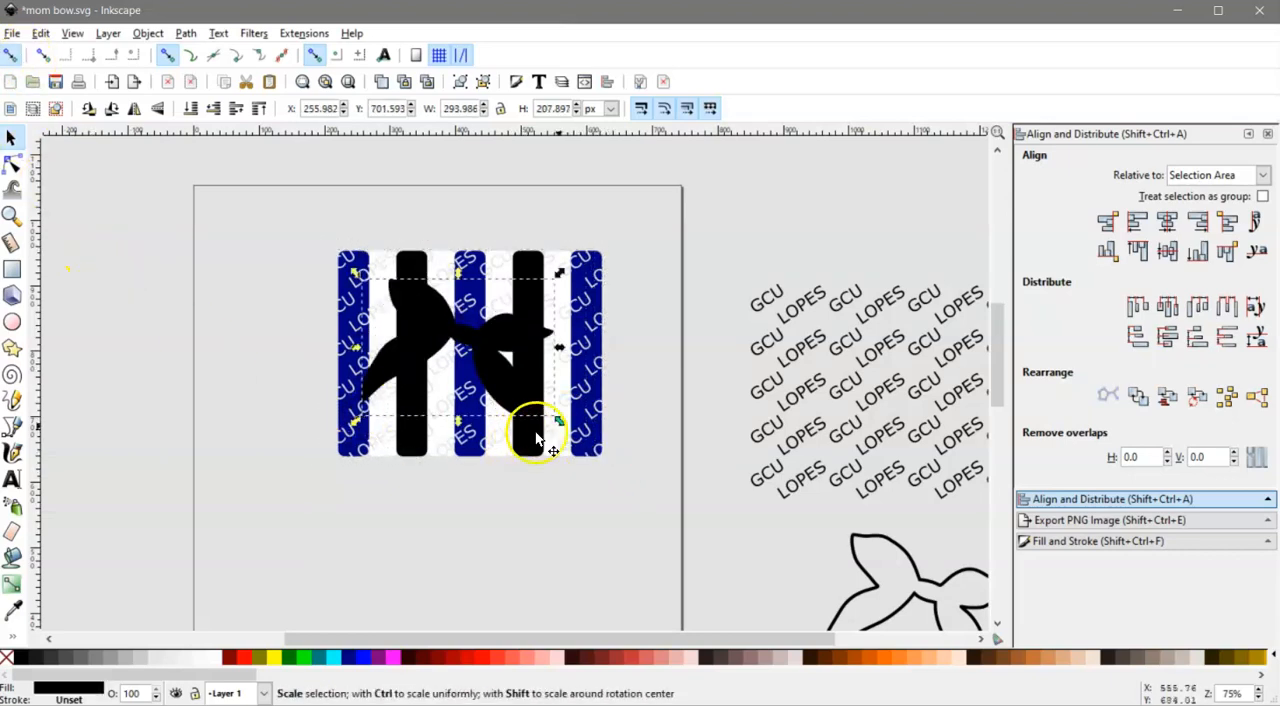
drag(558, 436, 578, 458)
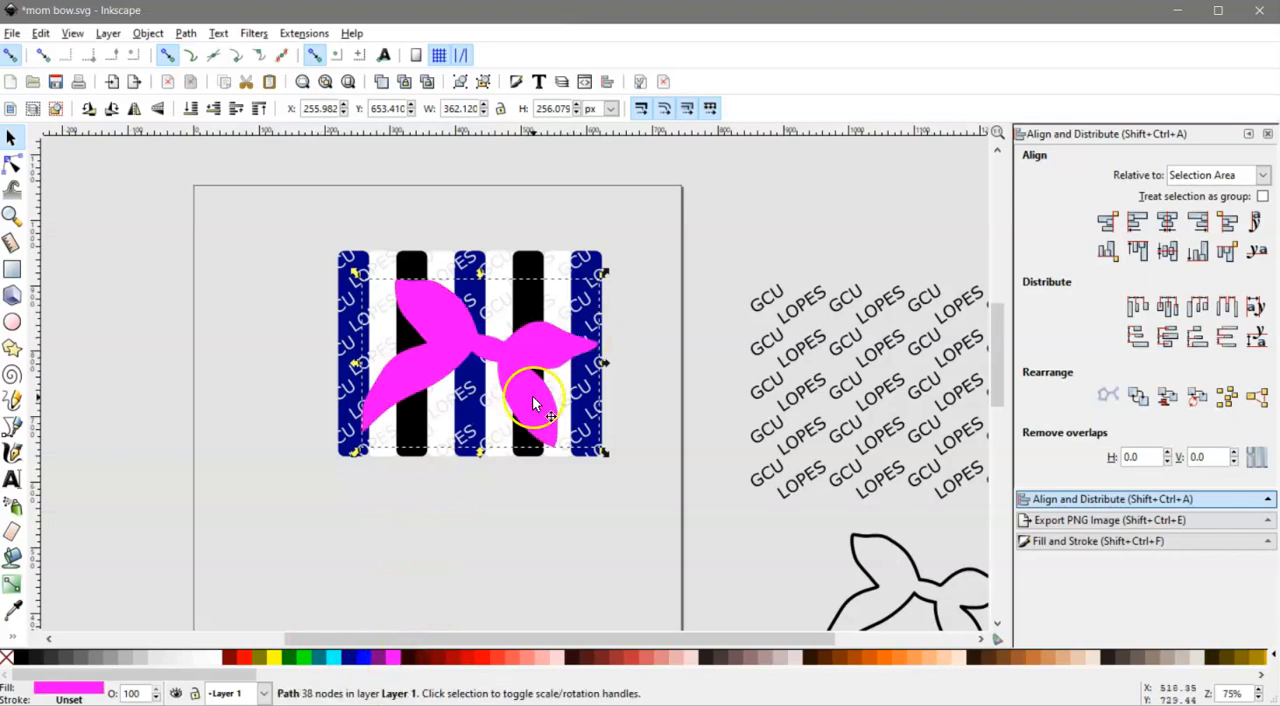
drag(536, 400, 540, 330)
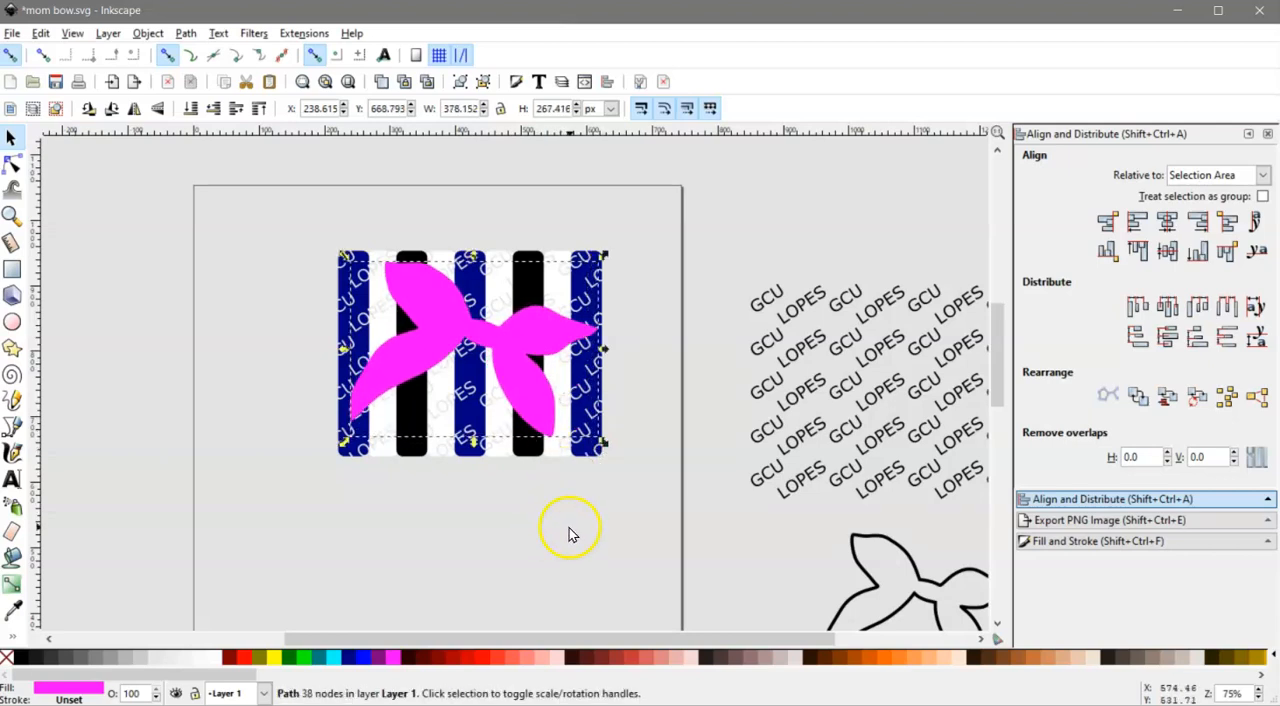
mouse_move(190, 418)
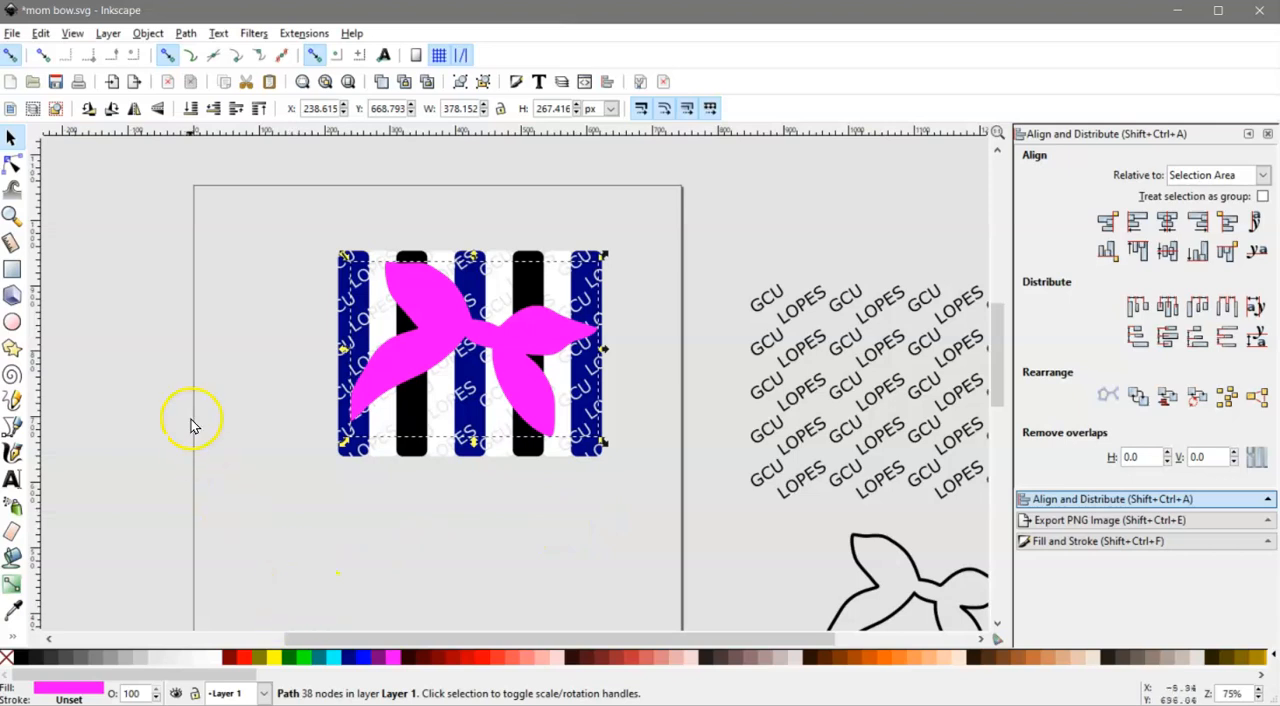
mouse_move(462, 390)
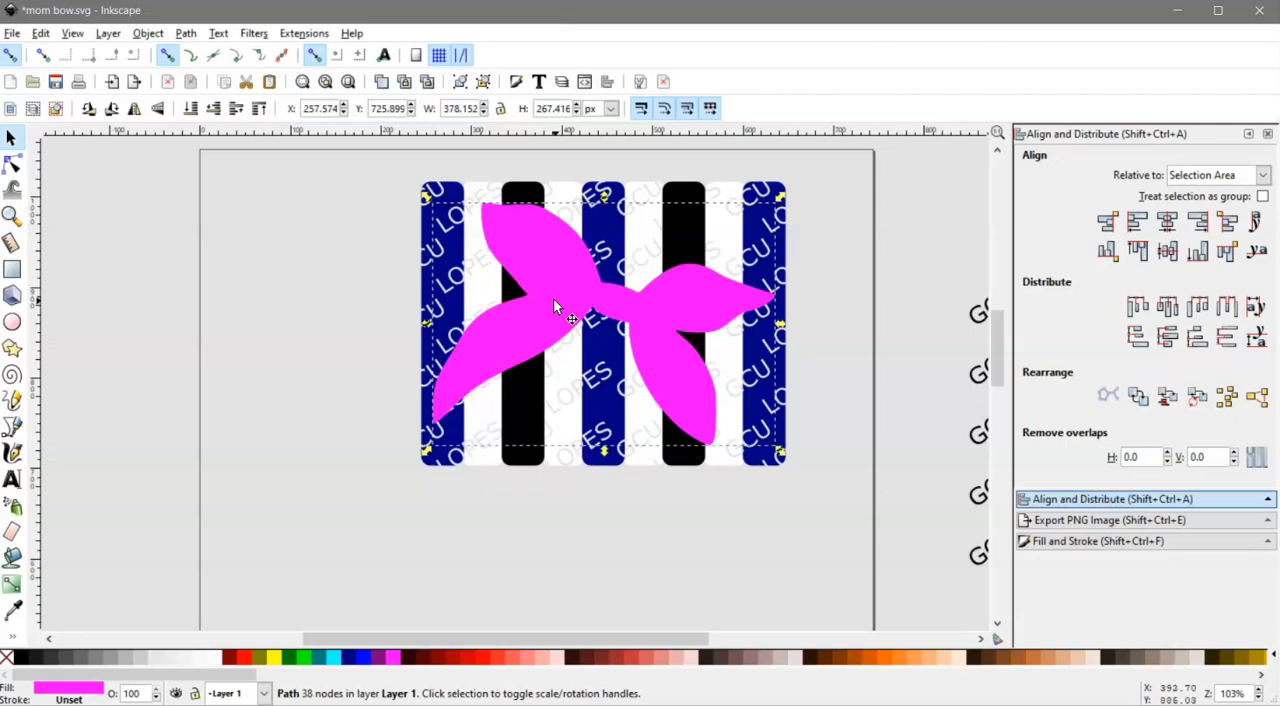
Step: Trim the first stripe set to the bow's outline with a Path boolean operation
click(558, 516)
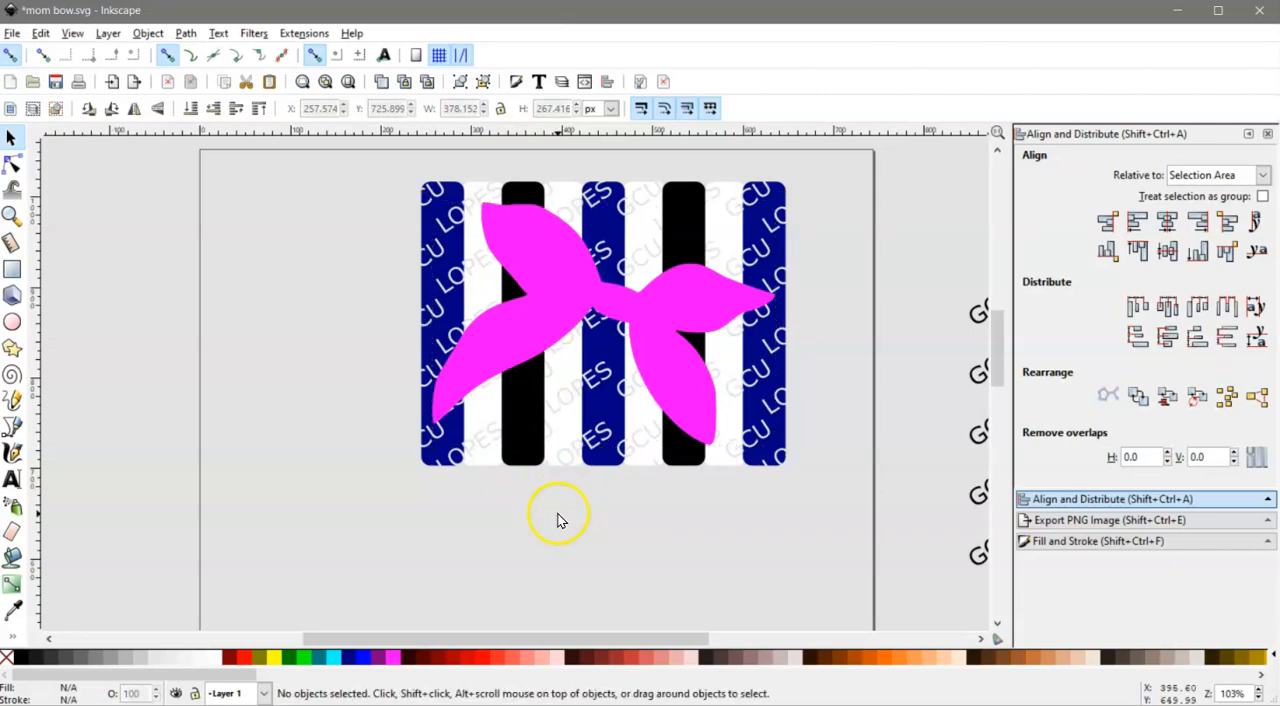
mouse_move(512, 344)
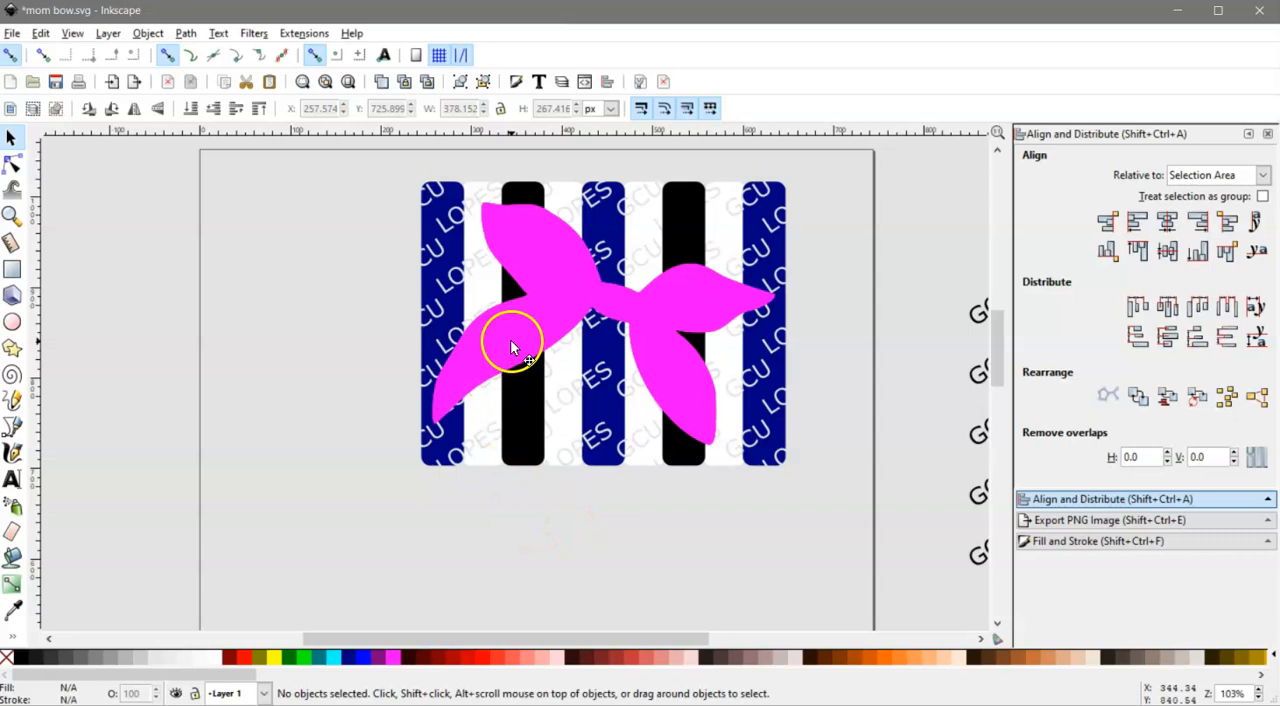
click(512, 348)
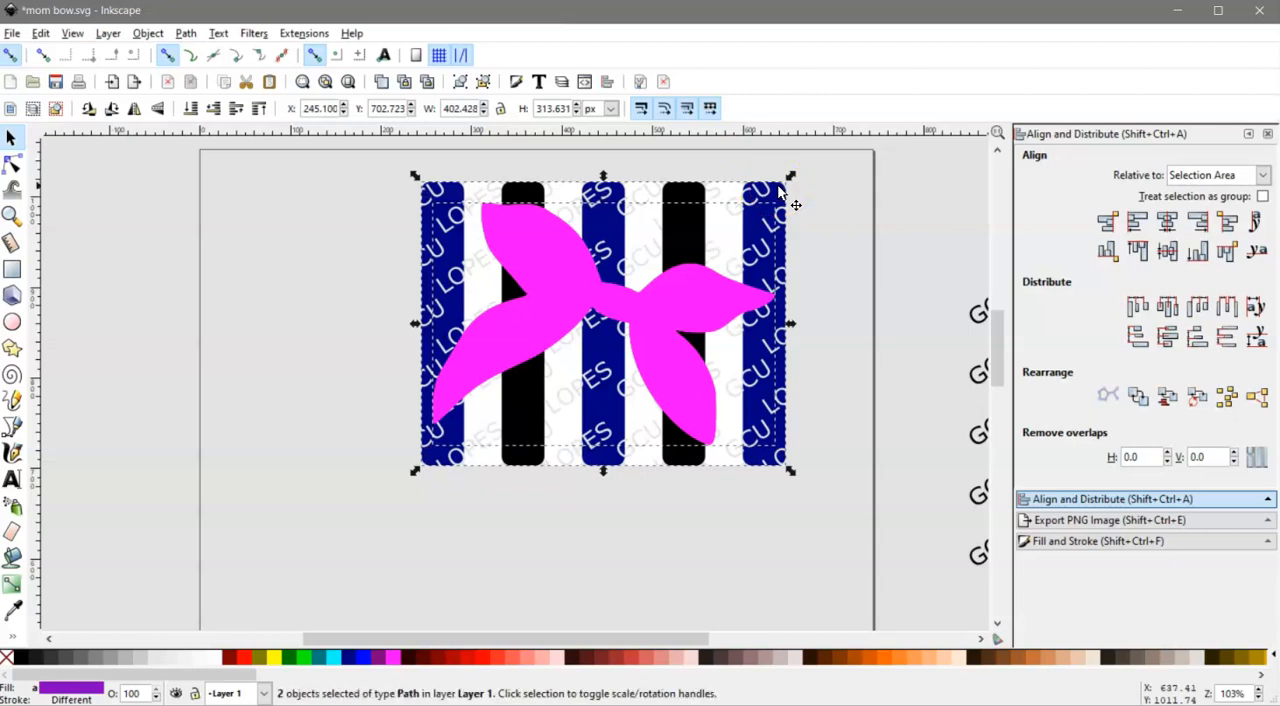
click(184, 32)
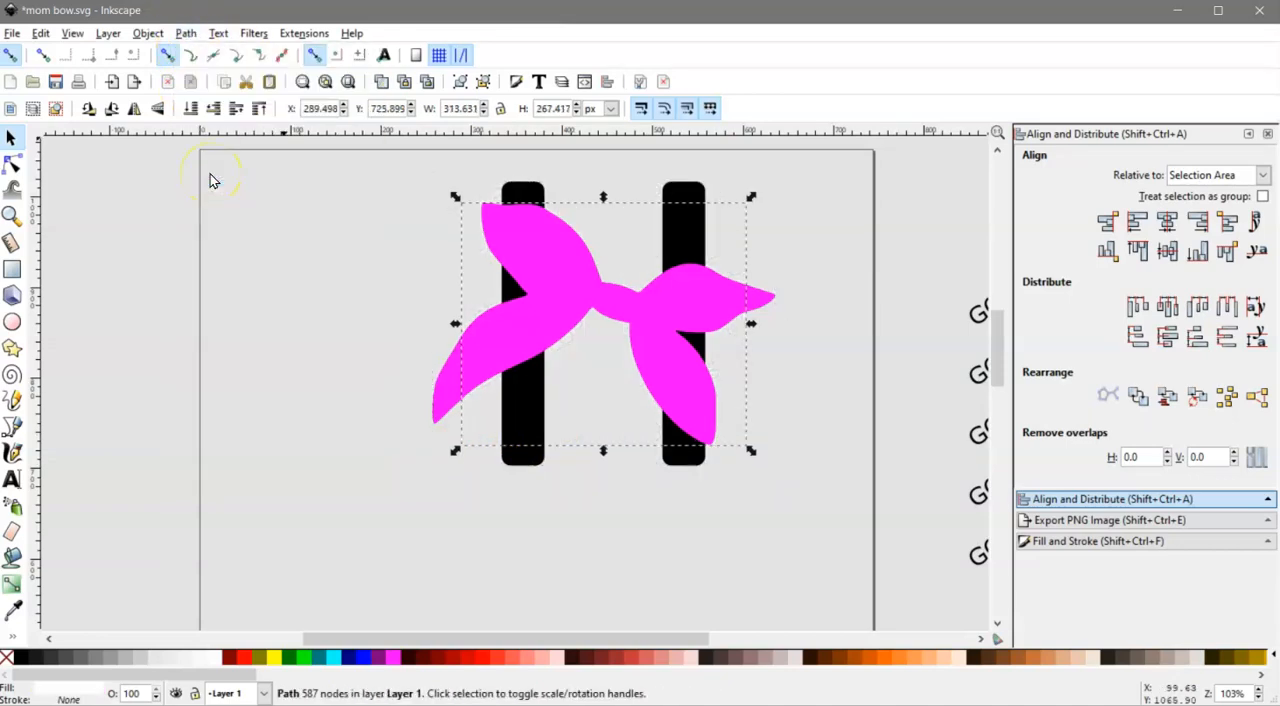
Step: Trim the black stripes to the bow's outline, leaving the grouped striped bow
click(450, 400)
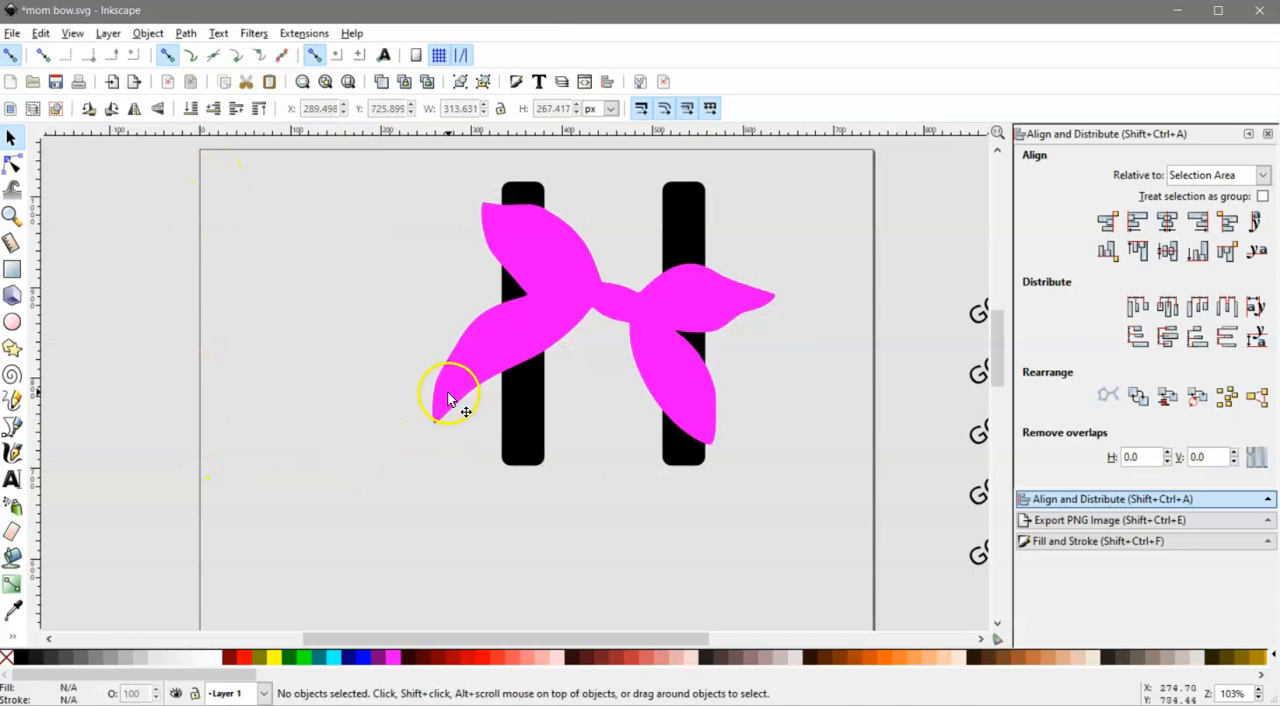
click(452, 396)
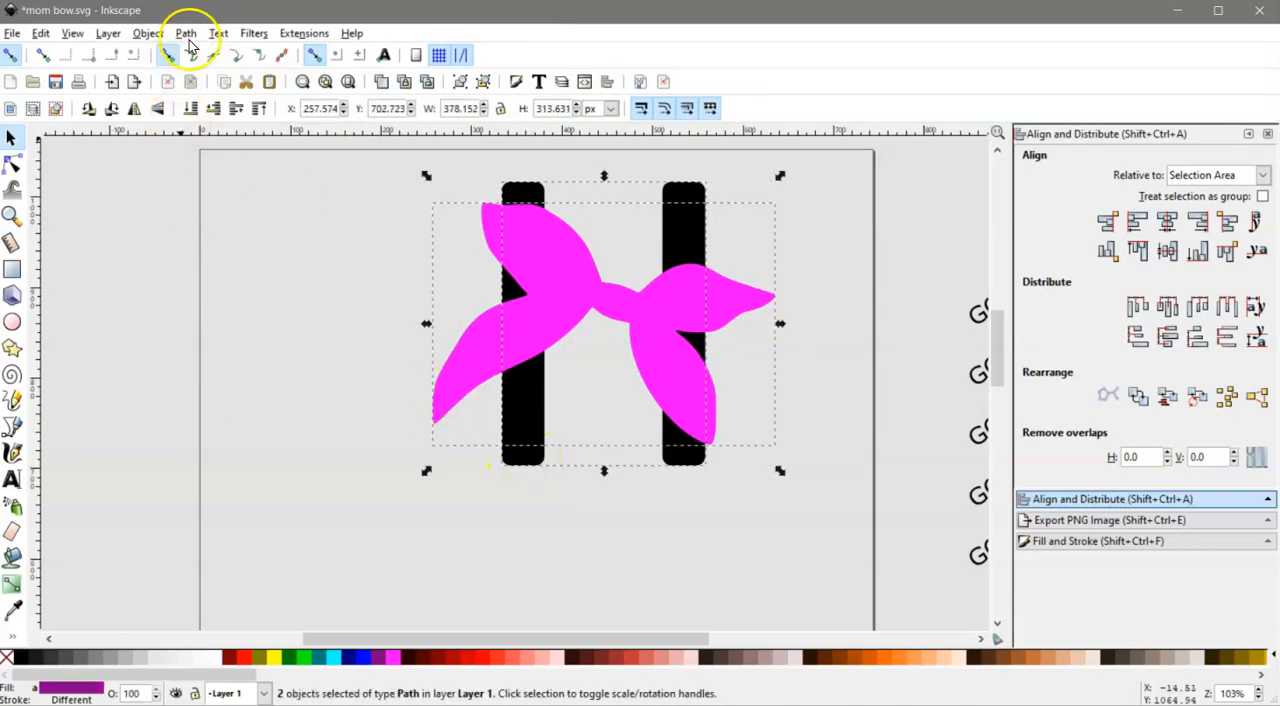
click(184, 32)
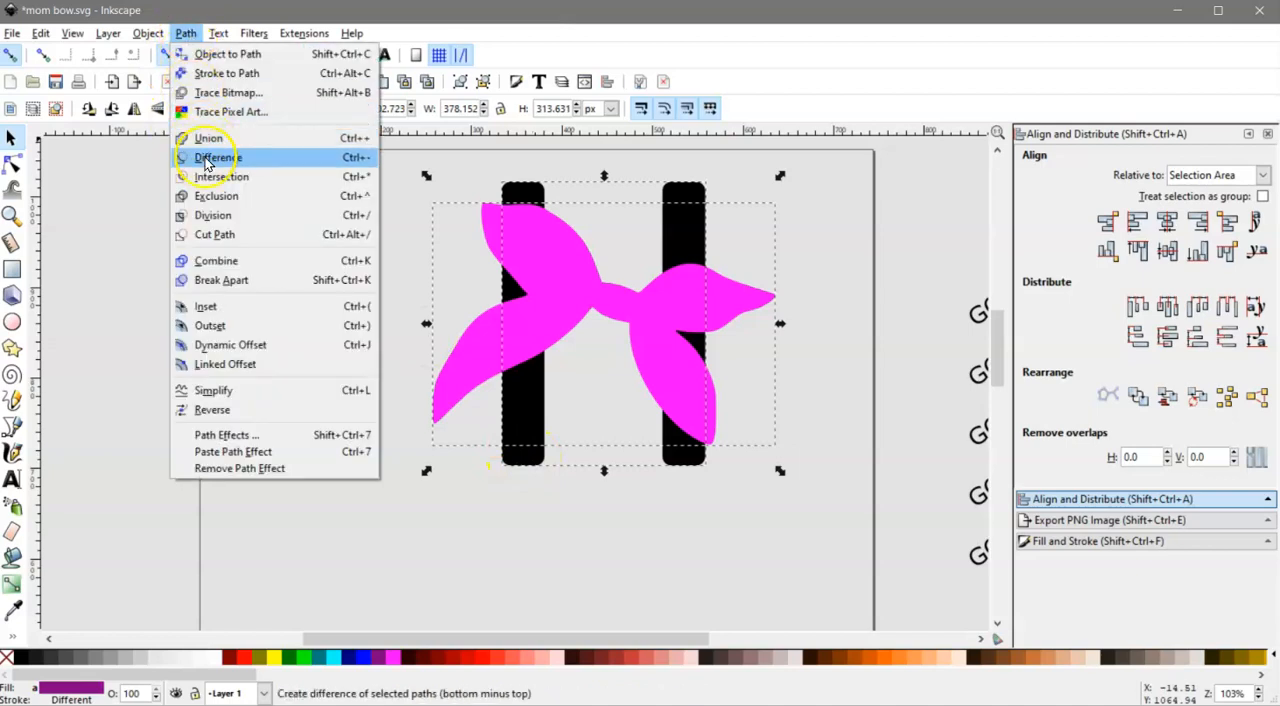
click(216, 156)
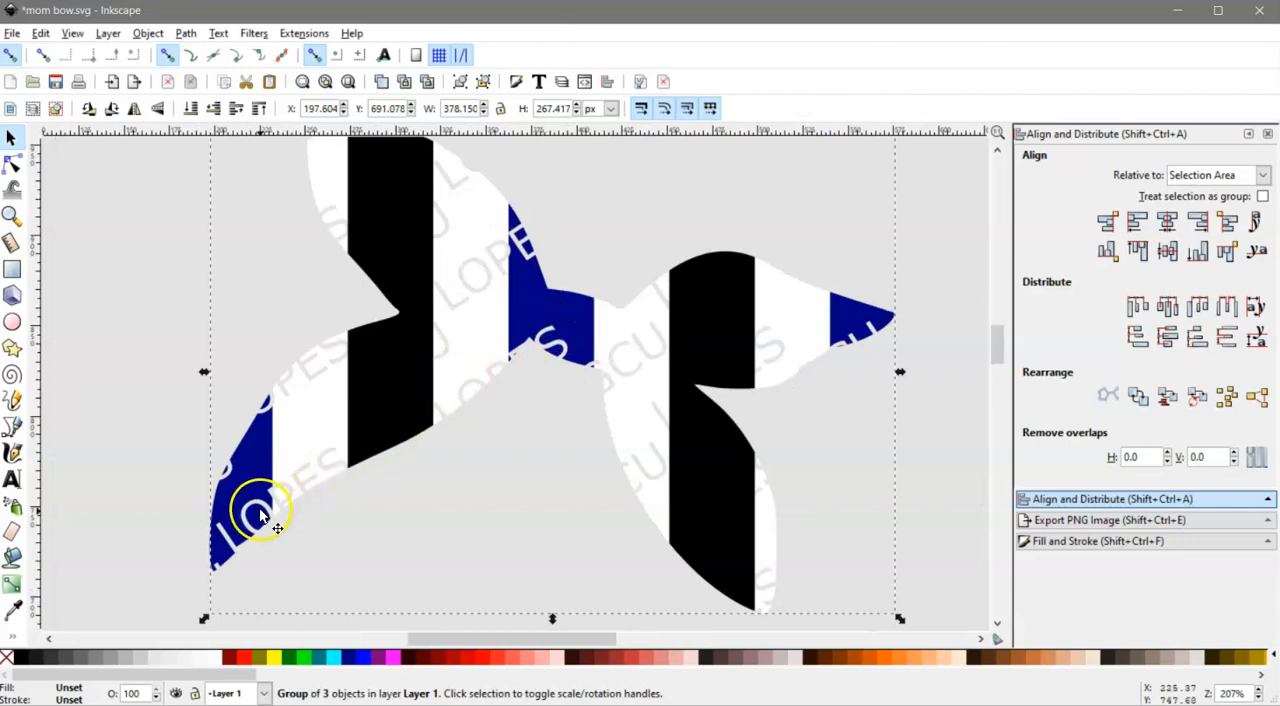
mouse_move(692, 390)
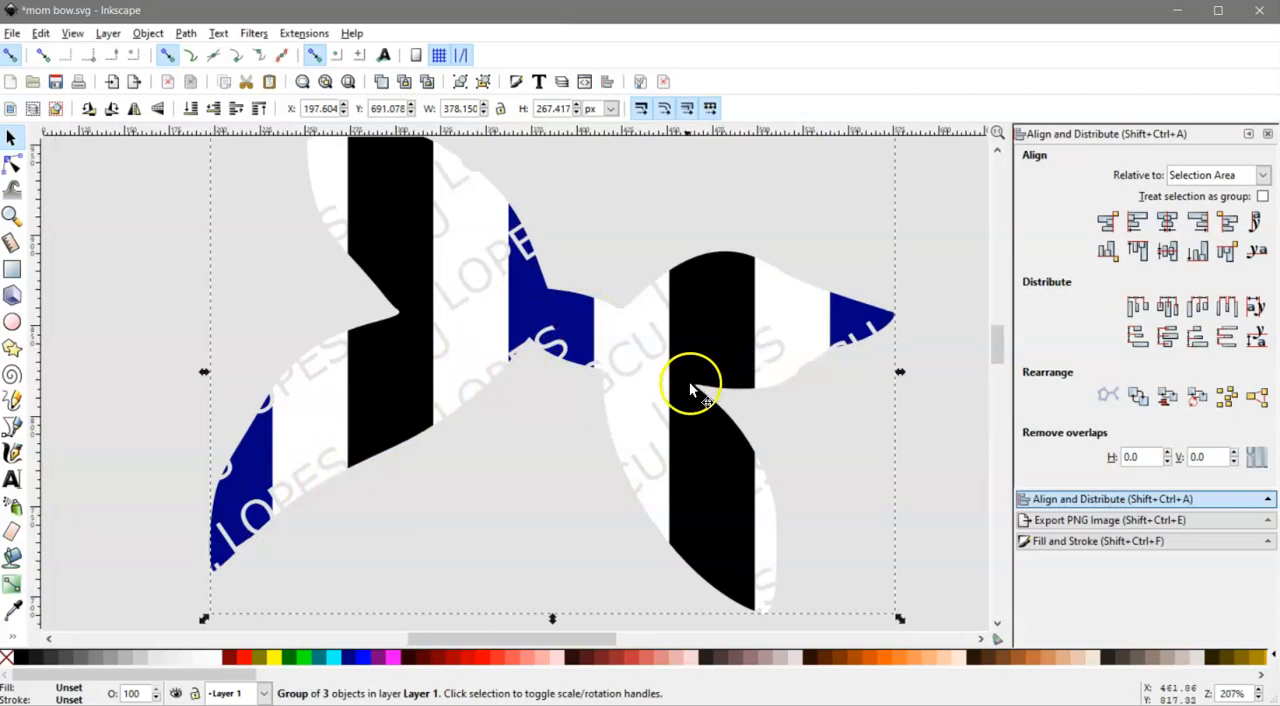